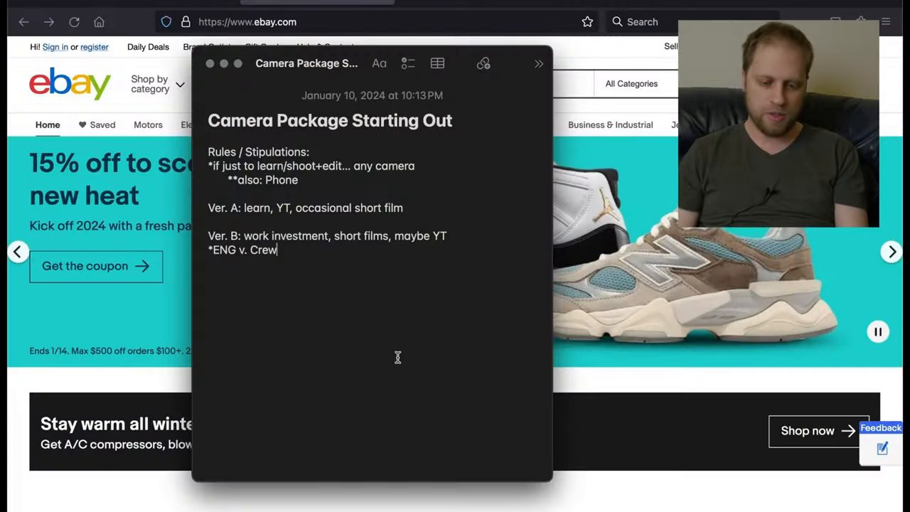
Step: Start a dashed bullet under Ver. A reading "Camera + 2+ batteries, memory cards"
{"action": "key", "text": "Enter"}
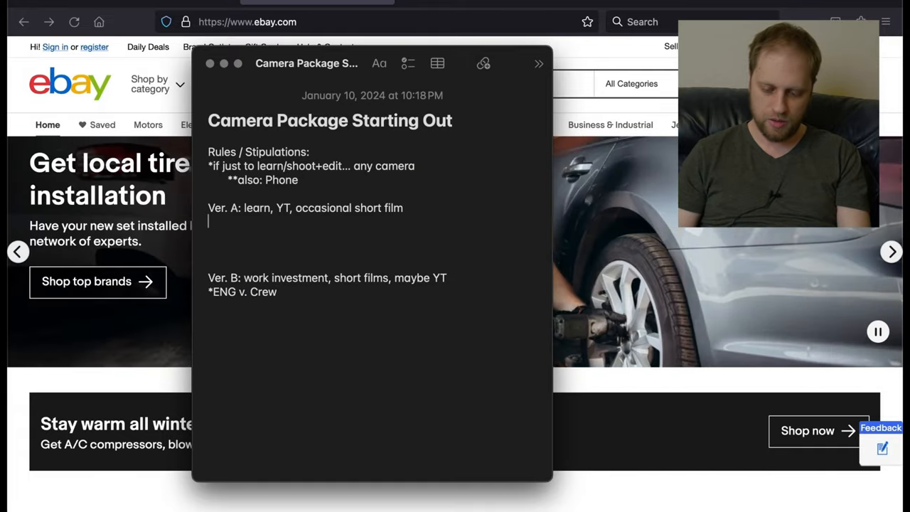
{"action": "type", "text": "-"}
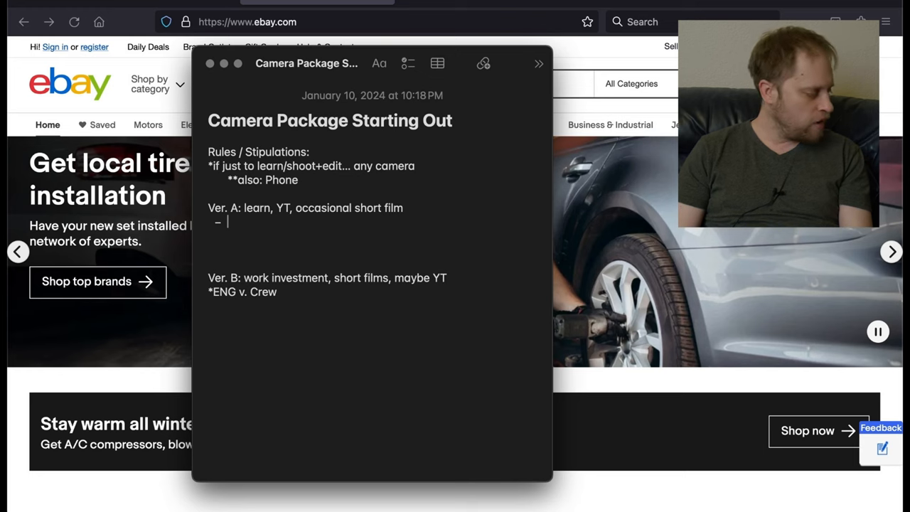
{"action": "type", "text": "Camera +"}
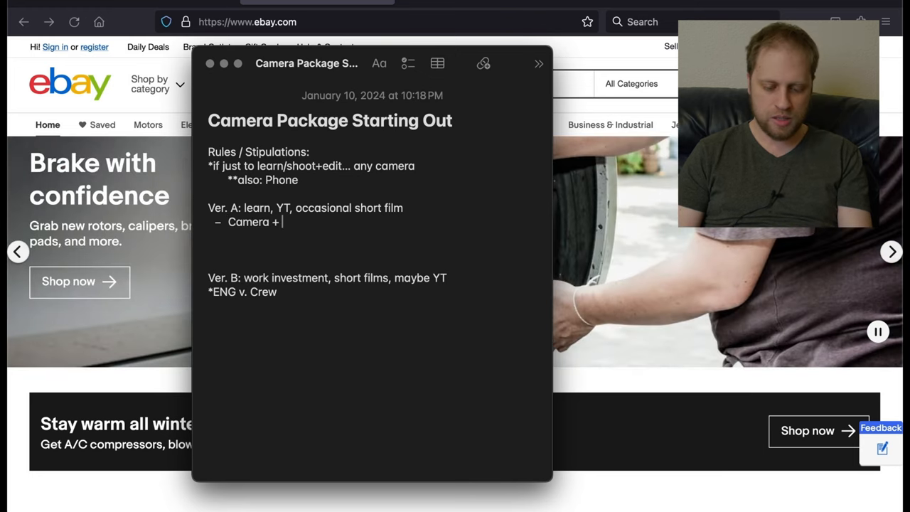
{"action": "type", "text": "2"}
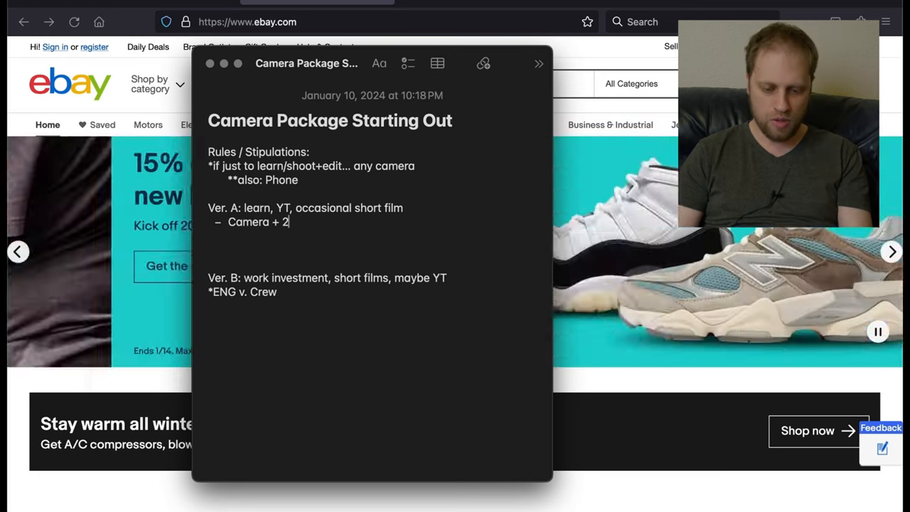
{"action": "type", "text": "+ batteries, memory cards"}
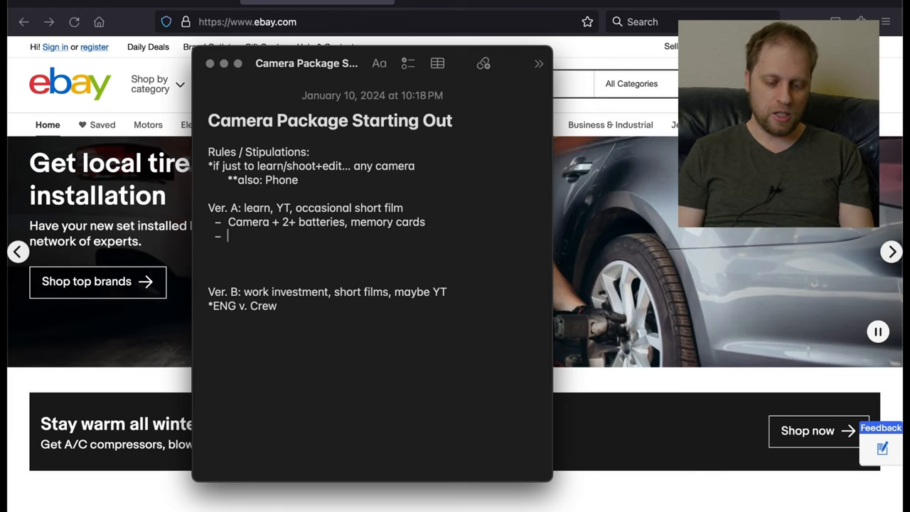
Step: Add a second Ver. A bullet "1080p camera"
{"action": "type", "text": "1080p camera"}
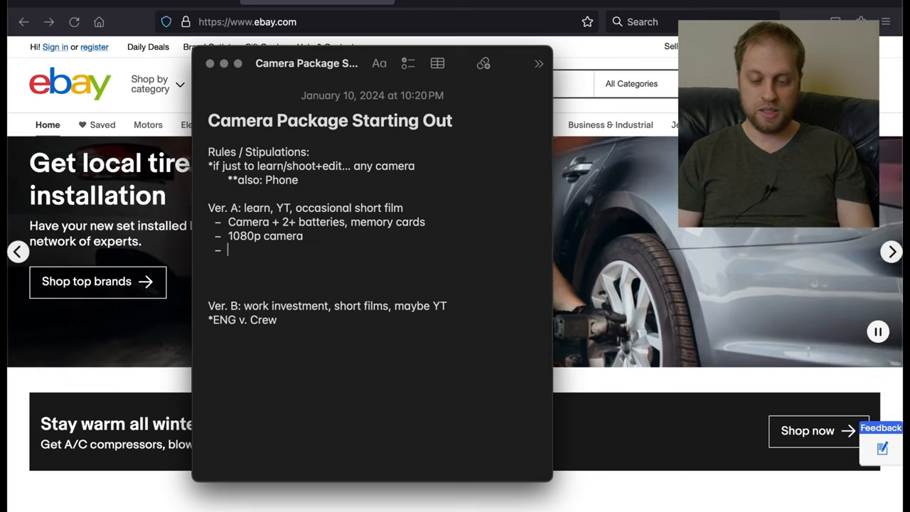
Step: Write the third bullet "2 lenses: kit zoom lens, prime 50mm FFE"
{"action": "type", "text": "2"}
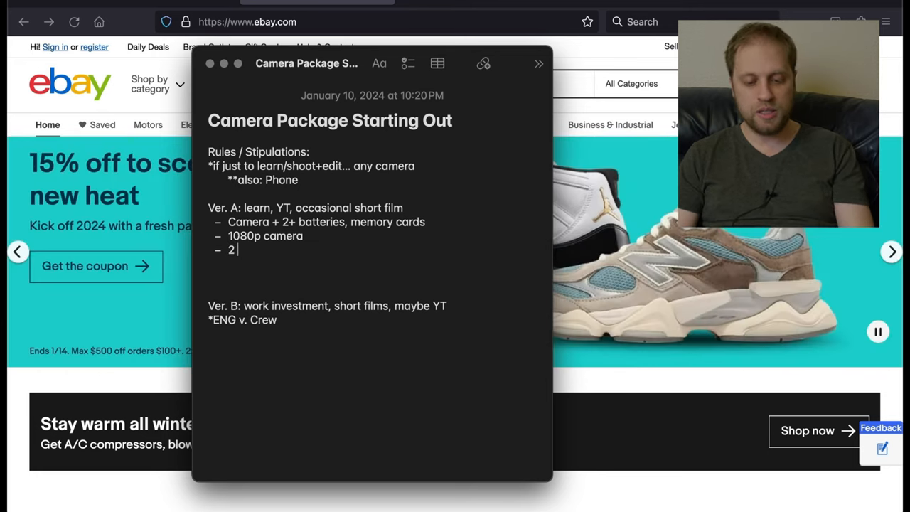
{"action": "type", "text": "lenses:"}
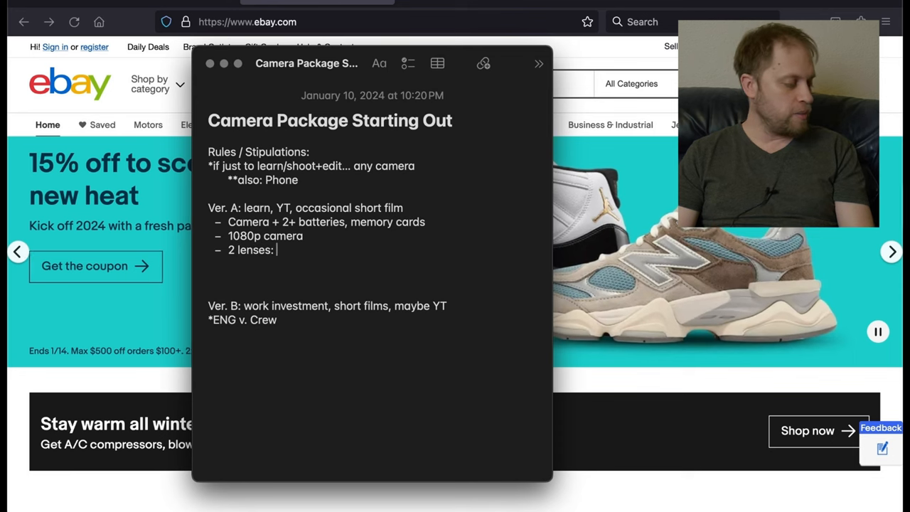
{"action": "type", "text": "kit zoom lens"}
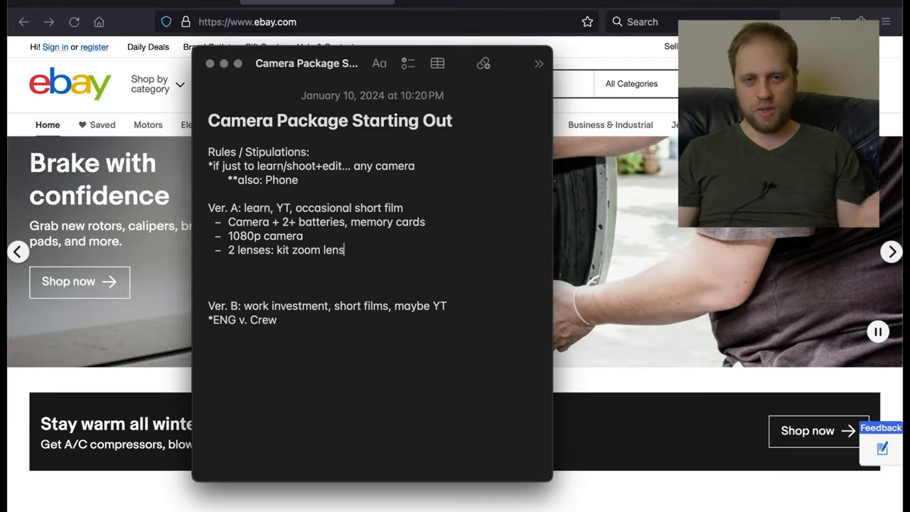
{"action": "type", "text": ","}
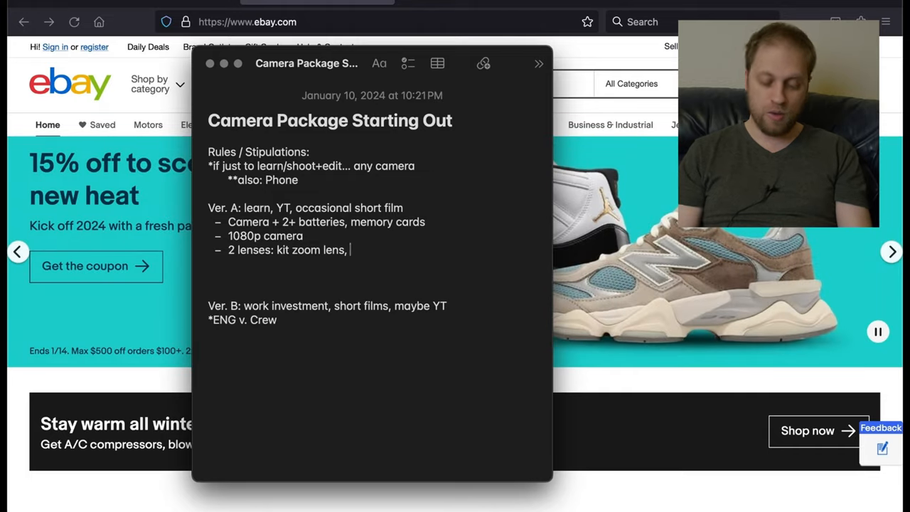
{"action": "type", "text": "prime"}
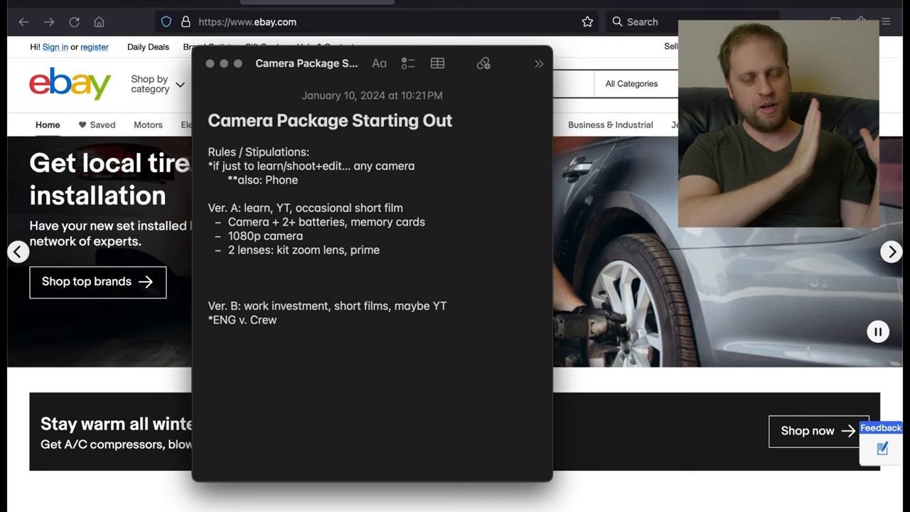
{"action": "type", "text": "50"}
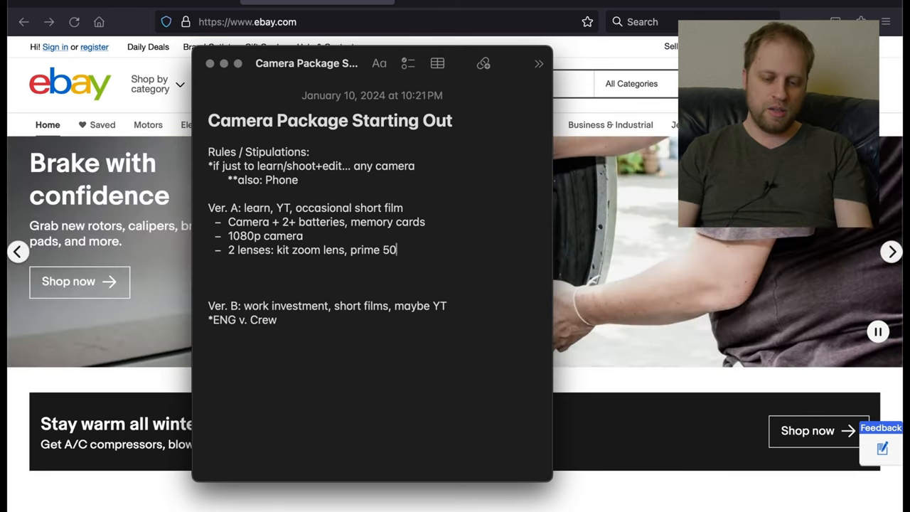
{"action": "type", "text": "mm"}
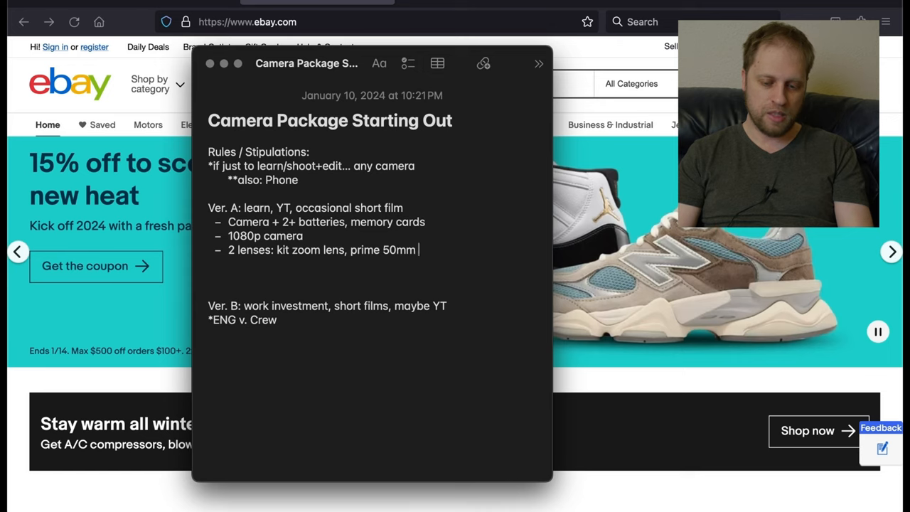
{"action": "type", "text": "FFE"}
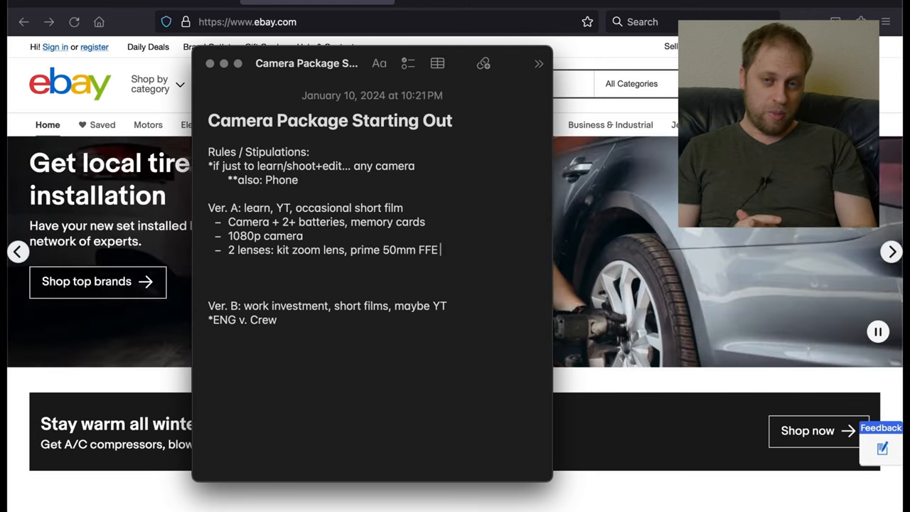
Step: Add a fourth bullet "Fluid head tripod" and bring the eBay page to the front
{"action": "key", "text": "Enter"}
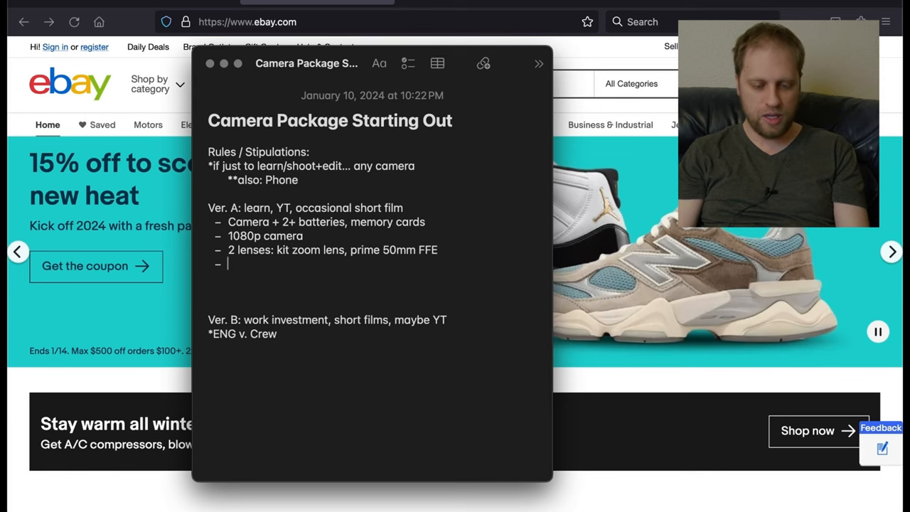
{"action": "type", "text": "Fluid head tripod"}
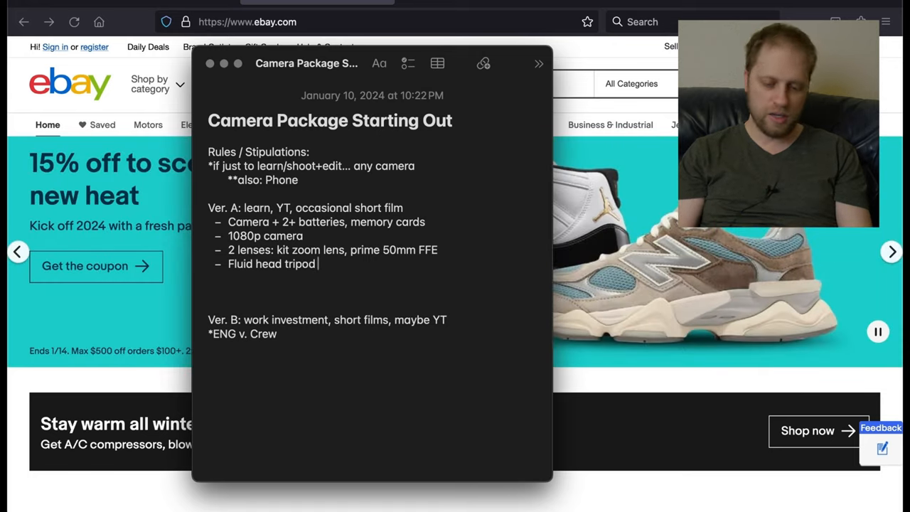
{"action": "type", "text": "w/m"}
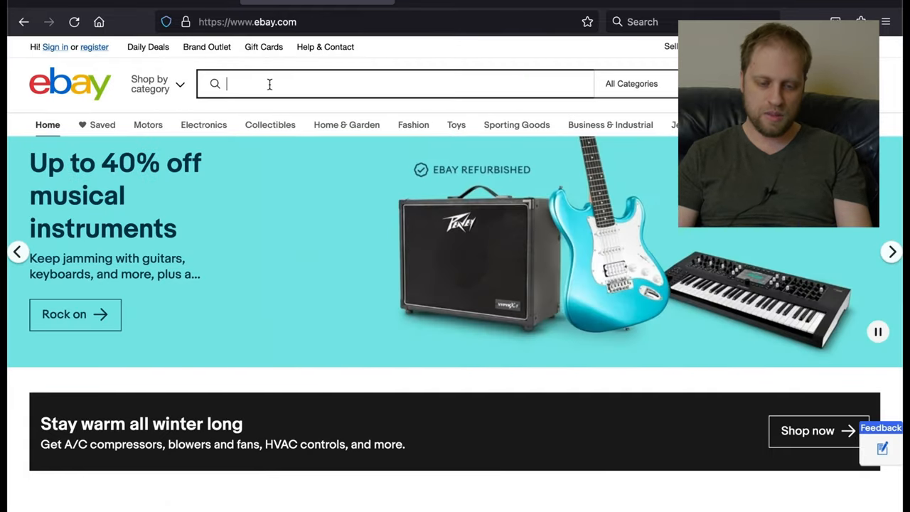
Step: Search "camera kit with lenses", Buy It Now, US Only, sorted by Price + Shipping lowest first
{"action": "type", "text": "ca"}
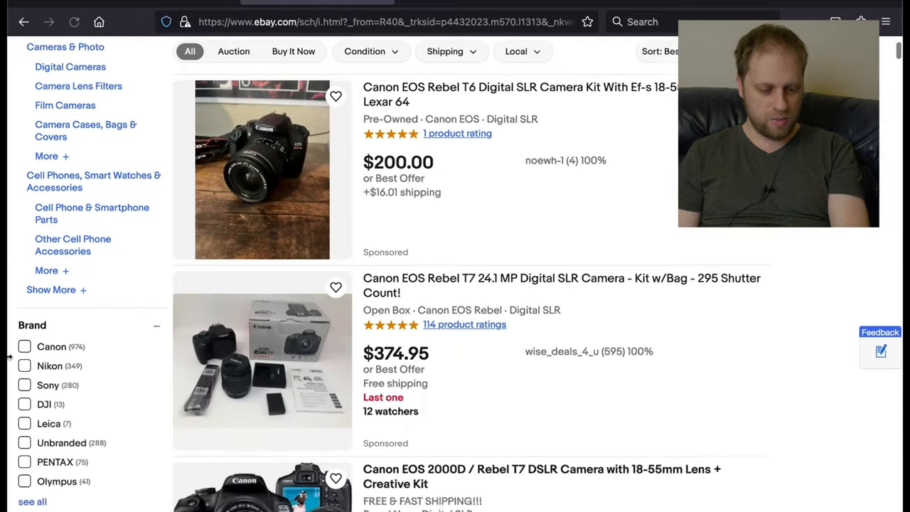
{"action": "scroll", "scroll_direction": "down", "scroll_amount": 3}
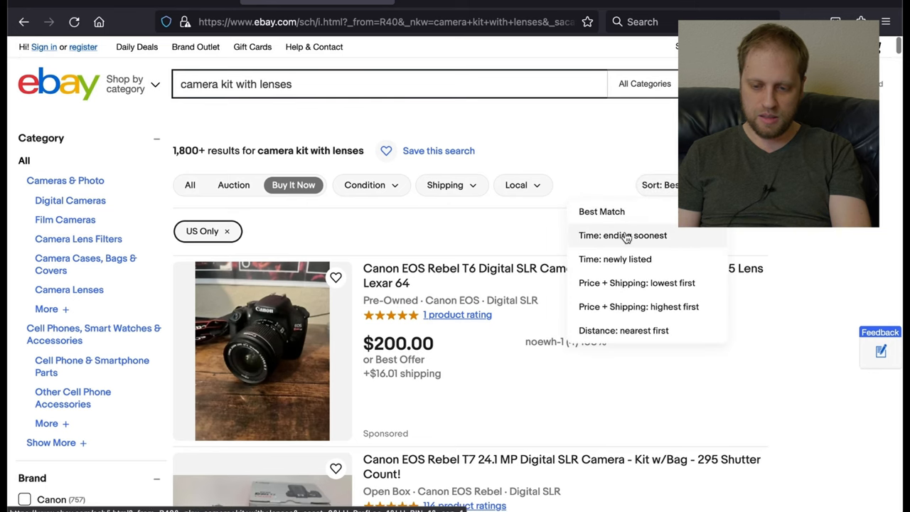
{"action": "left_click", "coordinate": [619, 281]}
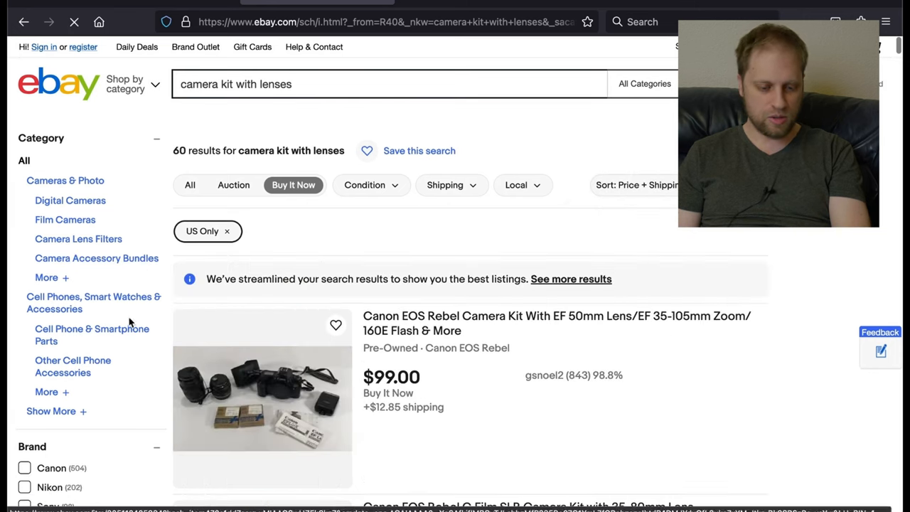
{"action": "scroll", "scroll_direction": "down", "scroll_amount": 3}
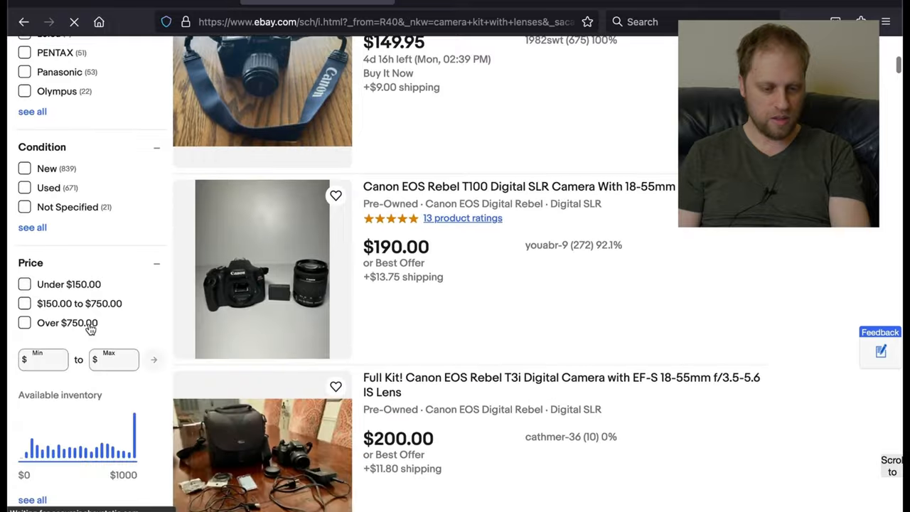
{"action": "scroll", "scroll_direction": "down", "scroll_amount": 3}
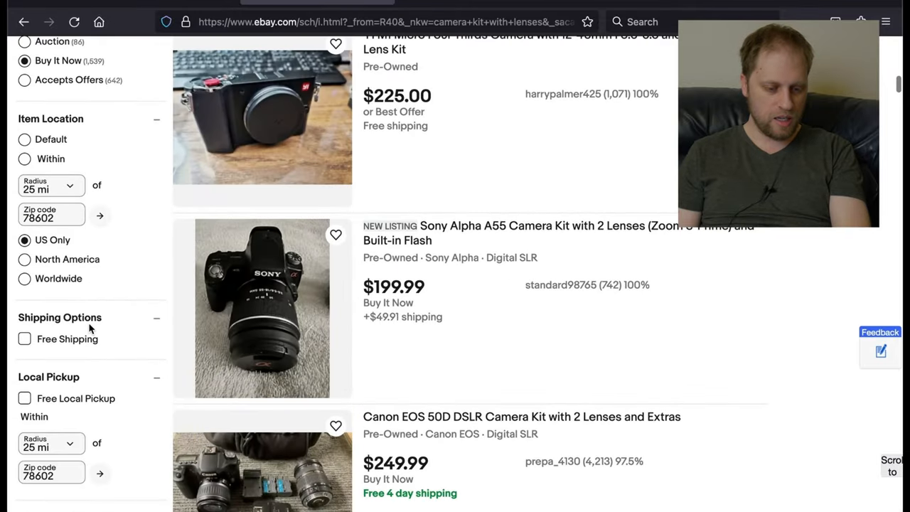
{"action": "scroll", "scroll_direction": "up", "scroll_amount": 3}
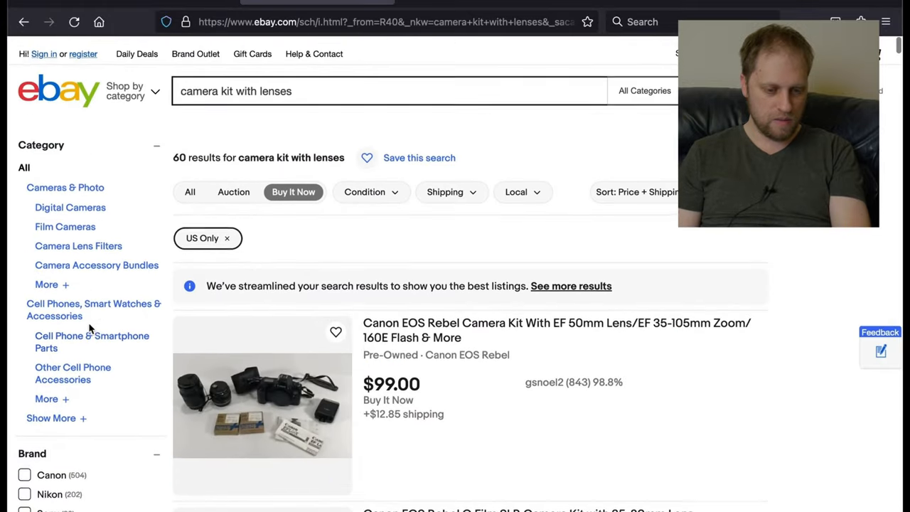
{"action": "scroll", "scroll_direction": "down", "scroll_amount": 3}
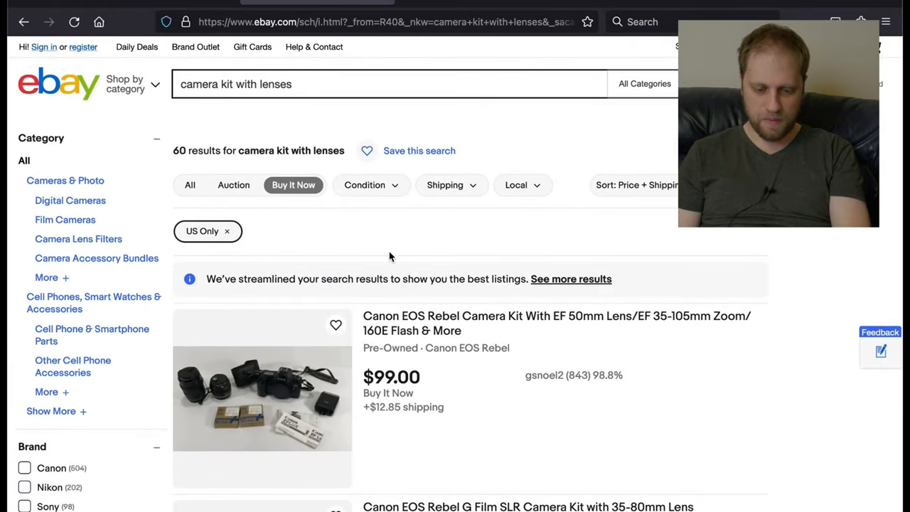
{"action": "mouse_move", "coordinate": [347, 236]}
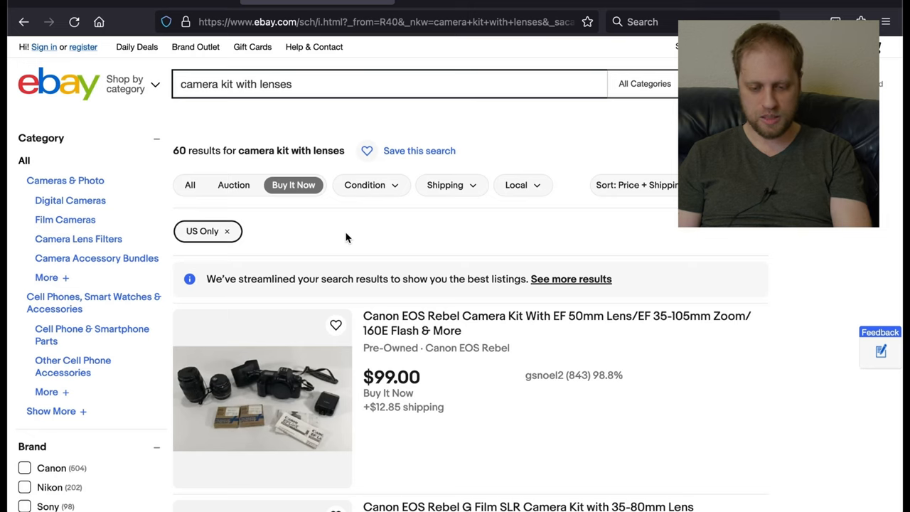
Step: Search used Canon kits with memory card and browse the results
{"action": "type", "text": "used canon kit"}
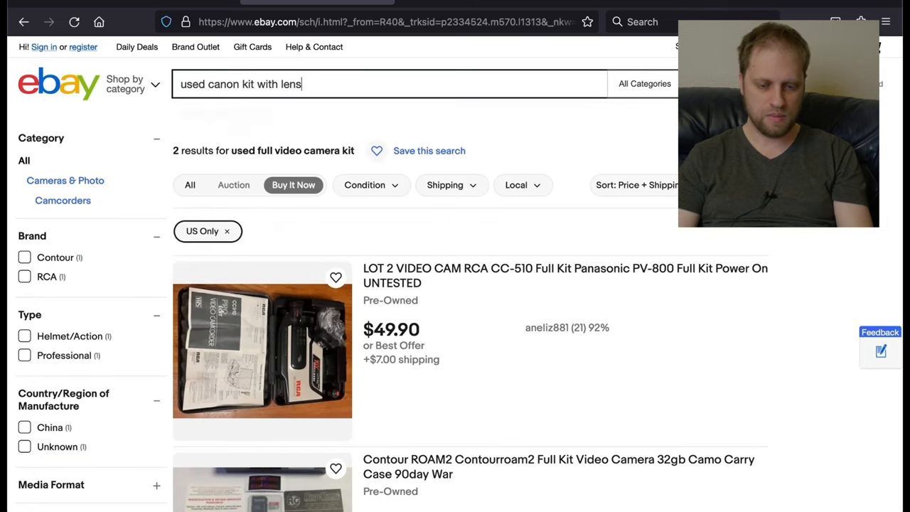
{"action": "type", "text": "memory card"}
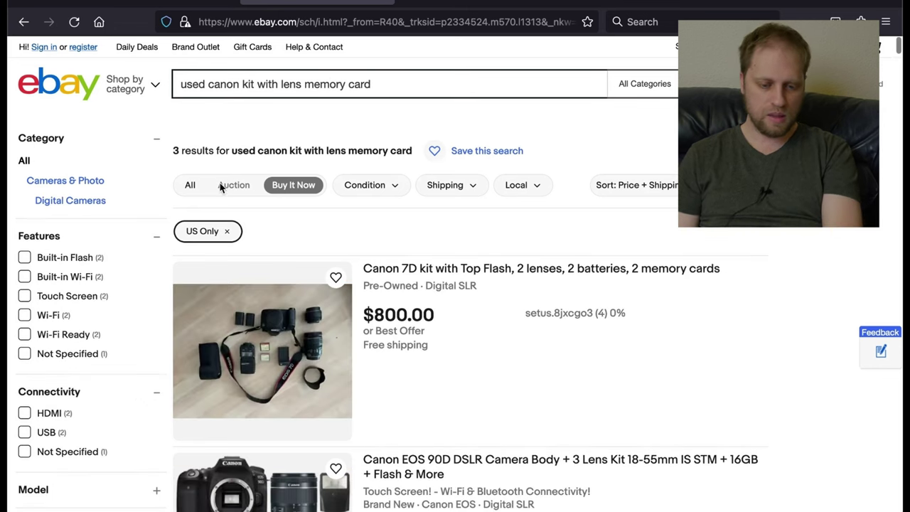
{"action": "scroll", "scroll_direction": "down", "scroll_amount": 3}
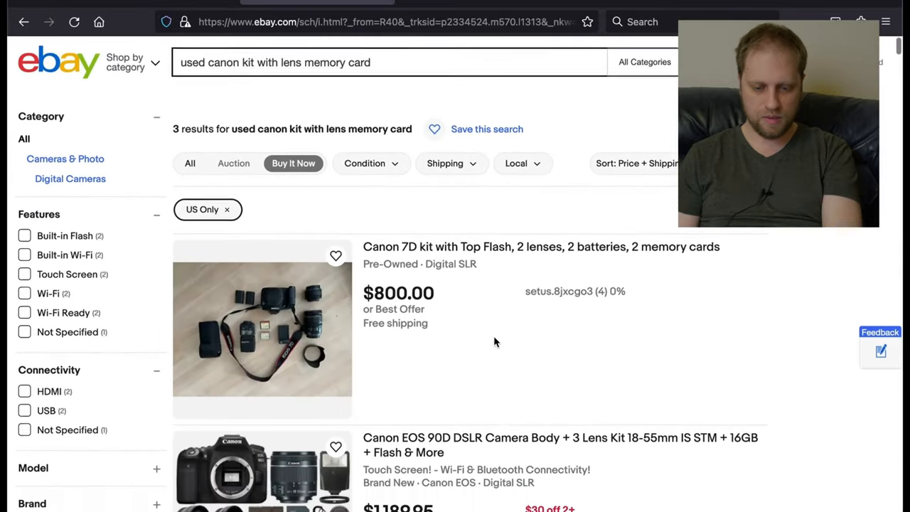
{"action": "scroll", "scroll_direction": "down", "scroll_amount": 3}
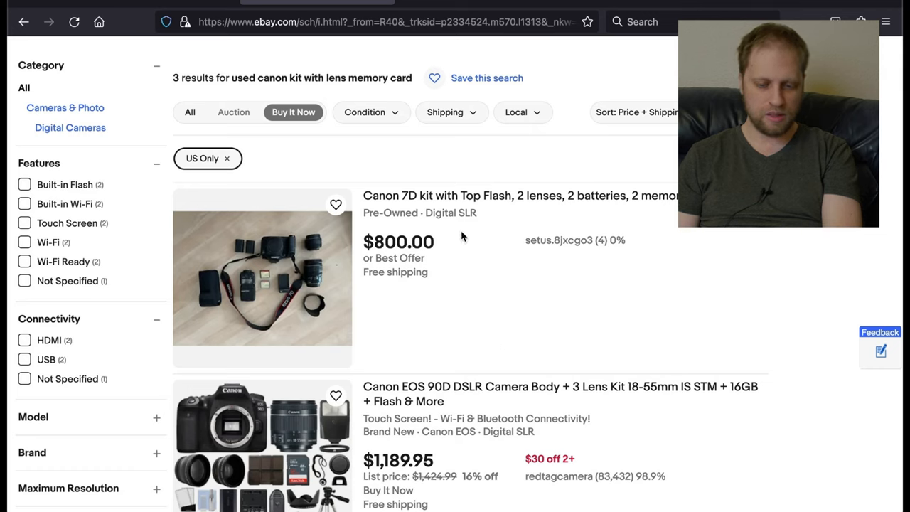
{"action": "scroll", "scroll_direction": "down", "scroll_amount": 3}
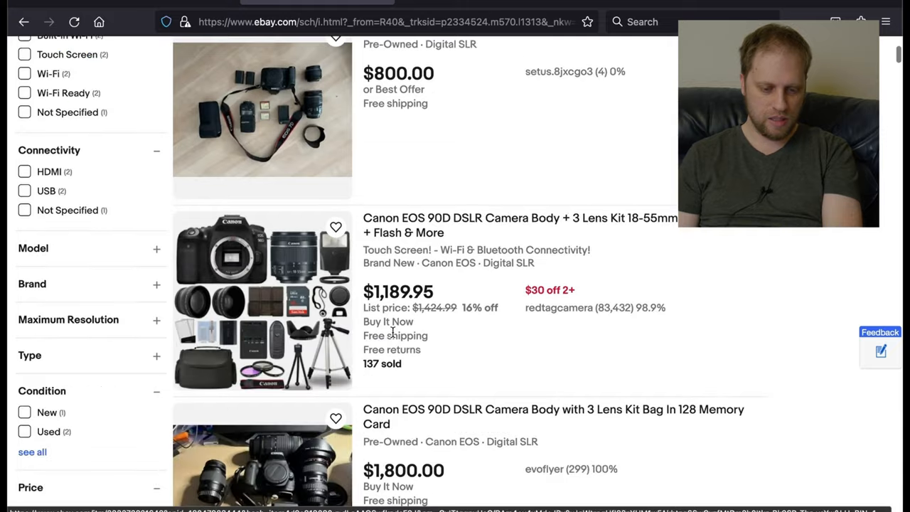
{"action": "scroll", "scroll_direction": "down", "scroll_amount": 3}
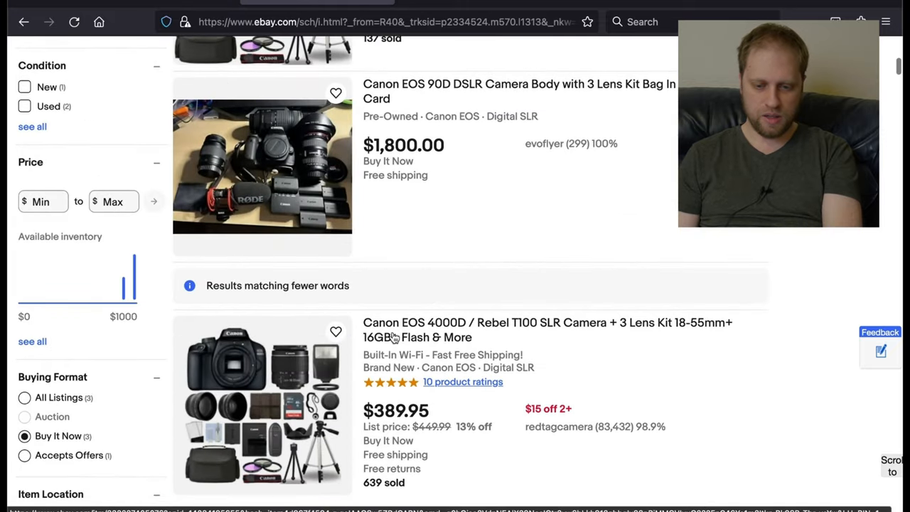
{"action": "scroll", "scroll_direction": "down", "scroll_amount": 3}
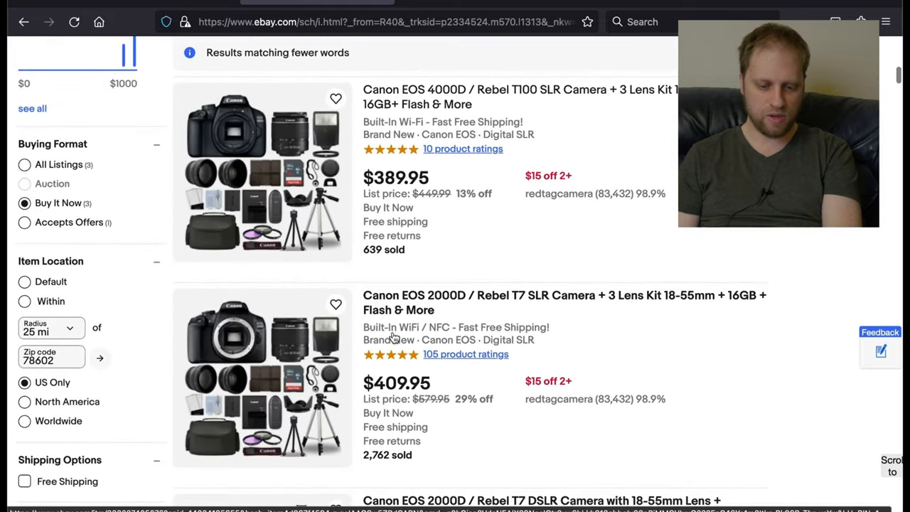
{"action": "scroll", "scroll_direction": "down", "scroll_amount": 3}
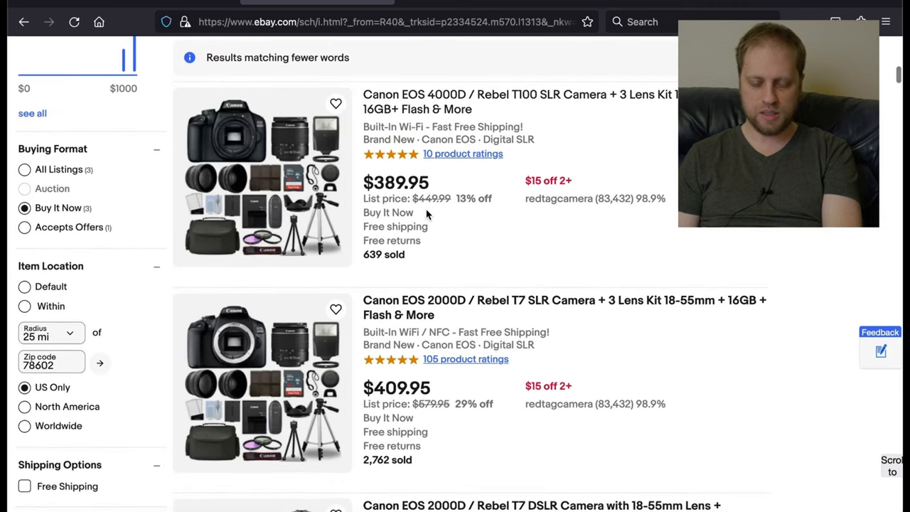
{"action": "scroll", "scroll_direction": "up", "scroll_amount": 3}
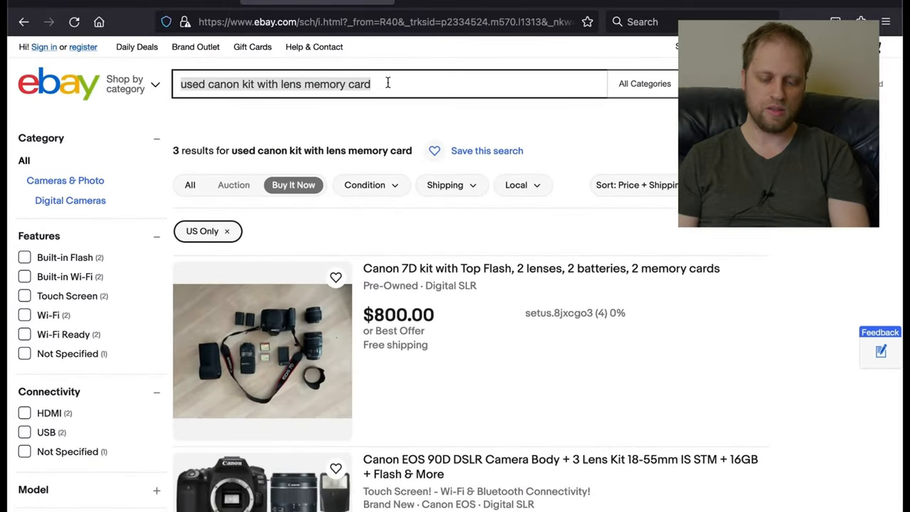
Step: Search Panasonic kits and scroll through the listings
{"action": "type", "text": "pana"}
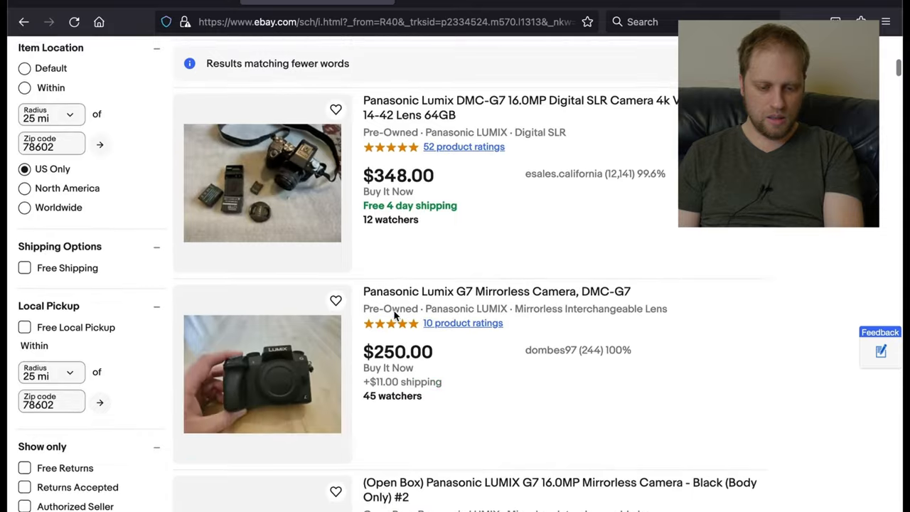
{"action": "scroll", "scroll_direction": "down", "scroll_amount": 3}
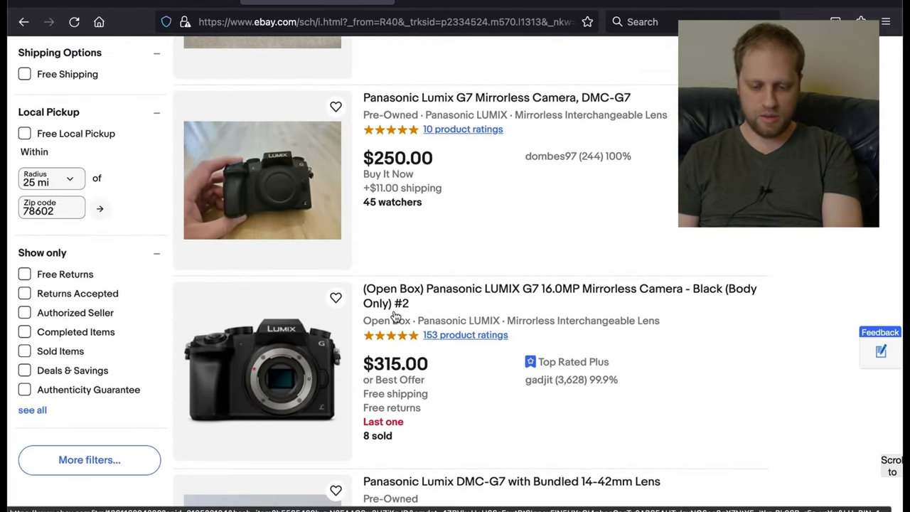
{"action": "scroll", "scroll_direction": "down", "scroll_amount": 3}
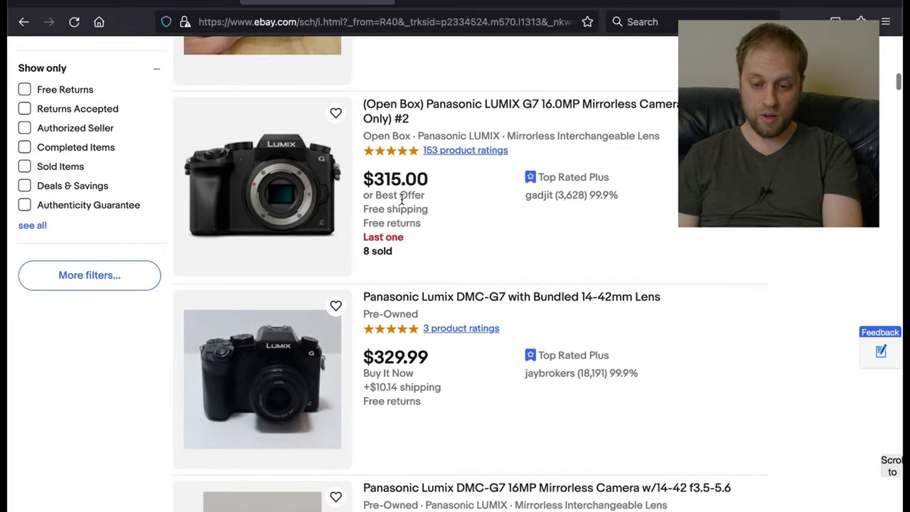
{"action": "scroll", "scroll_direction": "down", "scroll_amount": 3}
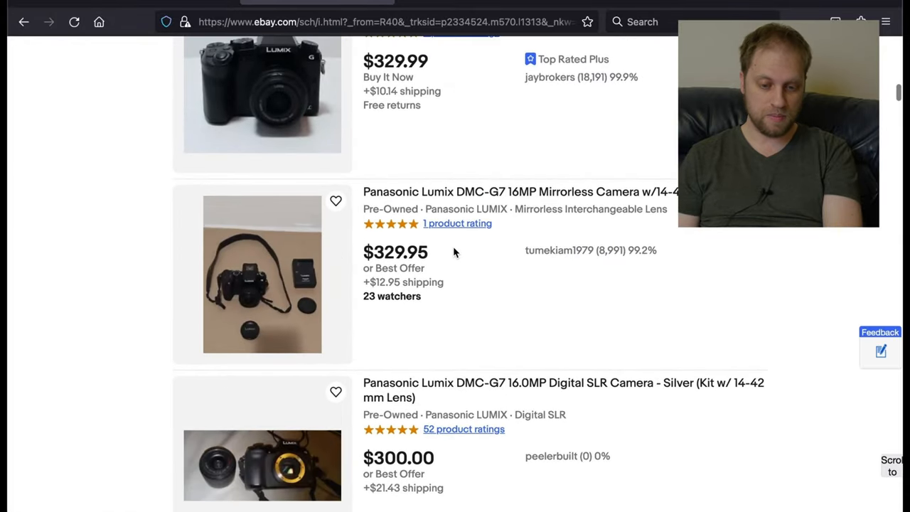
{"action": "scroll", "scroll_direction": "down", "scroll_amount": 3}
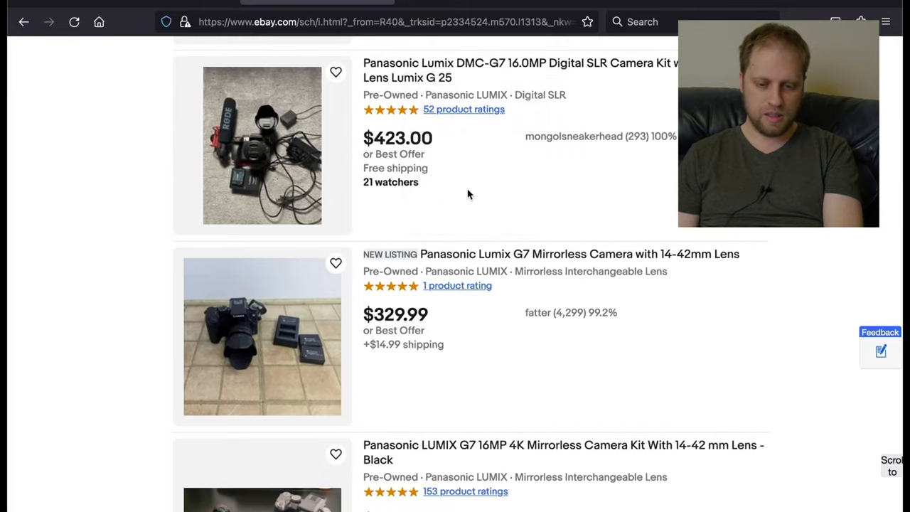
Step: Search "panasonic g7 full kit" and reach the used $423 Lumix G7 kit listing
{"action": "type", "text": "panasonic g7 full kit"}
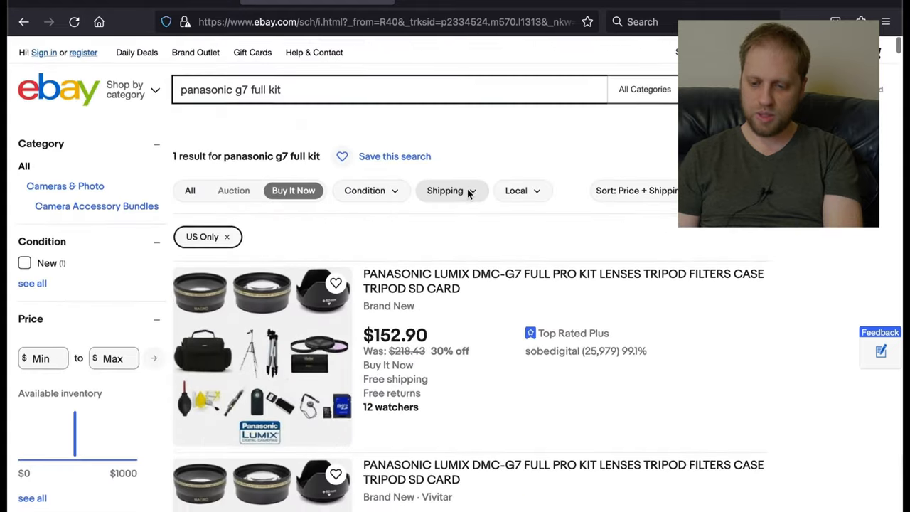
{"action": "scroll", "scroll_direction": "down", "scroll_amount": 3}
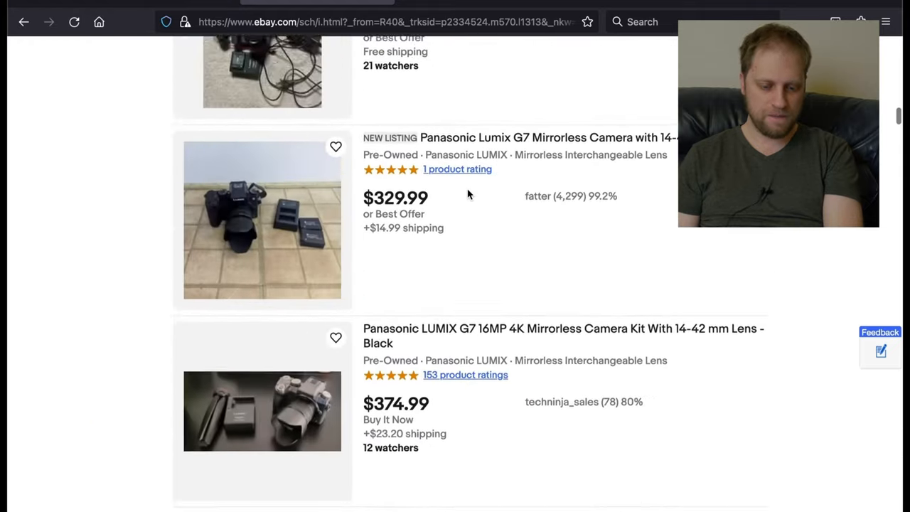
{"action": "scroll", "scroll_direction": "down", "scroll_amount": 3}
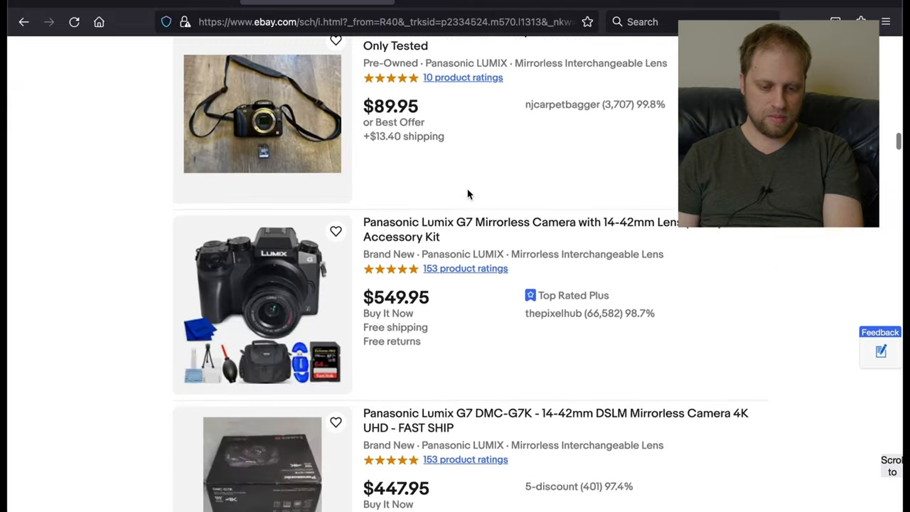
{"action": "scroll", "scroll_direction": "down", "scroll_amount": 3}
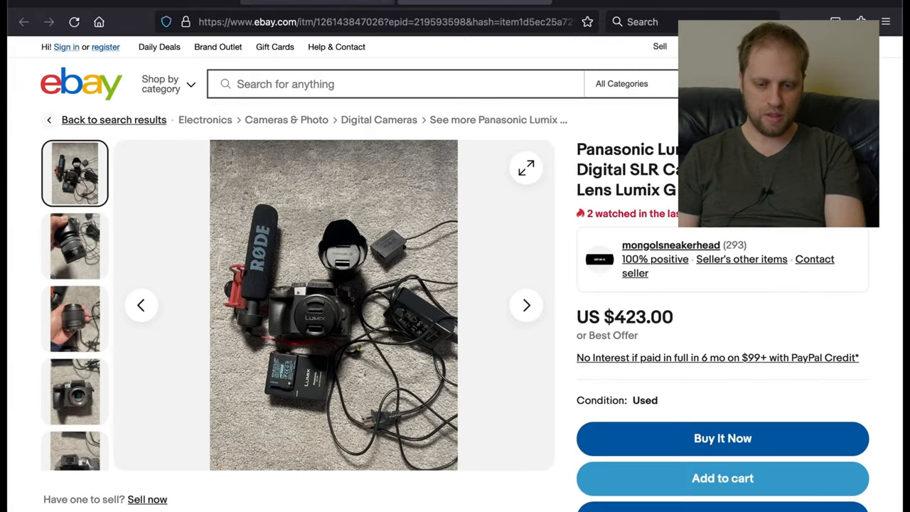
Step: Return to results and search "panasonic g8", browsing the Lumix G85 listings at $550 and $350
{"action": "left_click", "coordinate": [26, 21]}
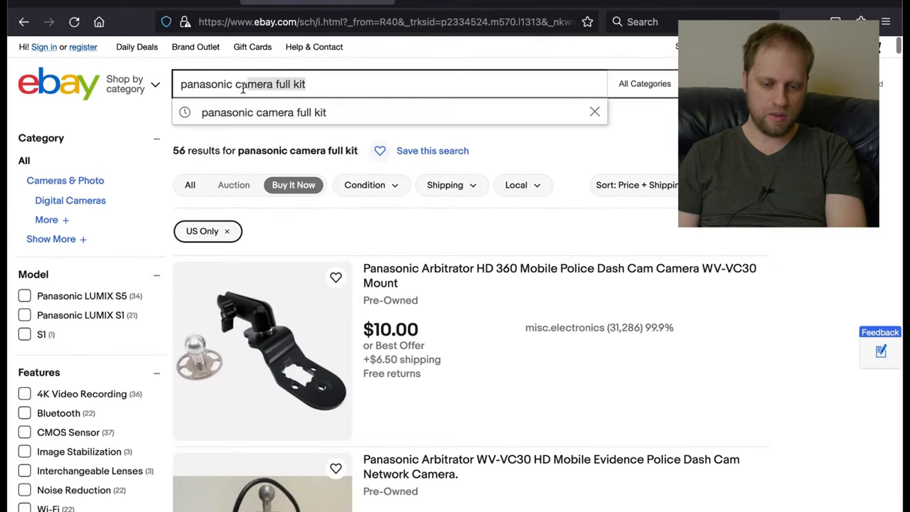
{"action": "type", "text": "panasonic g8"}
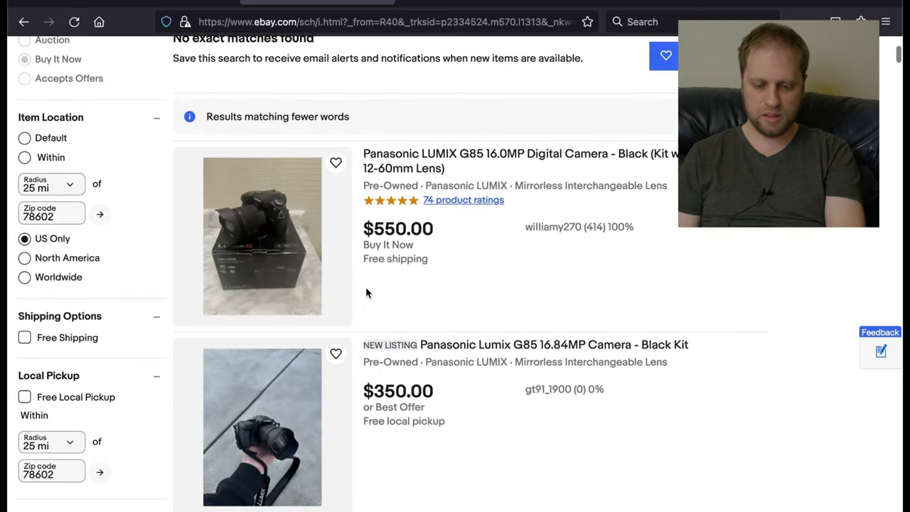
{"action": "scroll", "scroll_direction": "down", "scroll_amount": 3}
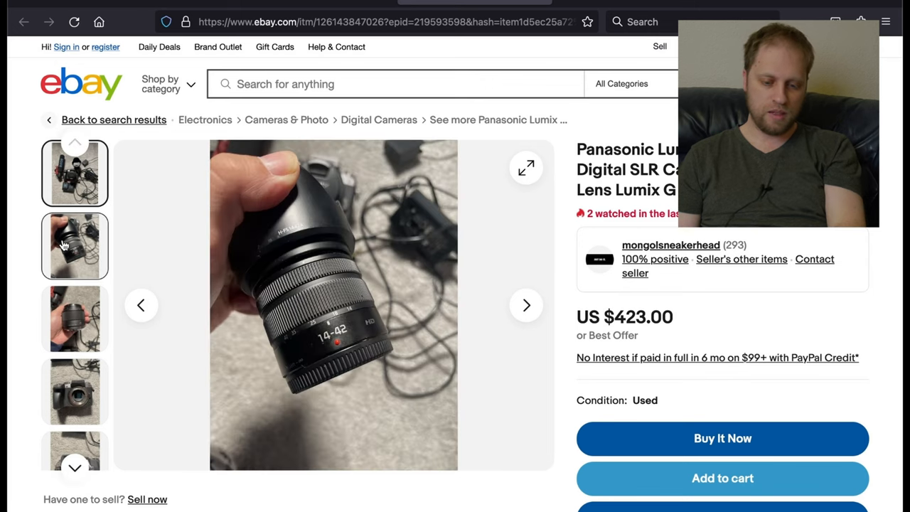
{"action": "mouse_move", "coordinate": [64, 257]}
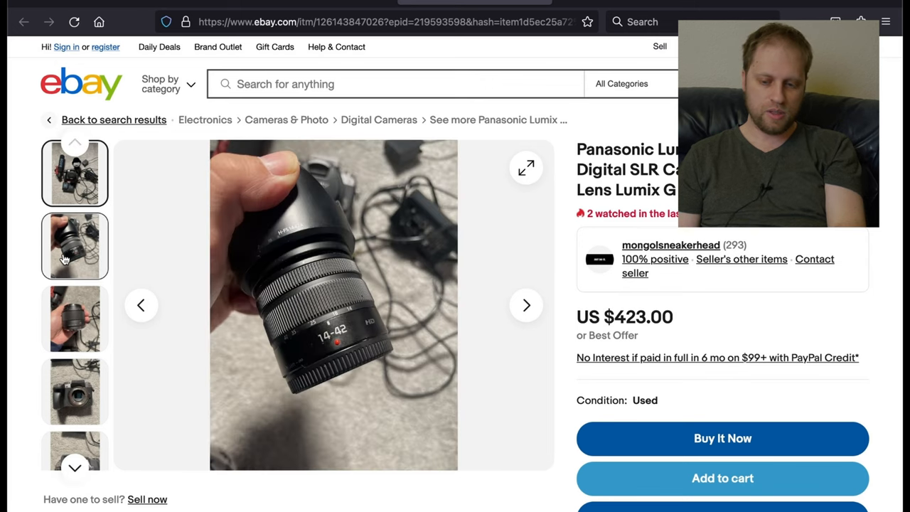
Step: View the $423 G7 listing's full-kit photo and the RØDE microphone close-up
{"action": "left_click", "coordinate": [74, 173]}
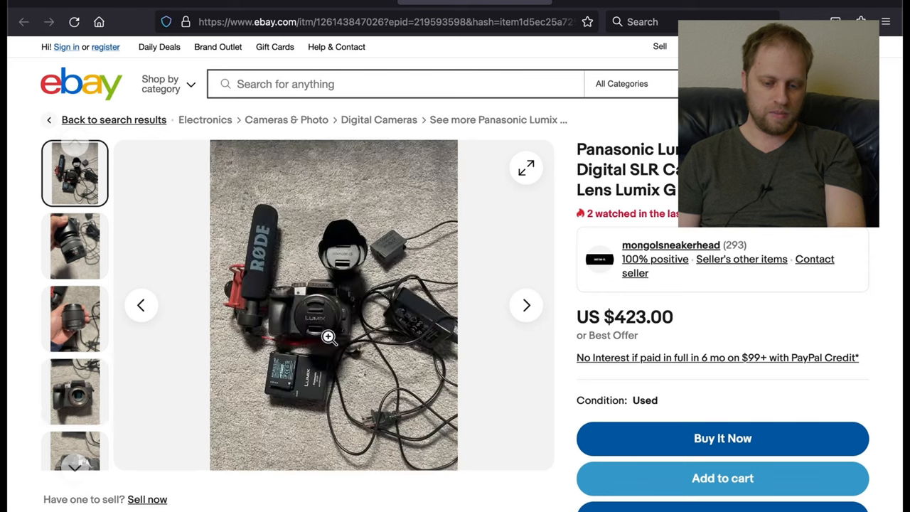
{"action": "left_click", "coordinate": [74, 345]}
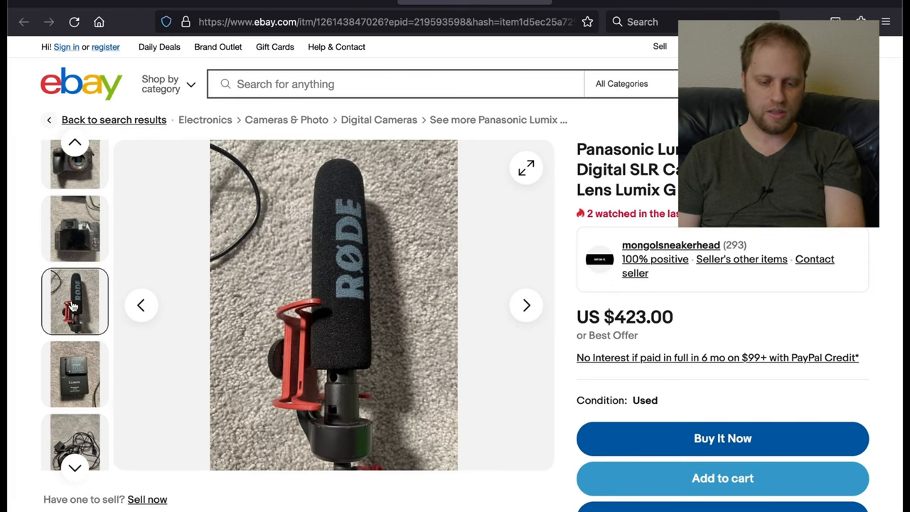
{"action": "left_click", "coordinate": [74, 372]}
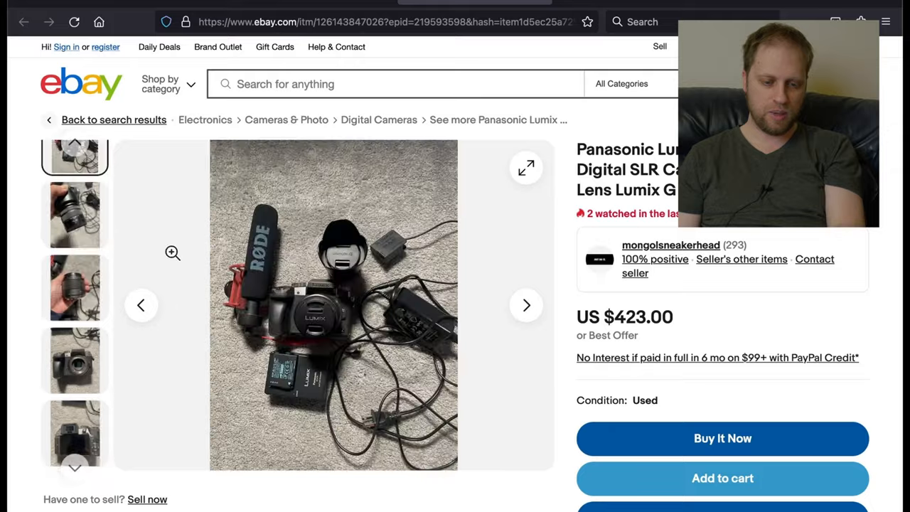
{"action": "scroll", "scroll_direction": "down", "scroll_amount": 3}
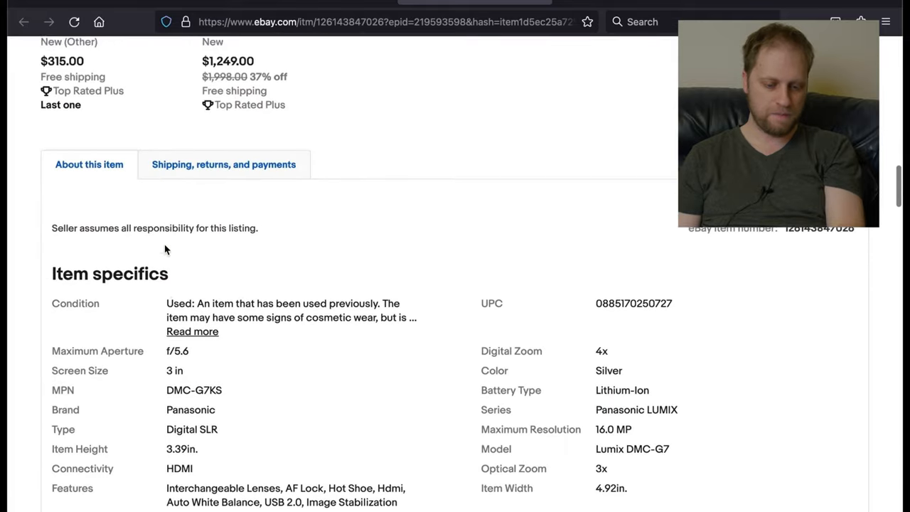
{"action": "scroll", "scroll_direction": "down", "scroll_amount": 3}
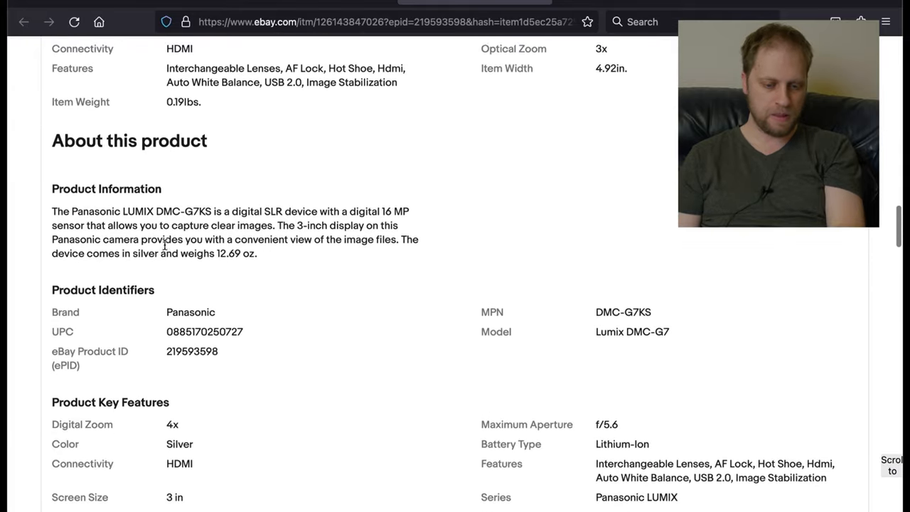
{"action": "scroll", "scroll_direction": "down", "scroll_amount": 3}
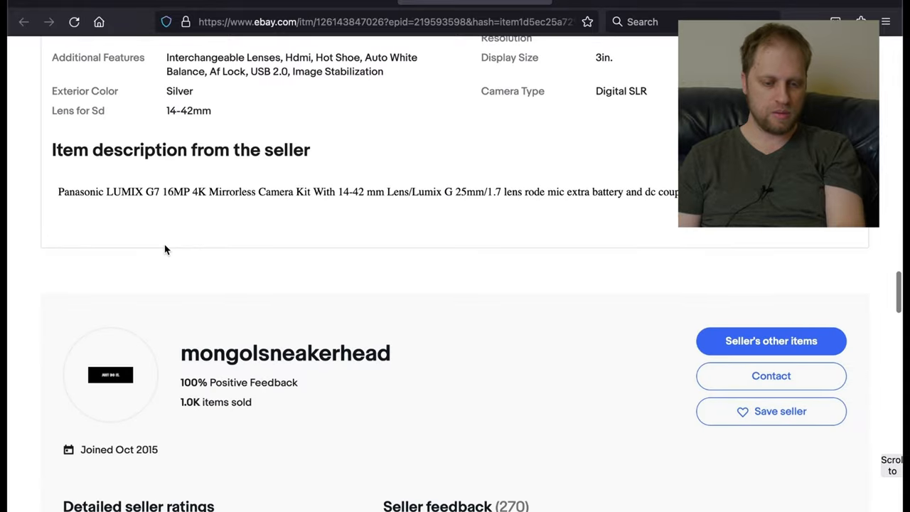
{"action": "mouse_move", "coordinate": [250, 252]}
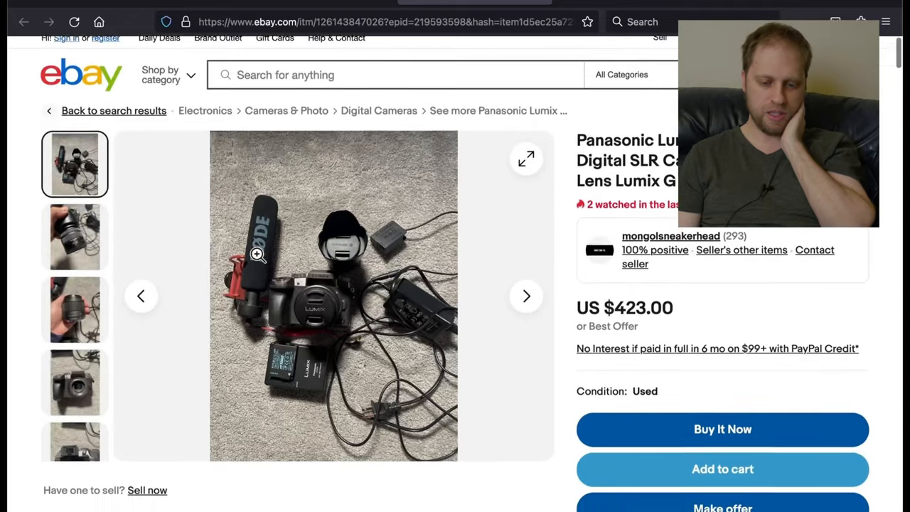
Step: Check the G7 kit's 14-42 lens and remaining photos, then go back to the G85 search results
{"action": "scroll", "scroll_direction": "down", "scroll_amount": 3}
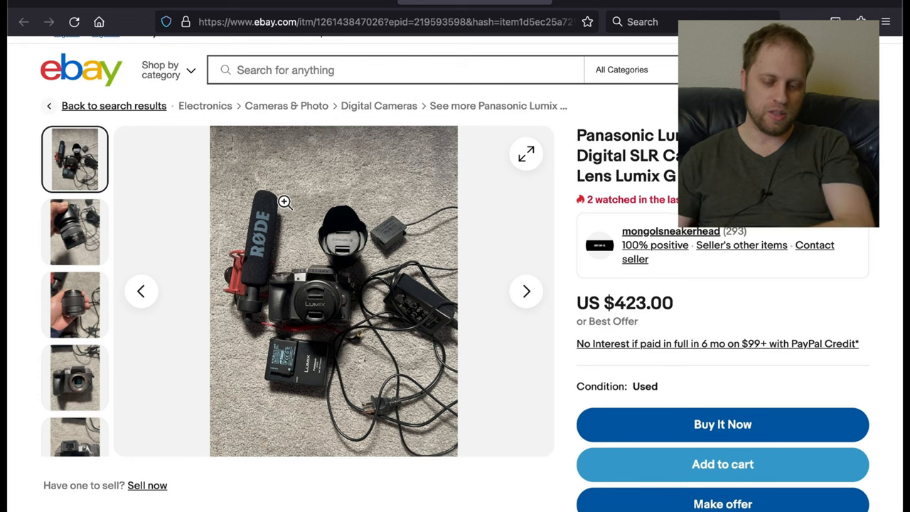
{"action": "mouse_move", "coordinate": [200, 254]}
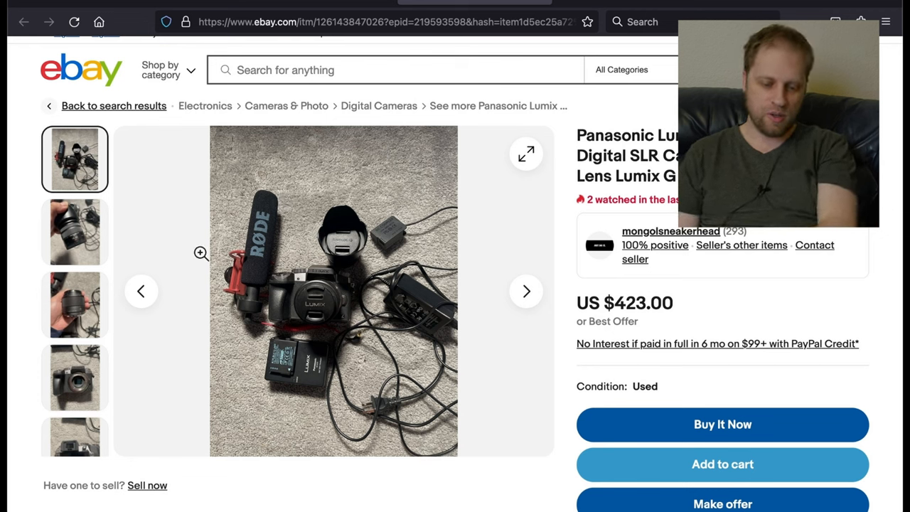
{"action": "left_click", "coordinate": [73, 230]}
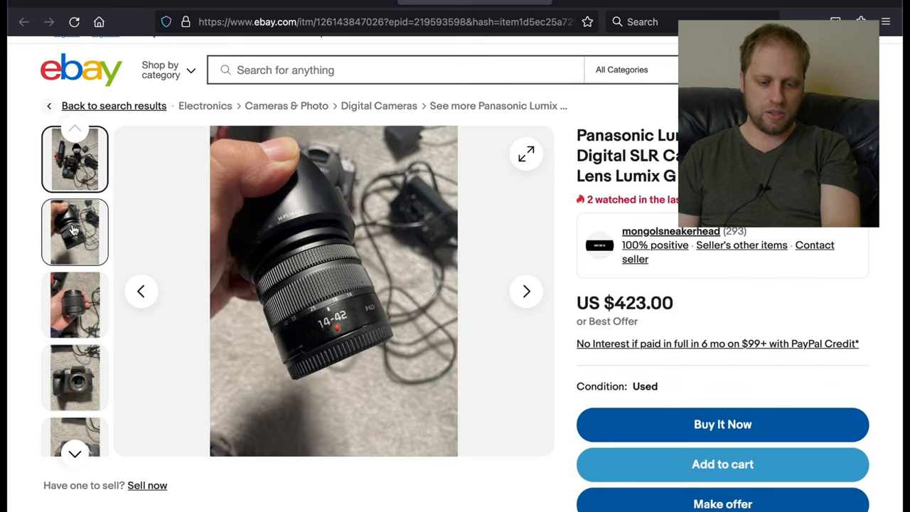
{"action": "left_click", "coordinate": [74, 159]}
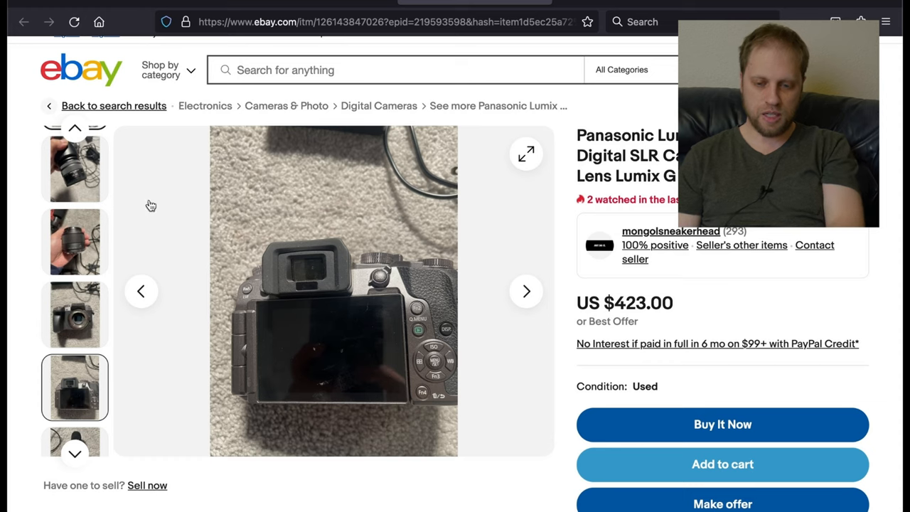
{"action": "left_click", "coordinate": [114, 105]}
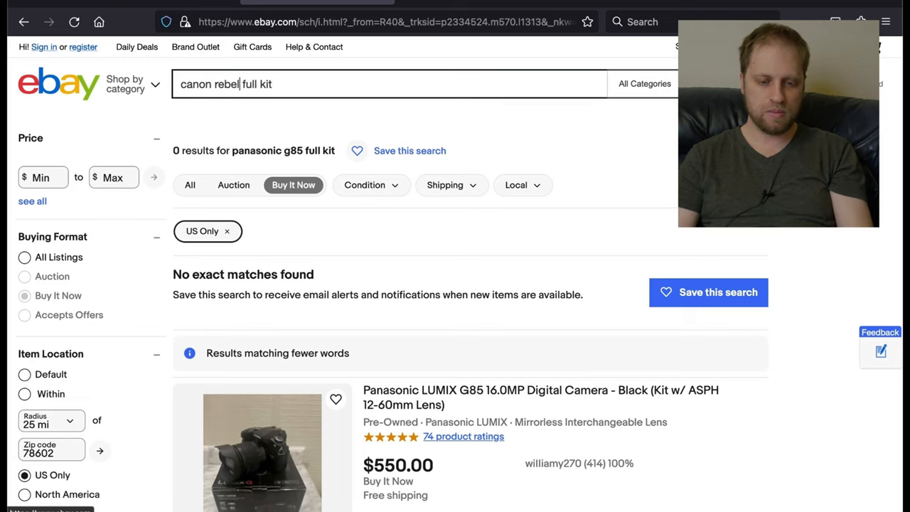
Step: Browse Canon Rebel video and Canon T4 results toward the $360 Rebel kit with microphone
{"action": "type", "text": "v"}
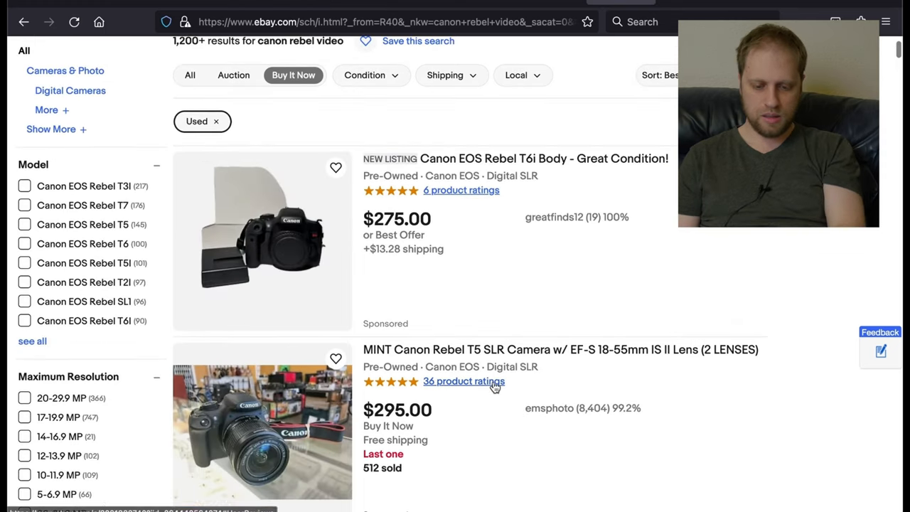
{"action": "scroll", "scroll_direction": "down", "scroll_amount": 3}
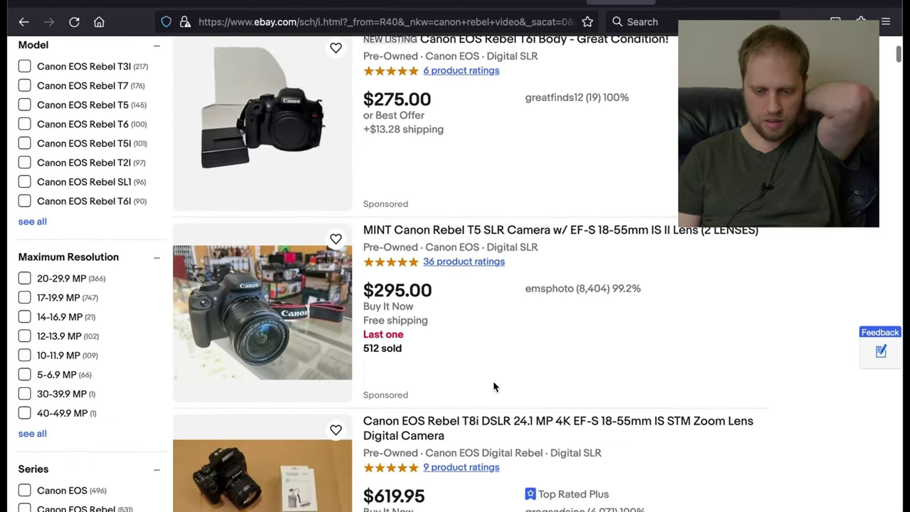
{"action": "scroll", "scroll_direction": "down", "scroll_amount": 3}
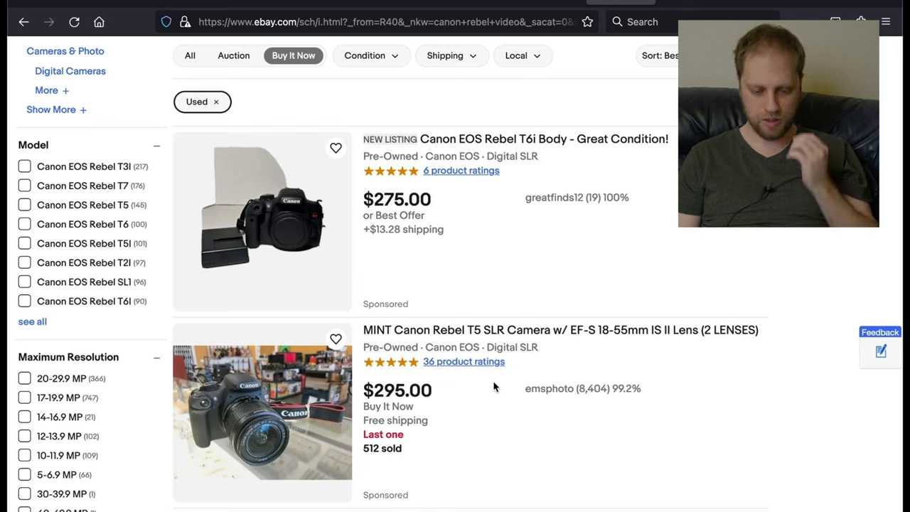
{"action": "scroll", "scroll_direction": "down", "scroll_amount": 3}
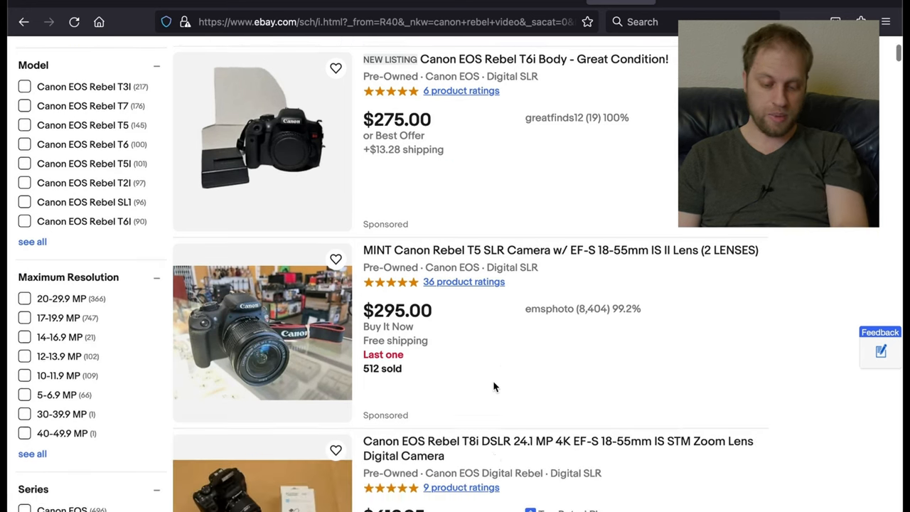
{"action": "type", "text": "canon t4"}
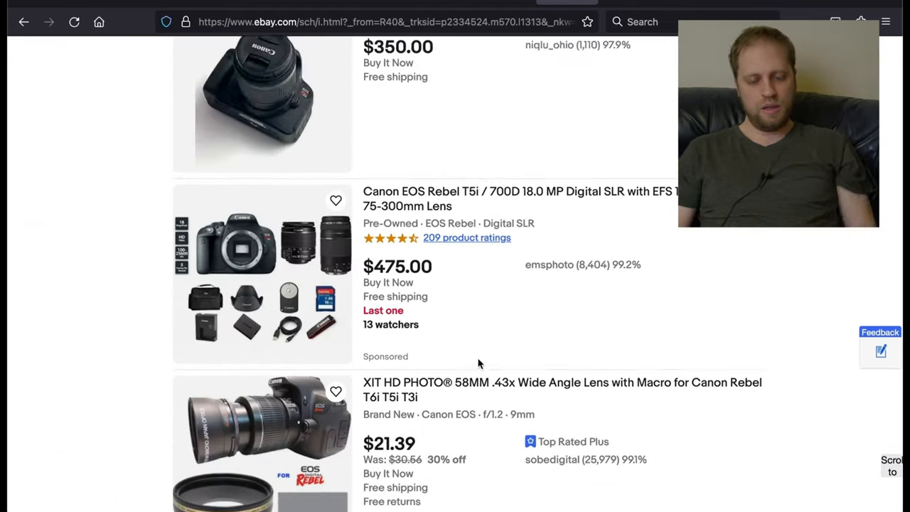
{"action": "scroll", "scroll_direction": "down", "scroll_amount": 3}
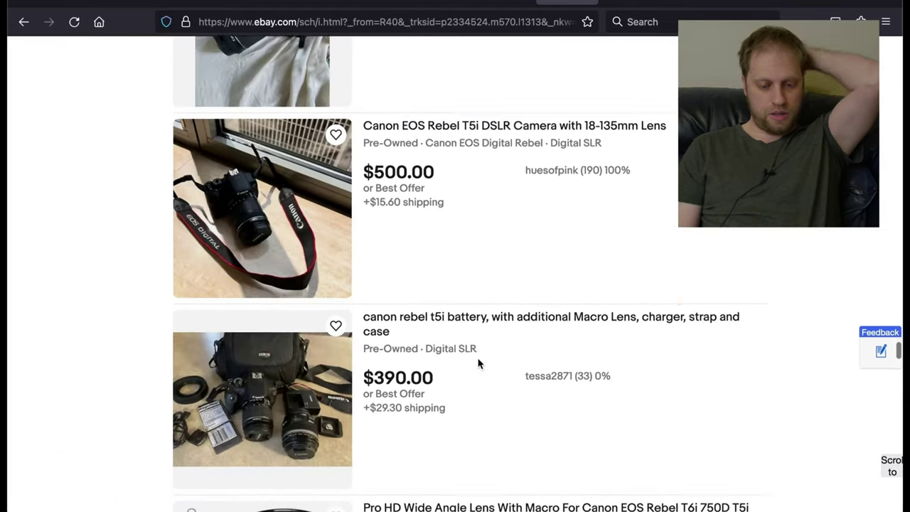
{"action": "scroll", "scroll_direction": "up", "scroll_amount": 3}
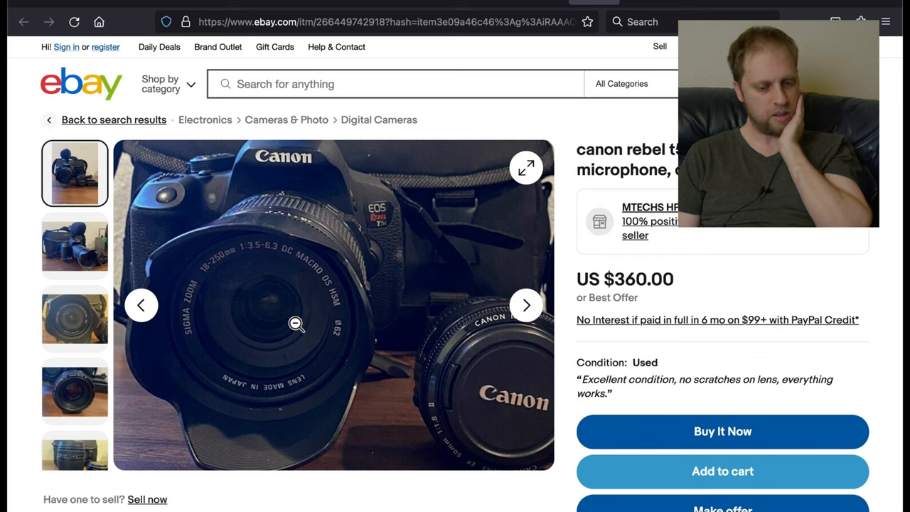
Step: View the $360 Canon Rebel kit's camera, microphone and zoom-lens photos, then return to eBay's home page
{"action": "left_click", "coordinate": [525, 305]}
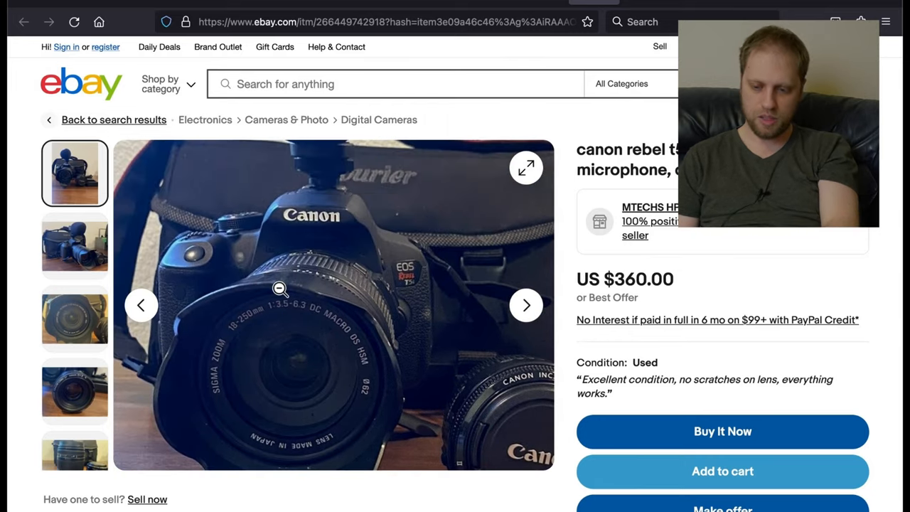
{"action": "left_click", "coordinate": [74, 244]}
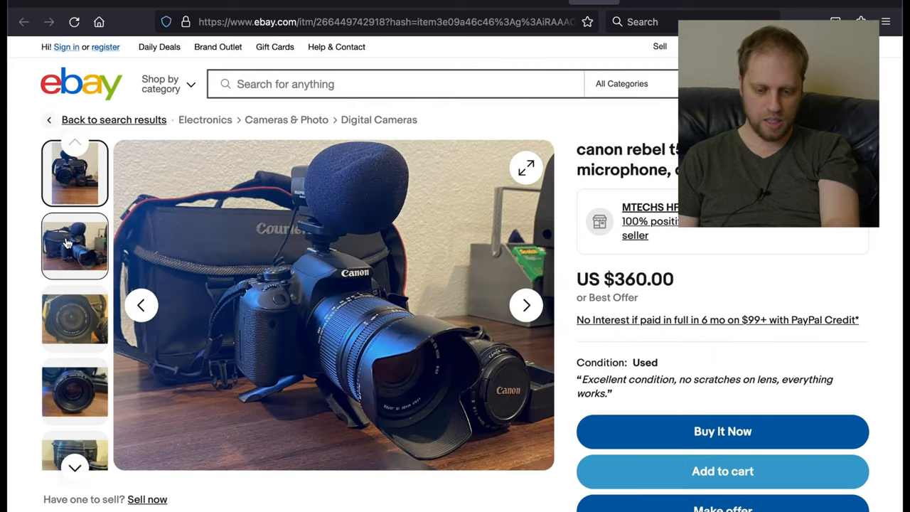
{"action": "left_click", "coordinate": [74, 244]}
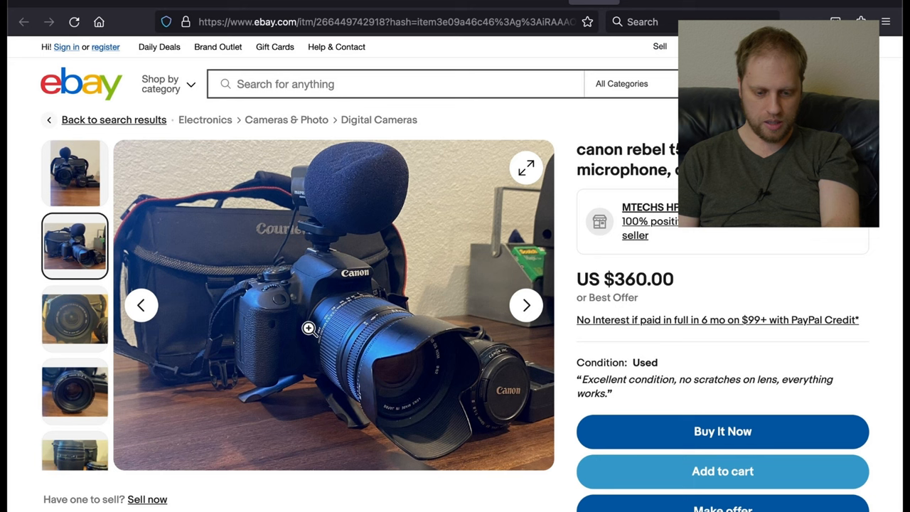
{"action": "left_click", "coordinate": [74, 391]}
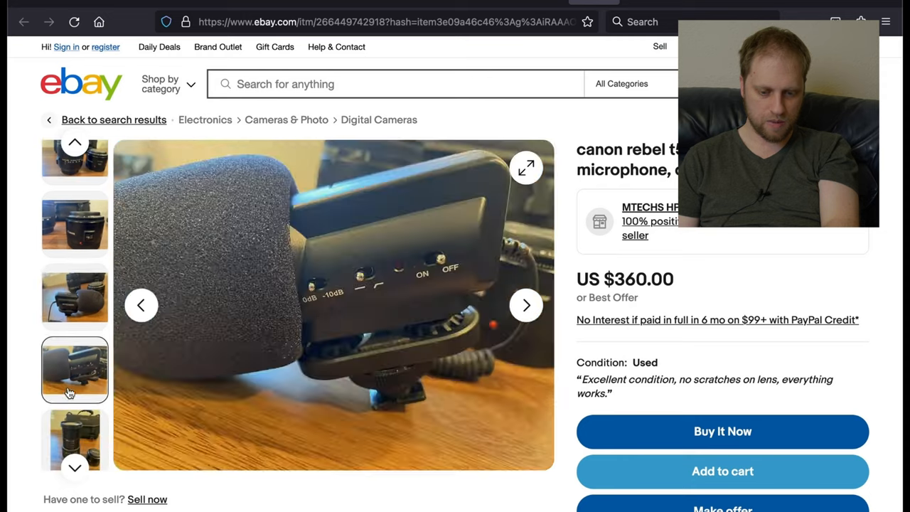
{"action": "left_click", "coordinate": [74, 370]}
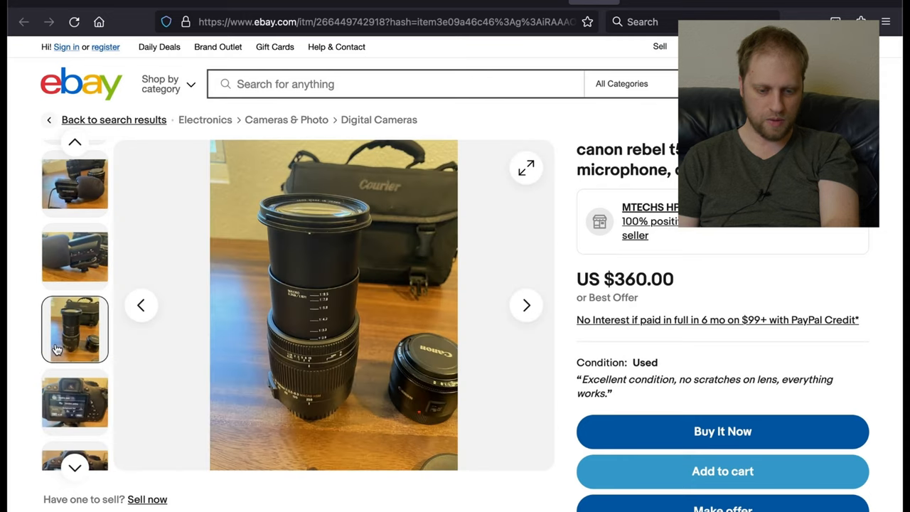
{"action": "left_click", "coordinate": [74, 255]}
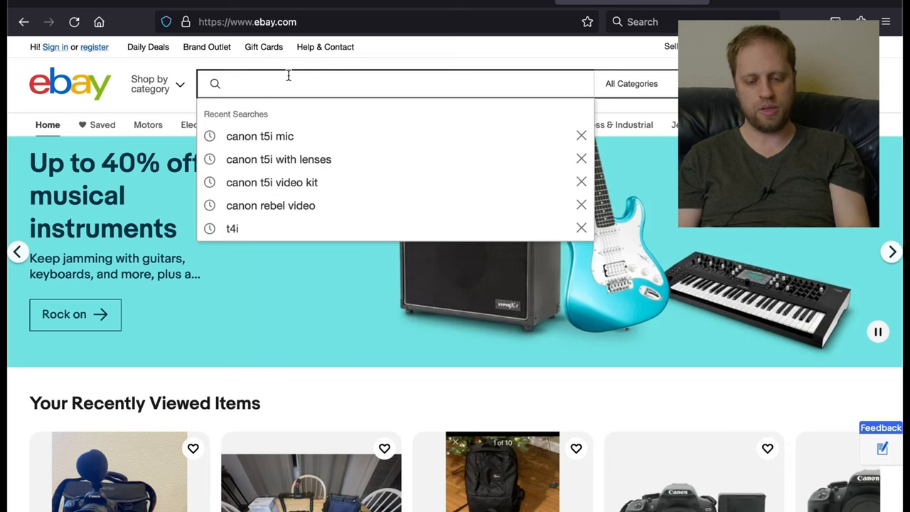
Step: Search eBay for 'sony camera and mic' and browse the first results
{"action": "type", "text": "sony camera and mic"}
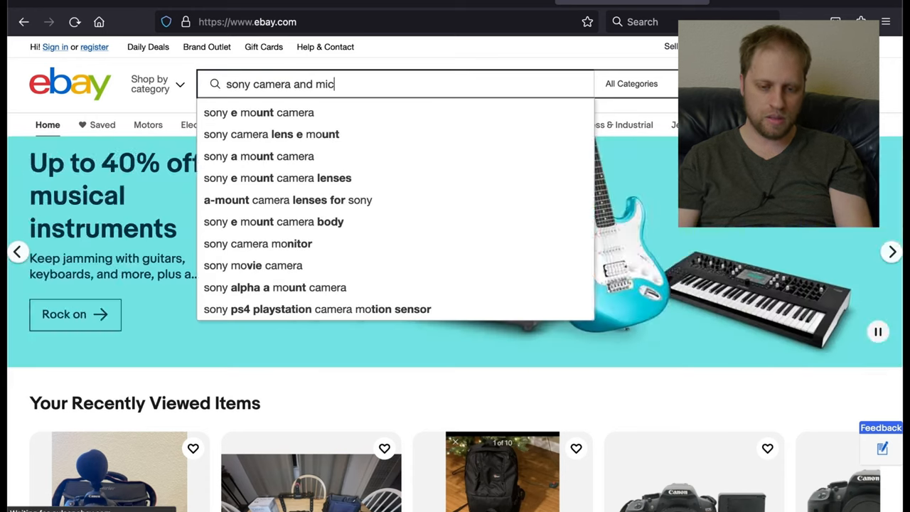
{"action": "key", "text": "Enter"}
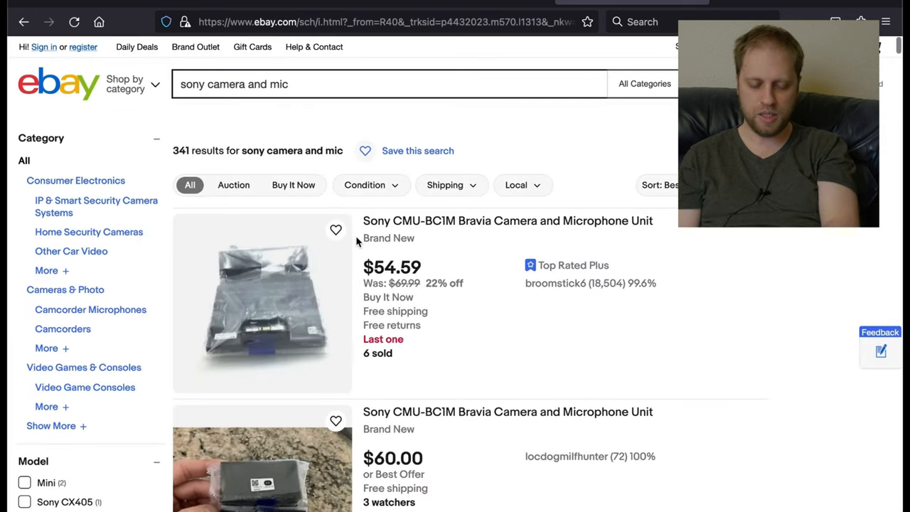
{"action": "scroll", "scroll_direction": "down", "scroll_amount": 3}
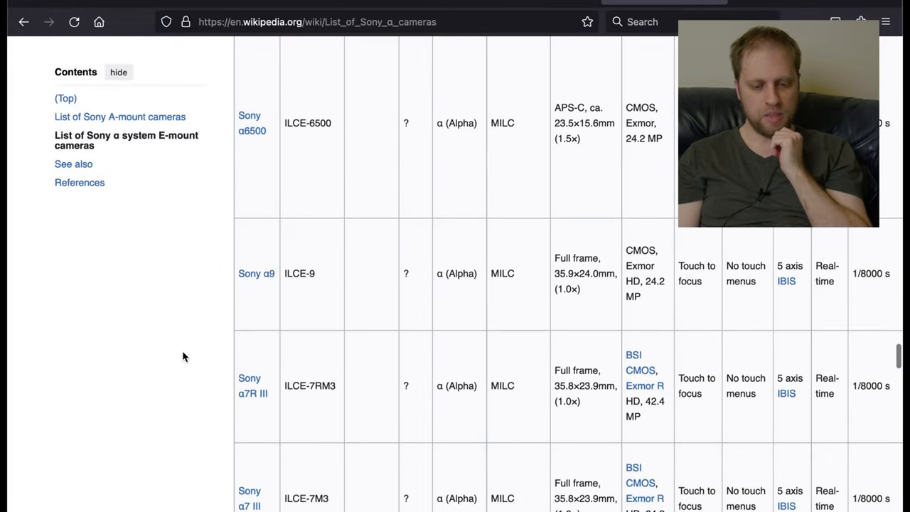
{"action": "scroll", "scroll_direction": "down", "scroll_amount": 3}
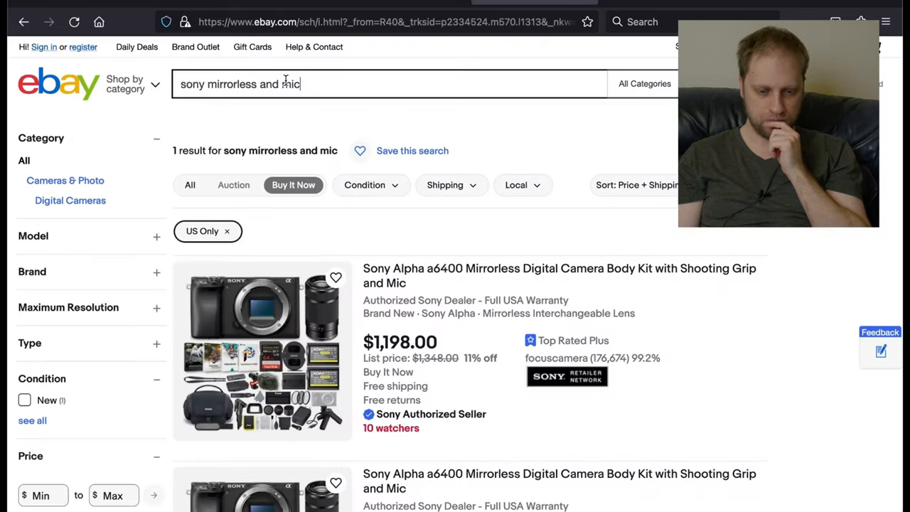
{"action": "scroll", "scroll_direction": "down", "scroll_amount": 3}
{"action": "type", "text": "a6000"}
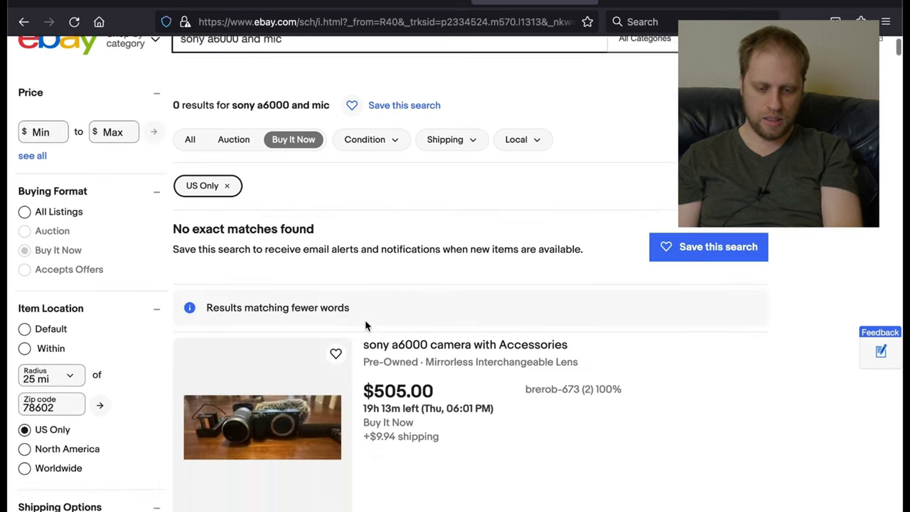
{"action": "scroll", "scroll_direction": "down", "scroll_amount": 3}
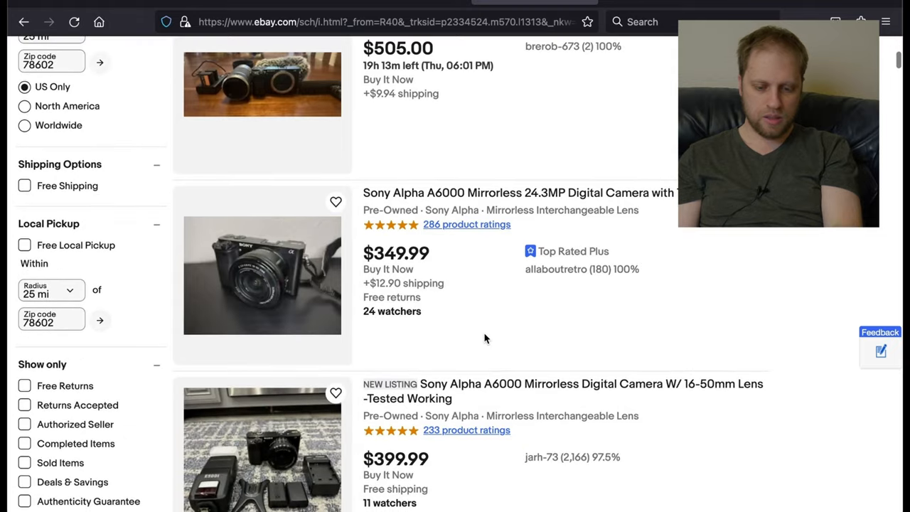
{"action": "scroll", "scroll_direction": "down", "scroll_amount": 3}
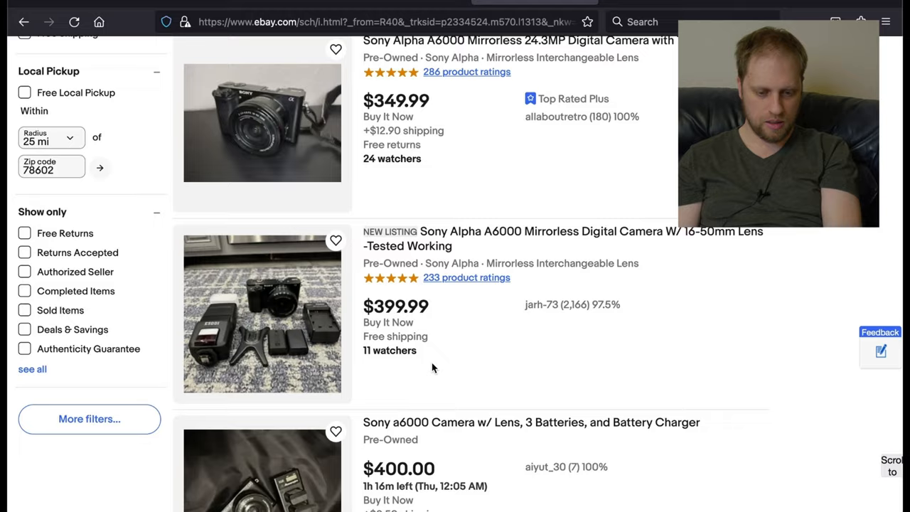
{"action": "scroll", "scroll_direction": "down", "scroll_amount": 3}
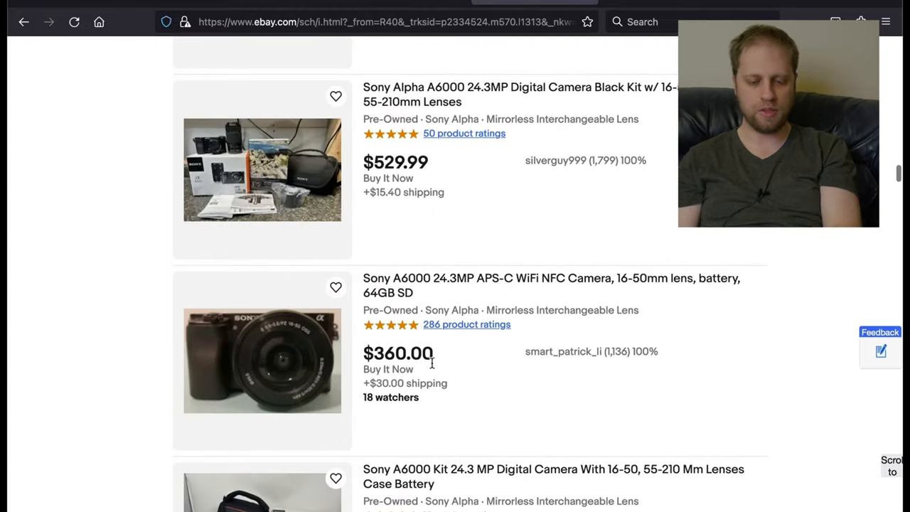
Step: Continue down the Sony camera listings comparing Buy It Now prices
{"action": "scroll", "scroll_direction": "down", "scroll_amount": 3}
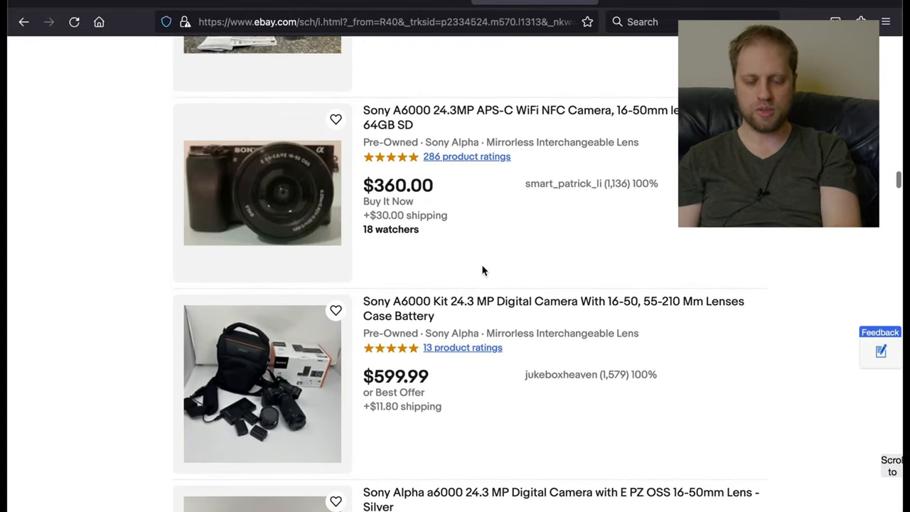
{"action": "scroll", "scroll_direction": "down", "scroll_amount": 3}
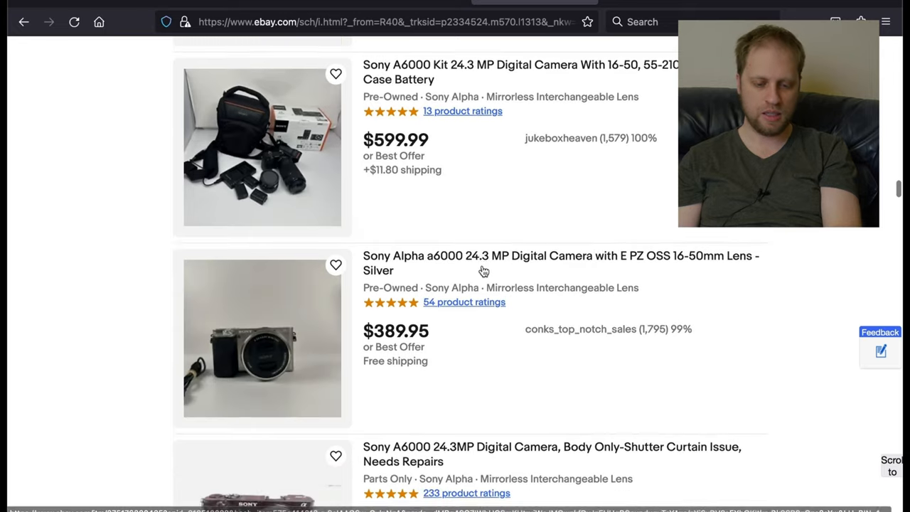
{"action": "scroll", "scroll_direction": "down", "scroll_amount": 3}
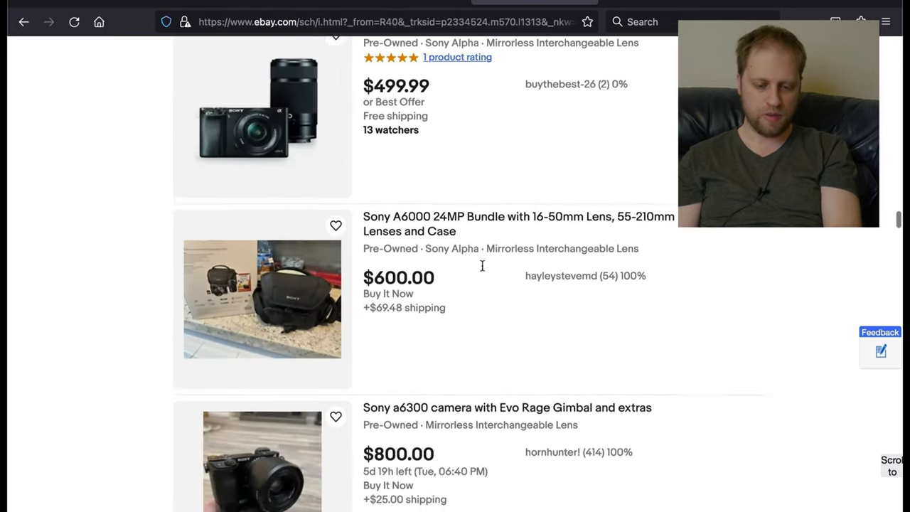
{"action": "scroll", "scroll_direction": "down", "scroll_amount": 3}
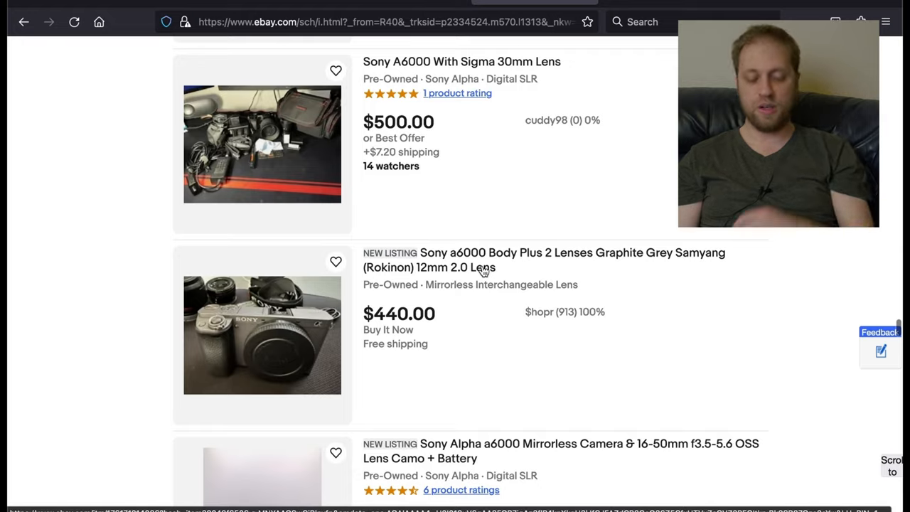
{"action": "scroll", "scroll_direction": "down", "scroll_amount": 3}
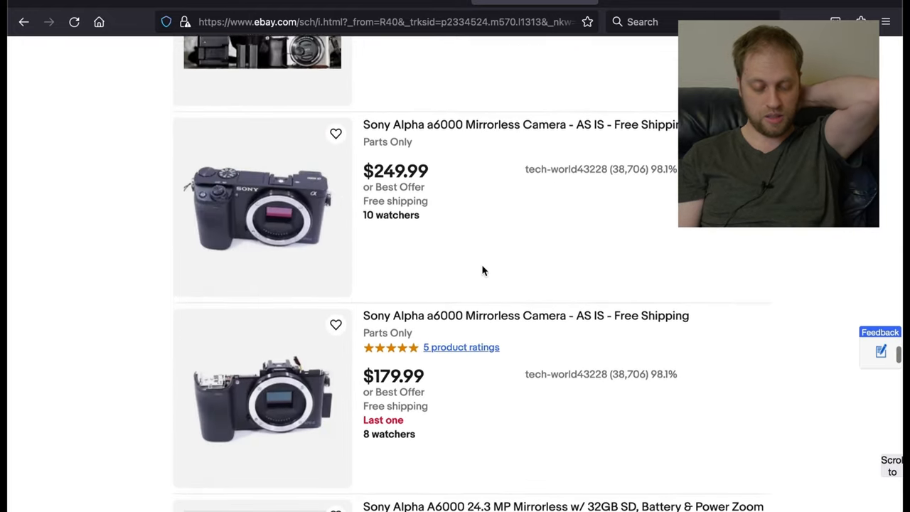
{"action": "scroll", "scroll_direction": "down", "scroll_amount": 3}
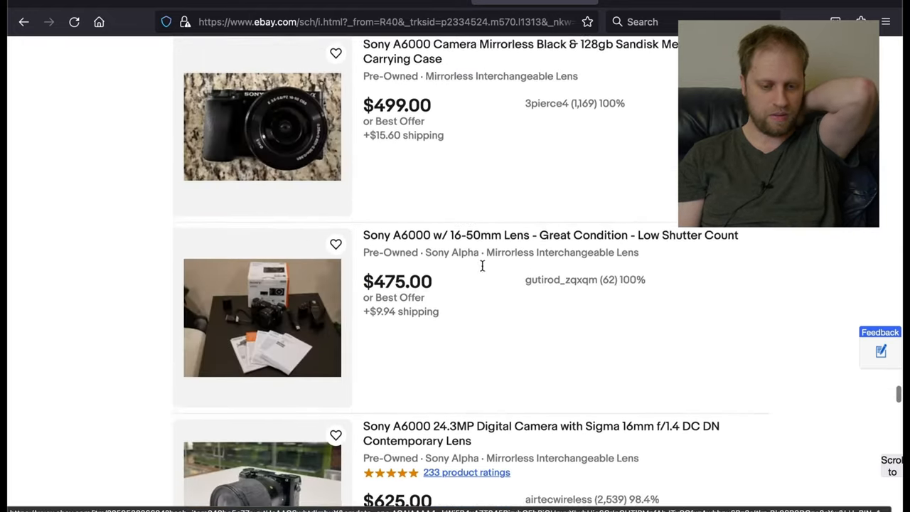
{"action": "scroll", "scroll_direction": "down", "scroll_amount": 3}
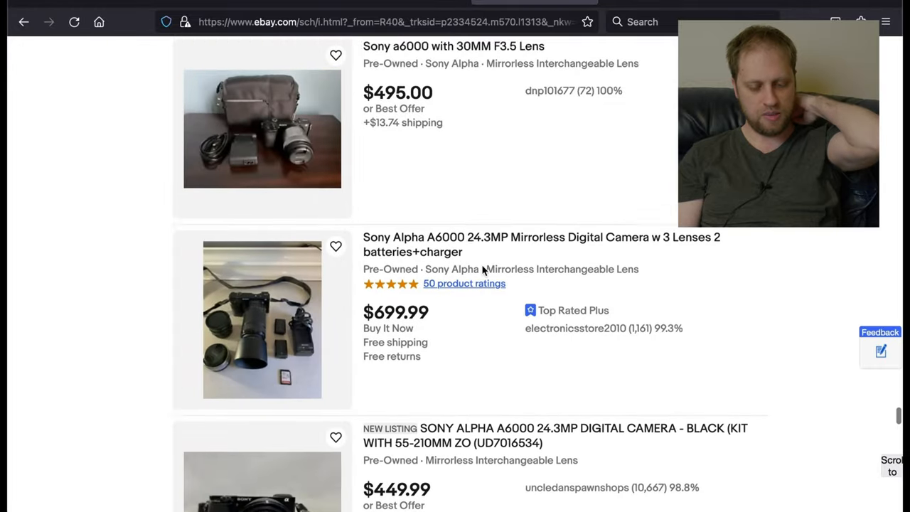
{"action": "scroll", "scroll_direction": "down", "scroll_amount": 3}
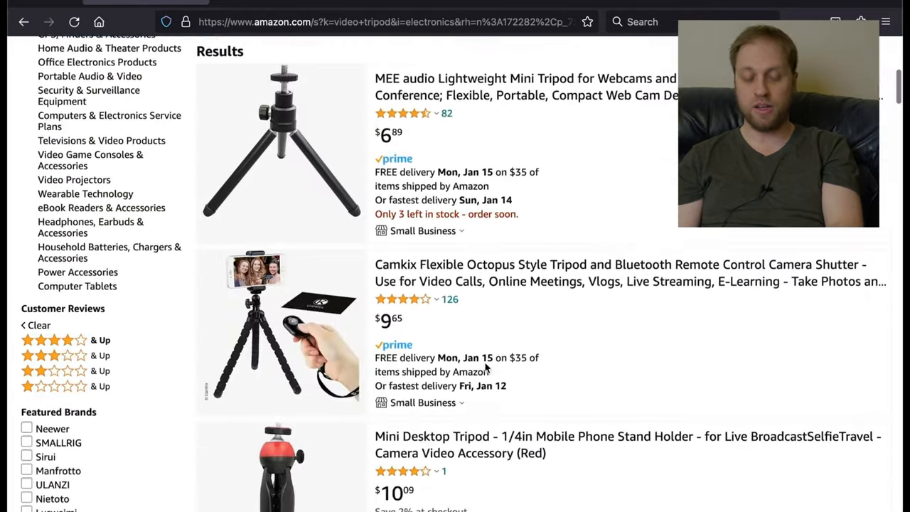
Step: View a Coman tripod photo, then move to the YUSEN 62-inch twin-tube video tripod at $89.99
{"action": "scroll", "scroll_direction": "down", "scroll_amount": 3}
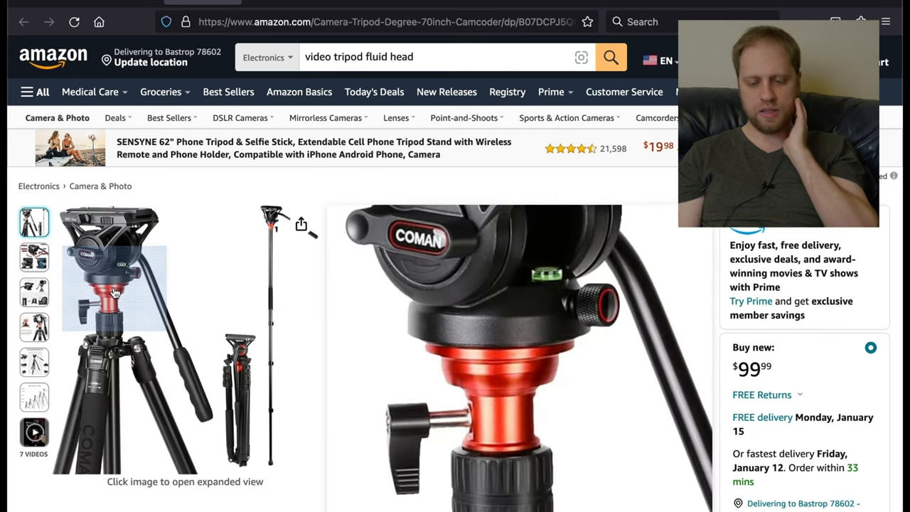
{"action": "left_click", "coordinate": [111, 244]}
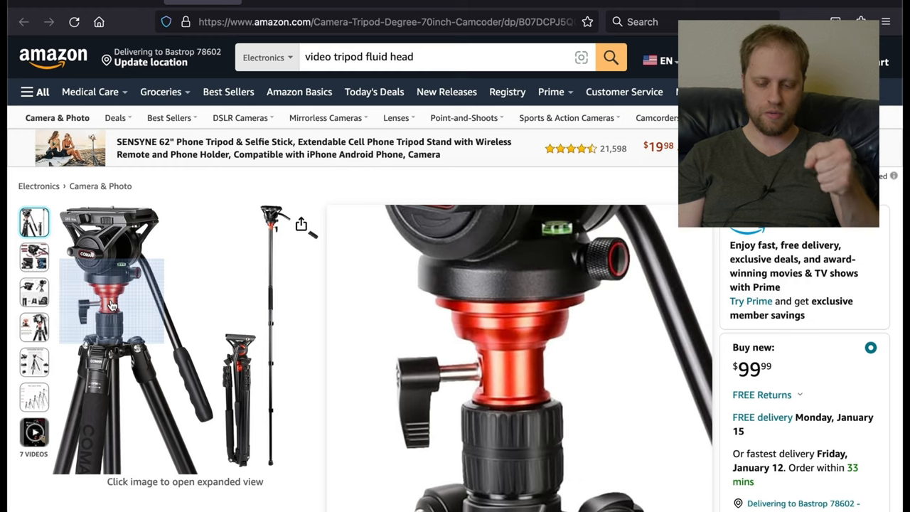
{"action": "scroll", "scroll_direction": "down", "scroll_amount": 3}
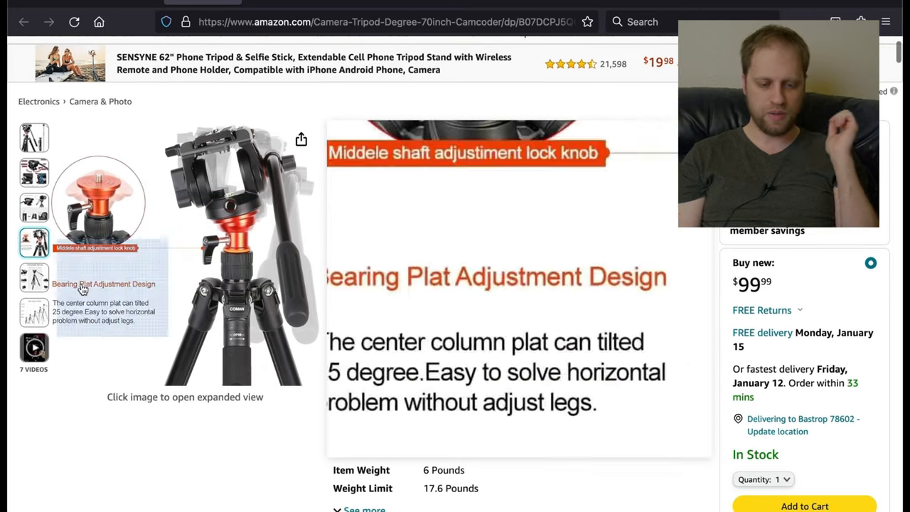
{"action": "left_click", "coordinate": [30, 310]}
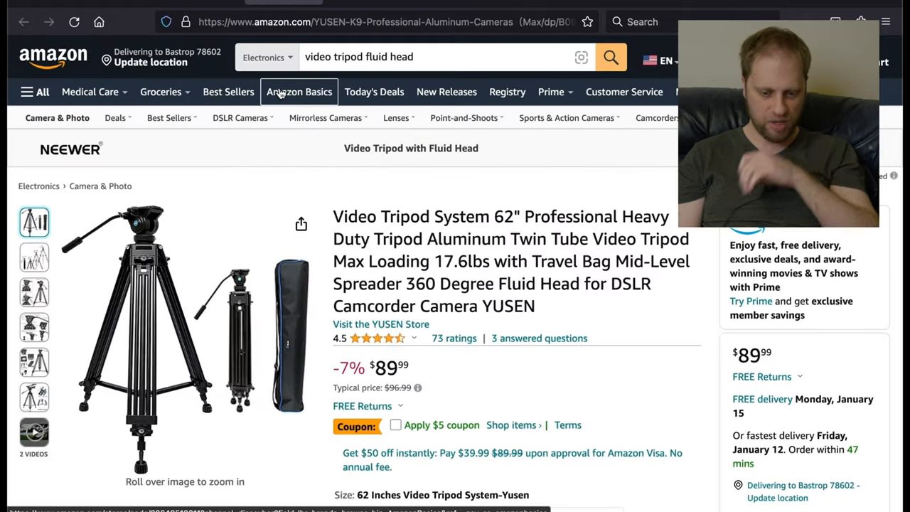
{"action": "mouse_move", "coordinate": [148, 242]}
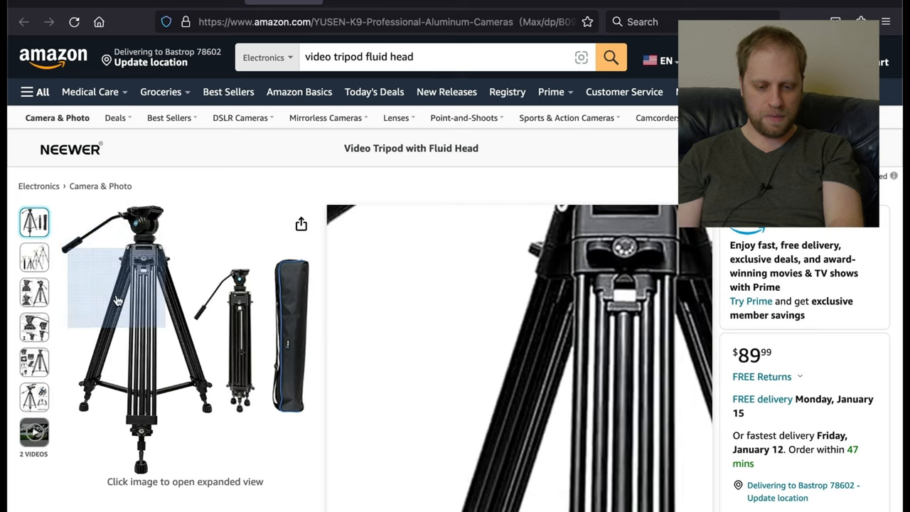
{"action": "mouse_move", "coordinate": [139, 272]}
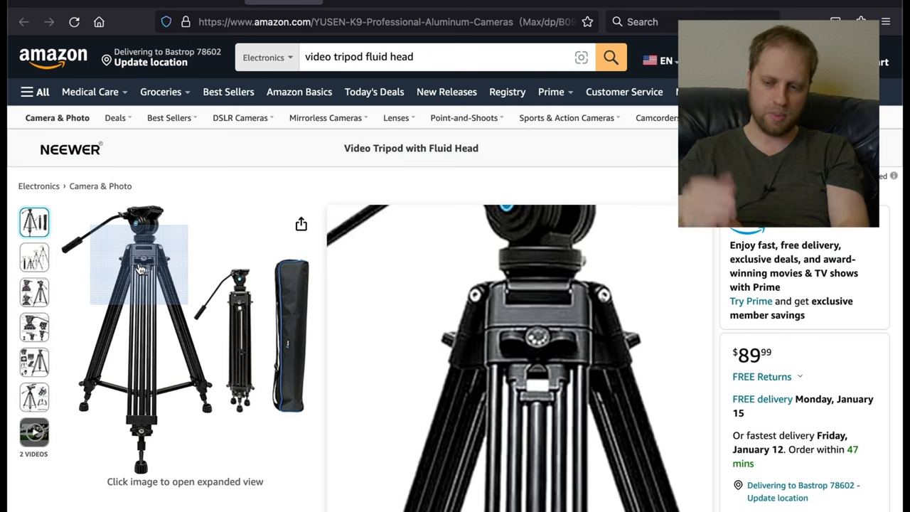
Step: View the YUSEN tripod's height, parts-label and head rotation/tilt photos
{"action": "left_click", "coordinate": [35, 257]}
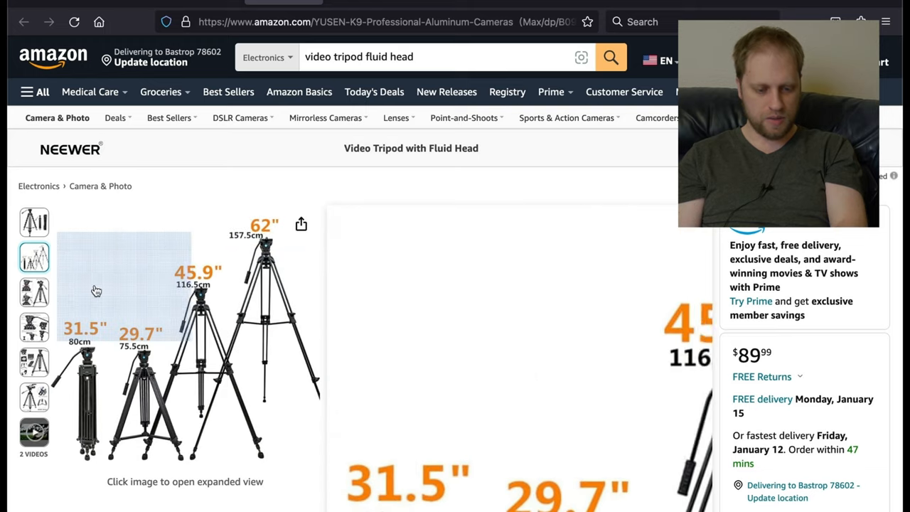
{"action": "left_click", "coordinate": [31, 324]}
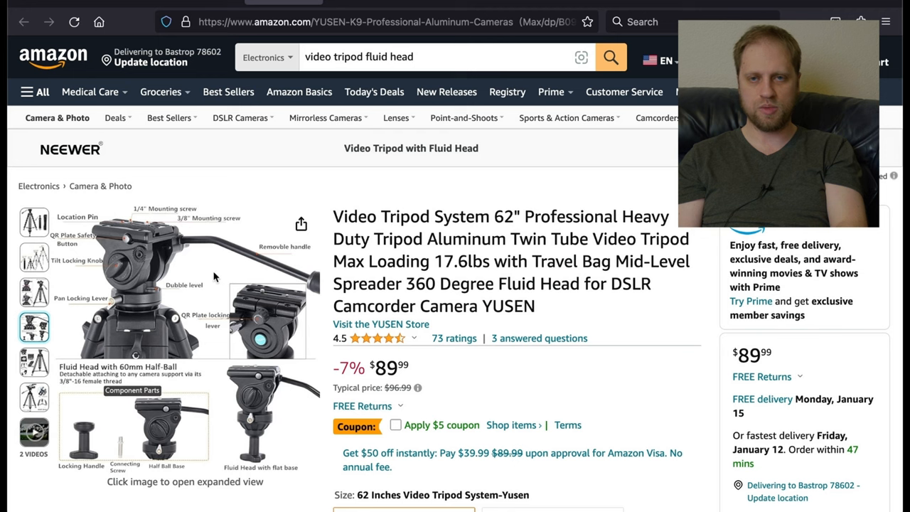
{"action": "mouse_move", "coordinate": [142, 262]}
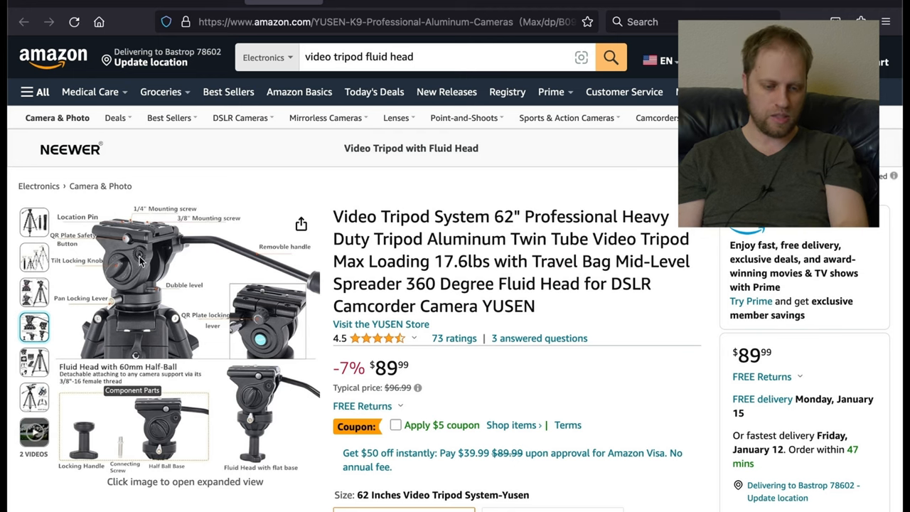
{"action": "left_click", "coordinate": [27, 324]}
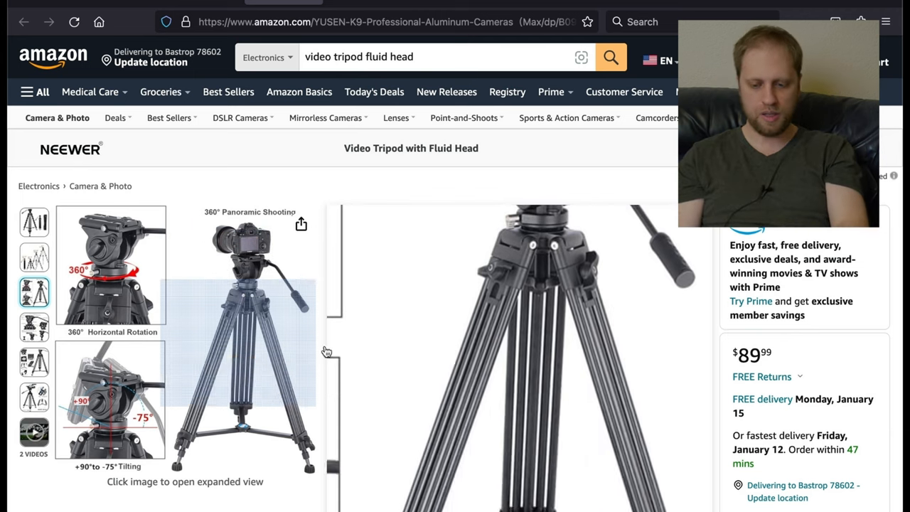
{"action": "scroll", "scroll_direction": "down", "scroll_amount": 3}
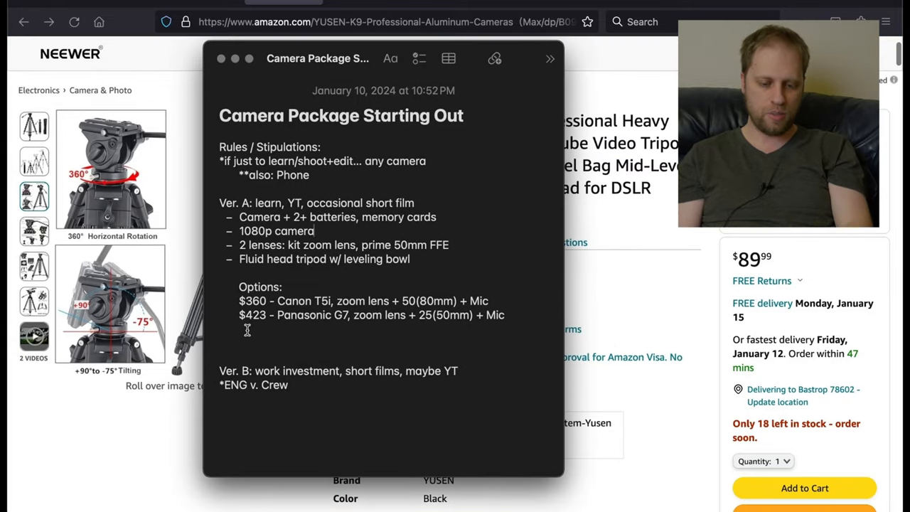
Step: Add the line '$100 - Tripod Bowl/Leveling and Fluid Head' under Version A's options
{"action": "type", "text": "$100 - Tripod Bowl/Leveling and Fluid Head"}
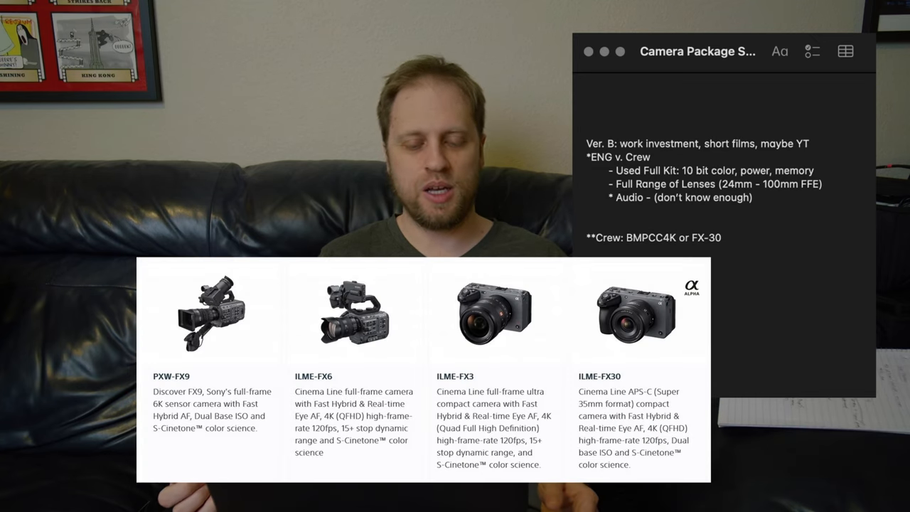
Step: Add the line '**ENG: Sony FS5 or FS7' below the Crew entry
{"action": "type", "text": "**ENG: Sony FS5 or FS7"}
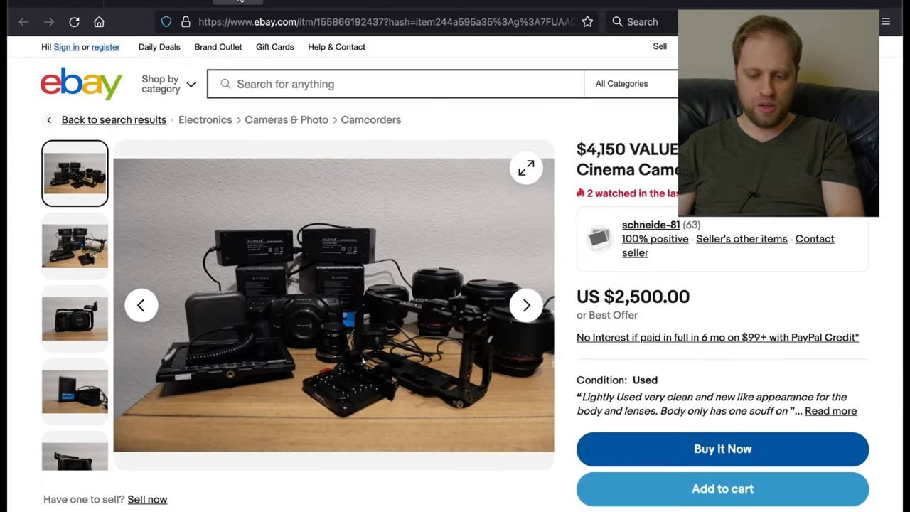
{"action": "mouse_move", "coordinate": [12, 344]}
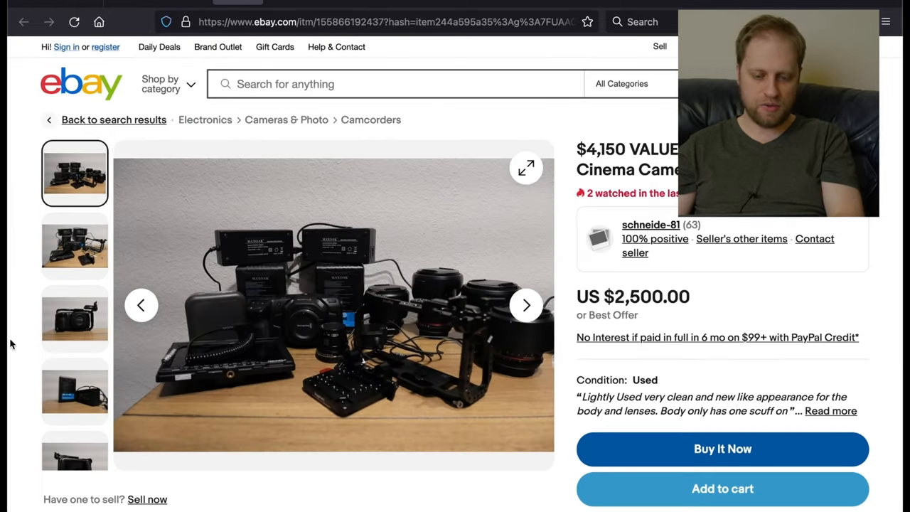
Step: View the caged BMPCC4K body photo and read the $2,500 kit's seller description
{"action": "scroll", "scroll_direction": "down", "scroll_amount": 3}
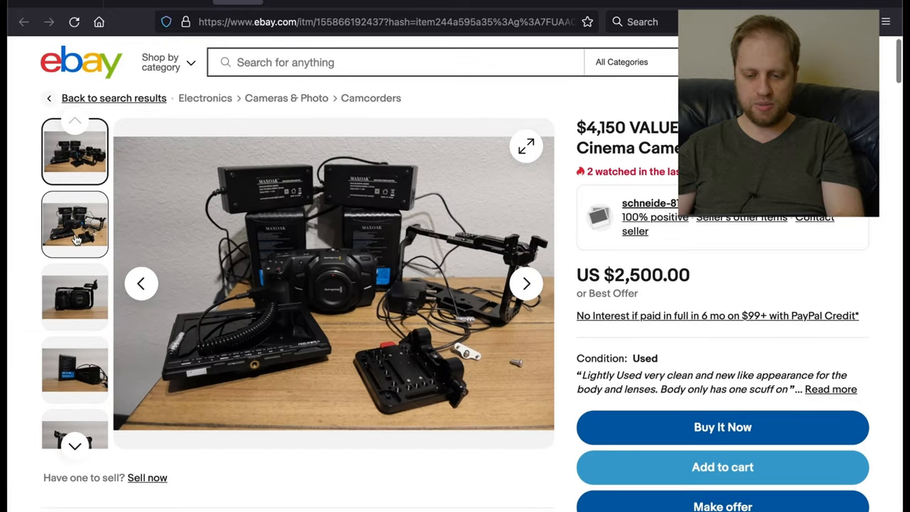
{"action": "left_click", "coordinate": [74, 297]}
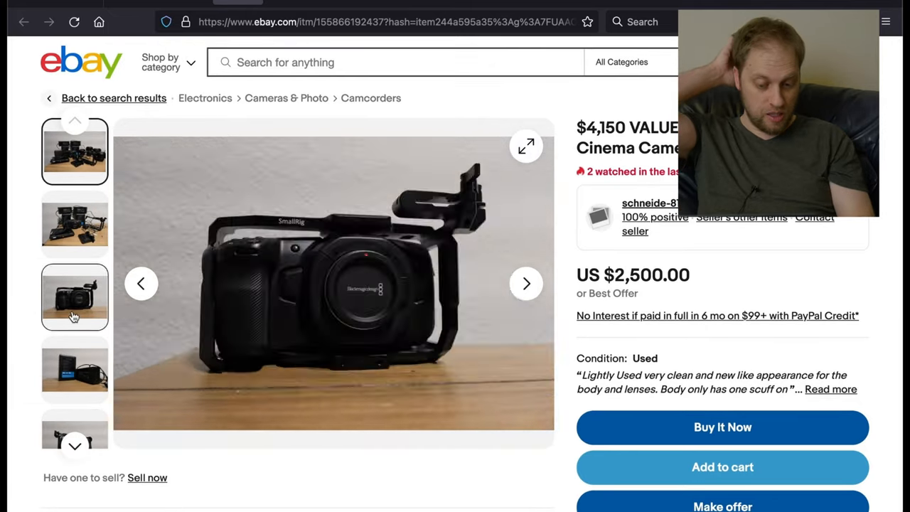
{"action": "scroll", "scroll_direction": "down", "scroll_amount": 3}
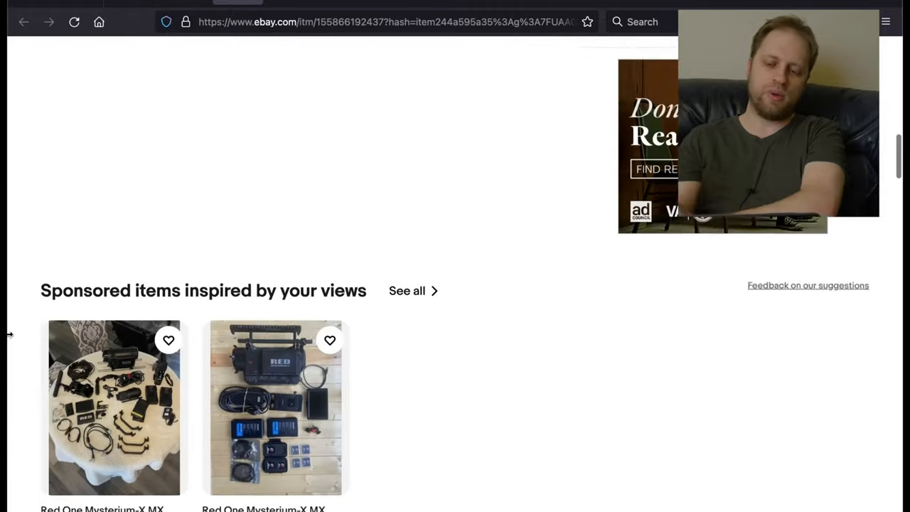
{"action": "scroll", "scroll_direction": "up", "scroll_amount": 3}
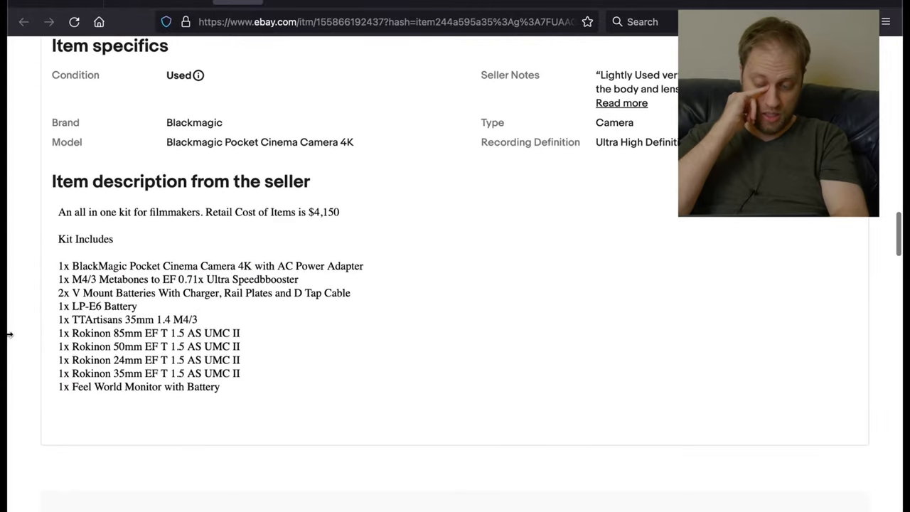
{"action": "scroll", "scroll_direction": "down", "scroll_amount": 3}
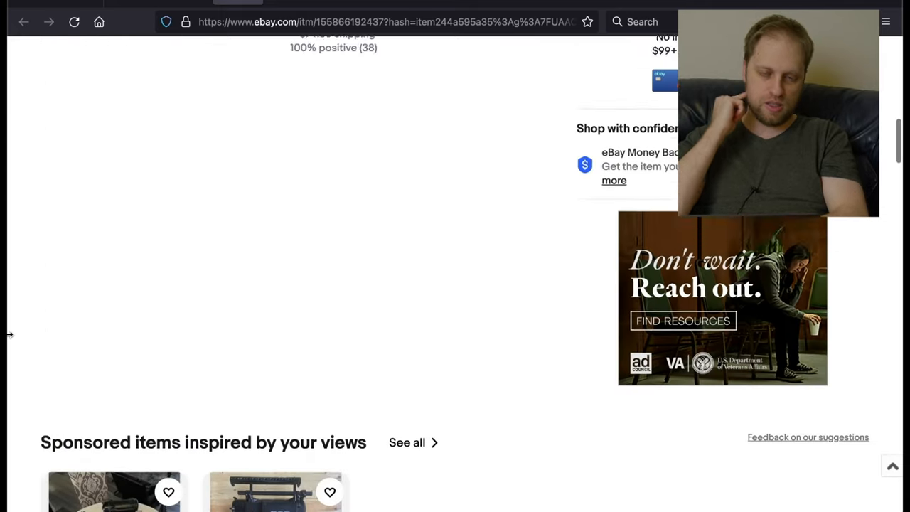
{"action": "scroll", "scroll_direction": "up", "scroll_amount": 3}
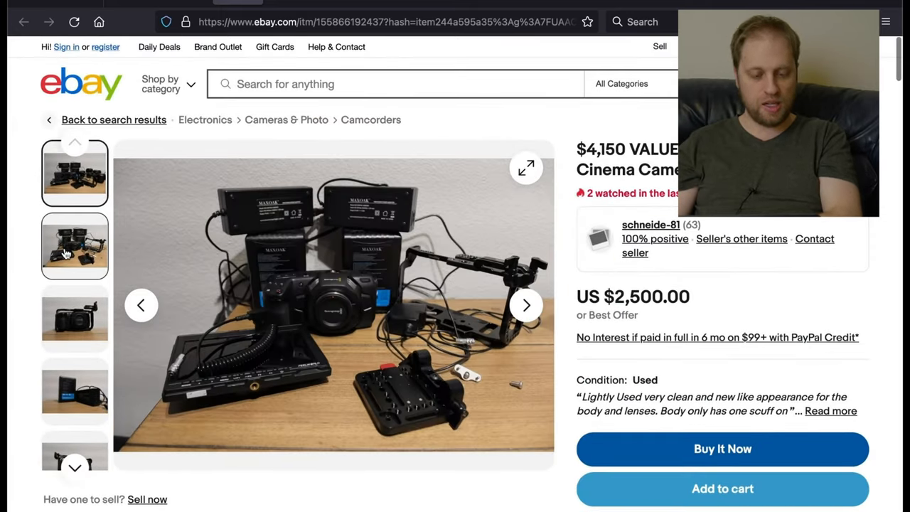
Step: Browse the kit's remaining photos of the camera body, included lenses and contents
{"action": "left_click", "coordinate": [73, 319]}
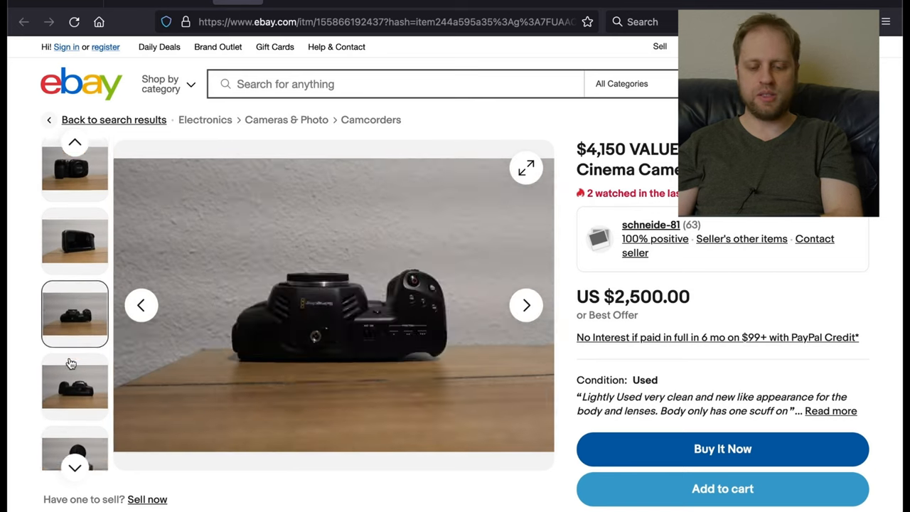
{"action": "left_click", "coordinate": [74, 347]}
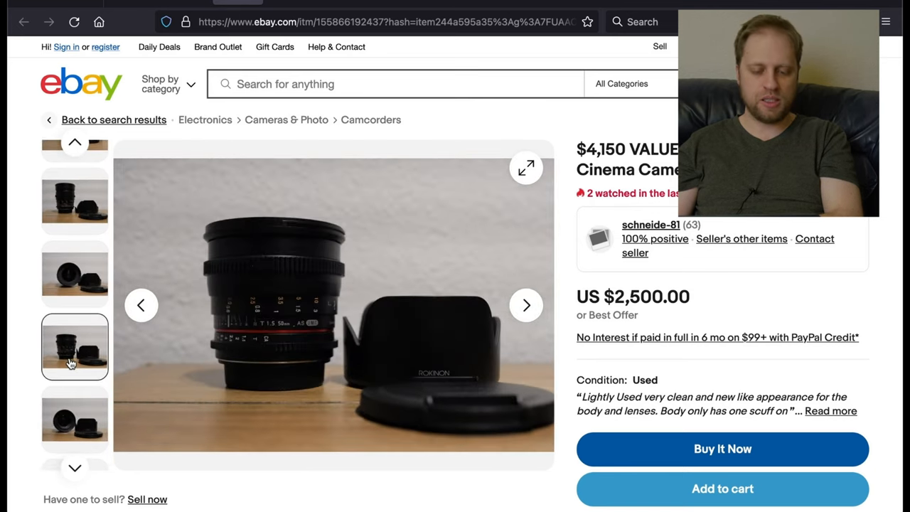
{"action": "left_click", "coordinate": [64, 429]}
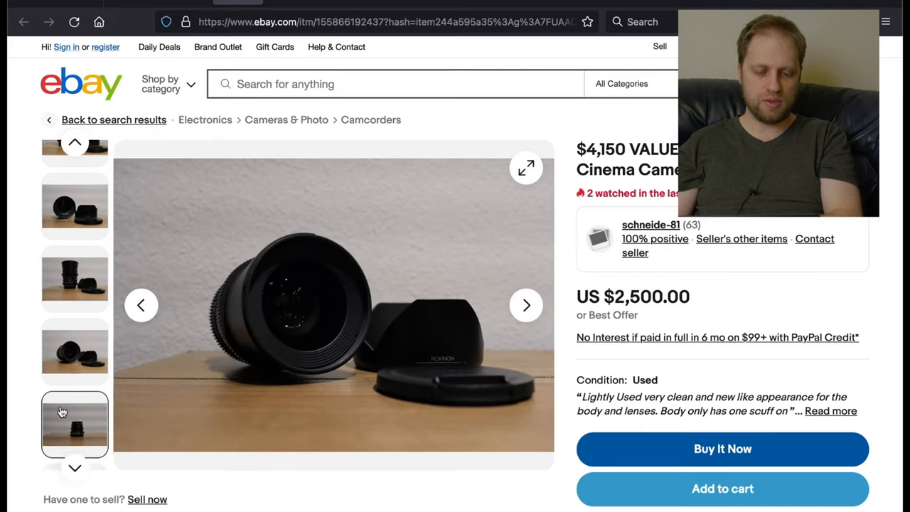
{"action": "left_click", "coordinate": [74, 419]}
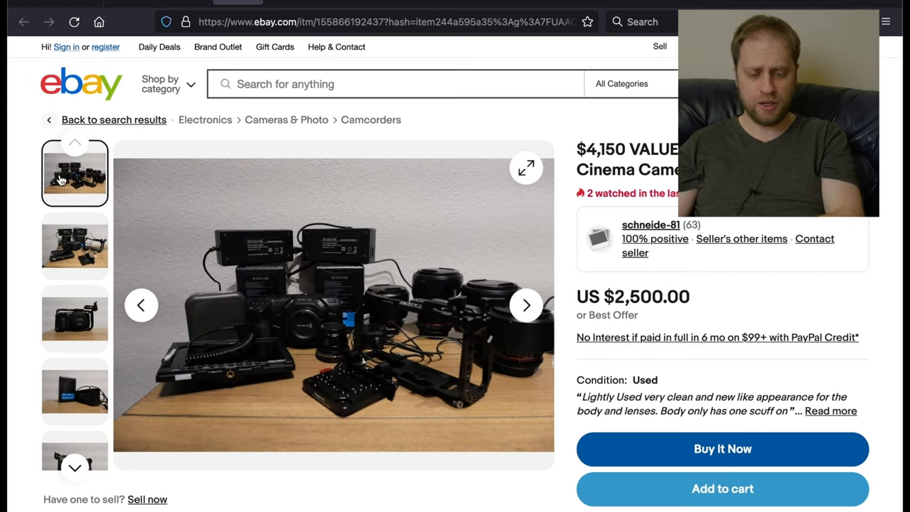
{"action": "mouse_move", "coordinate": [23, 196]}
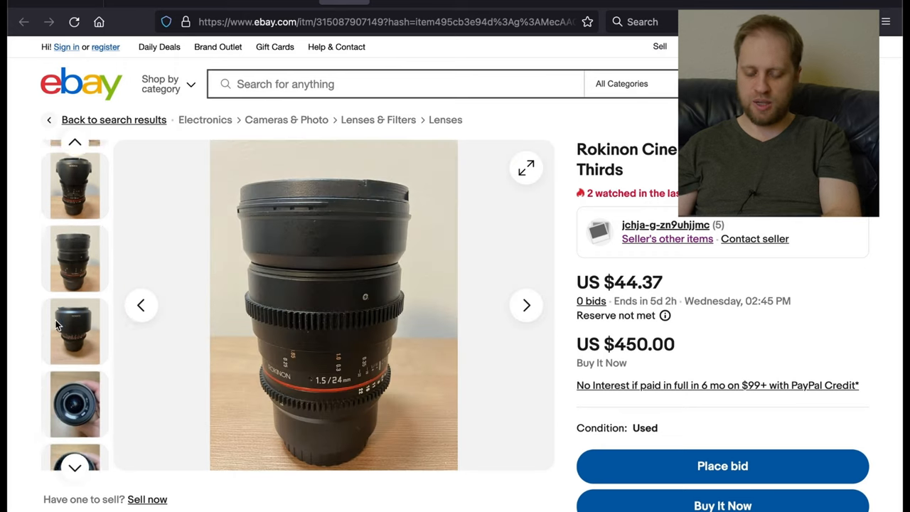
{"action": "left_click", "coordinate": [74, 364]}
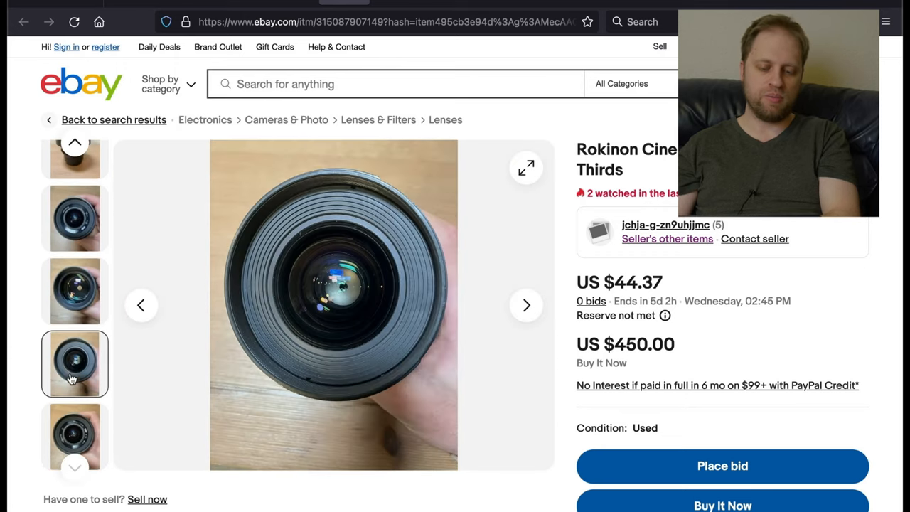
{"action": "left_click", "coordinate": [74, 367]}
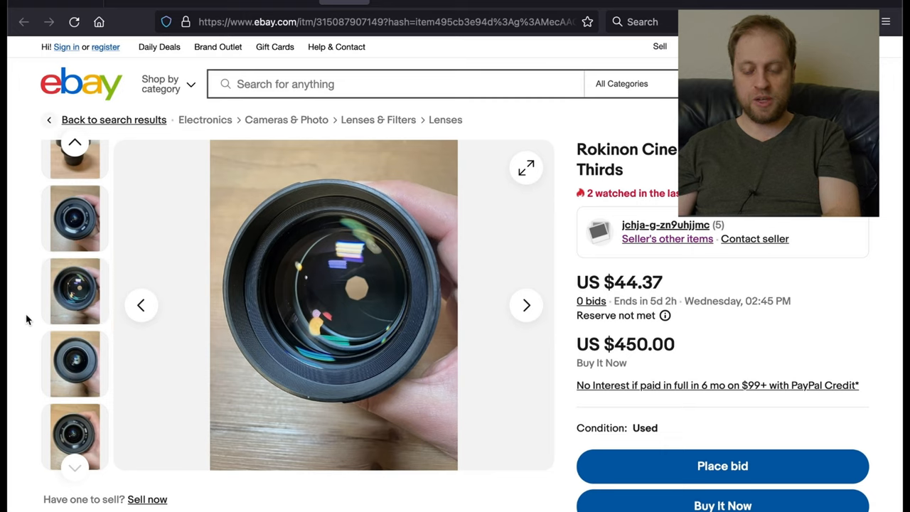
{"action": "scroll", "scroll_direction": "down", "scroll_amount": 3}
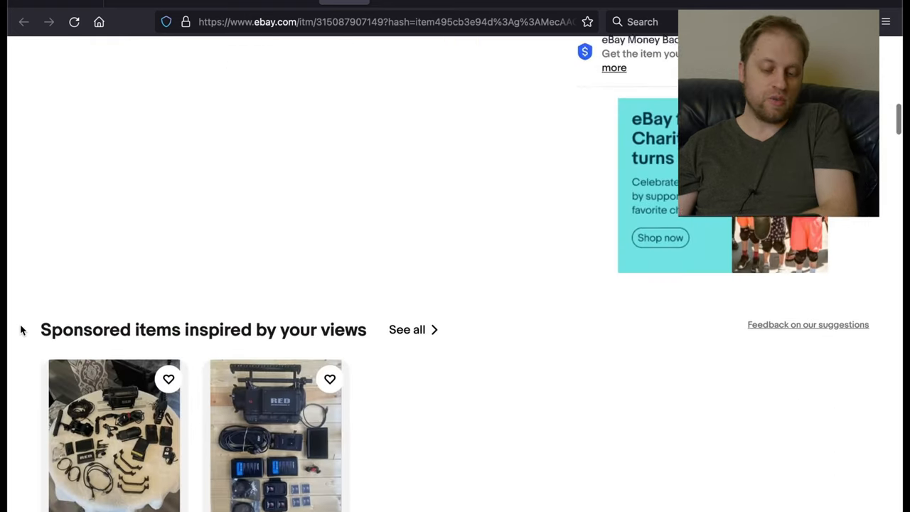
{"action": "scroll", "scroll_direction": "up", "scroll_amount": 3}
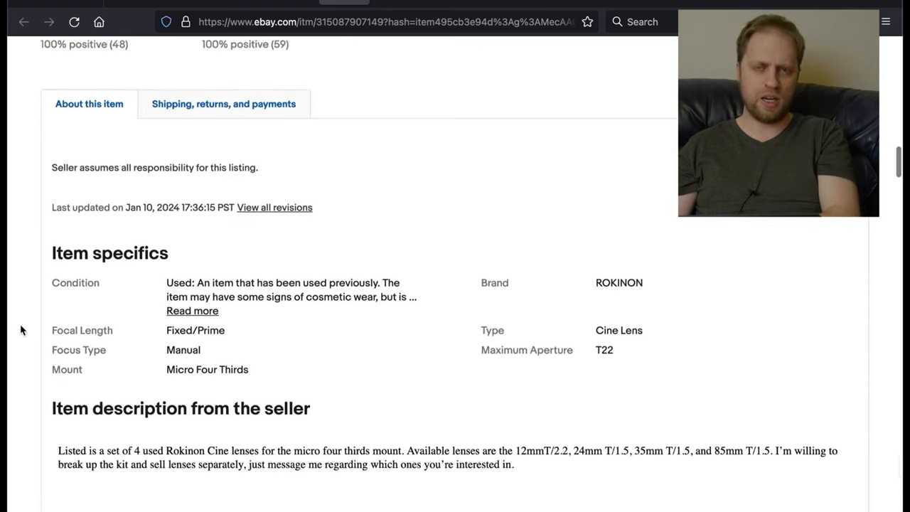
{"action": "scroll", "scroll_direction": "down", "scroll_amount": 3}
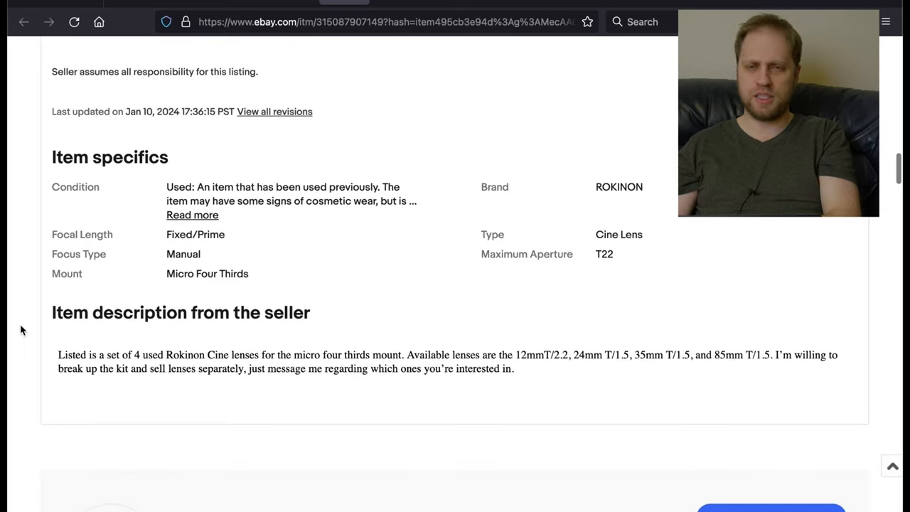
{"action": "scroll", "scroll_direction": "down", "scroll_amount": 3}
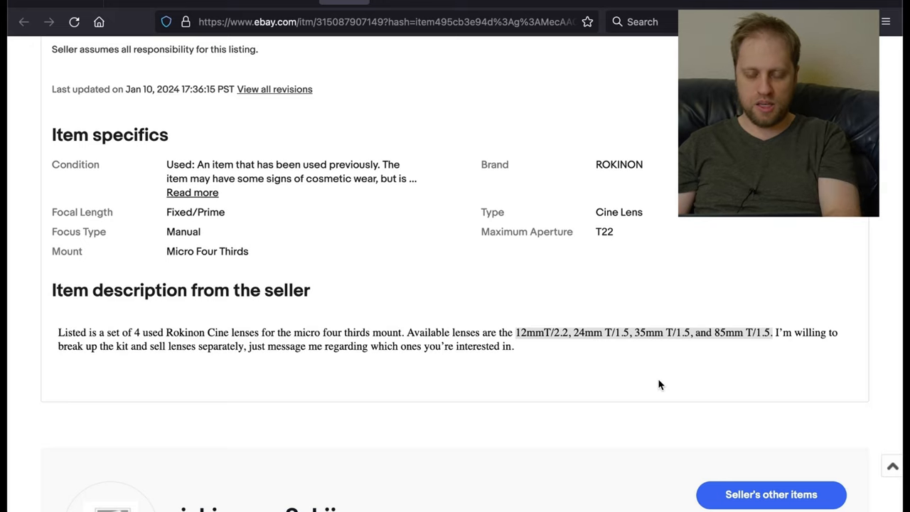
{"action": "scroll", "scroll_direction": "down", "scroll_amount": 3}
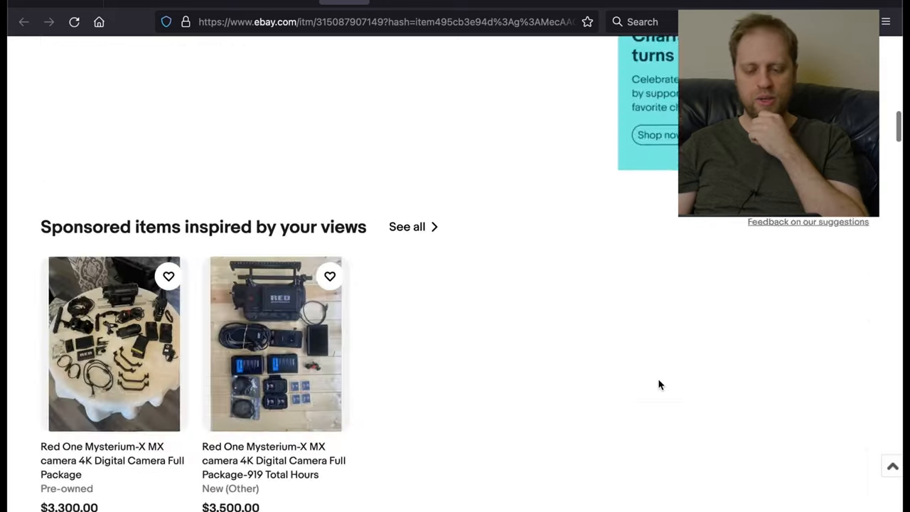
{"action": "scroll", "scroll_direction": "up", "scroll_amount": 3}
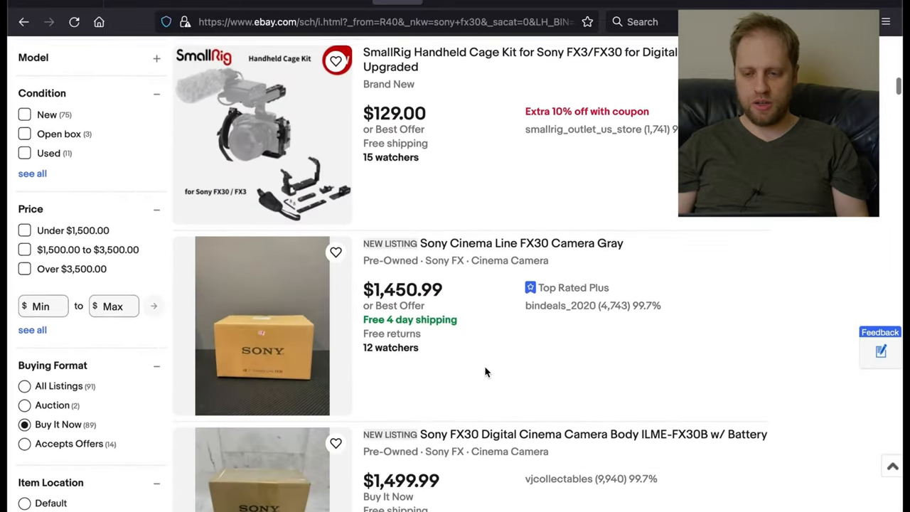
Step: Compare Sony FX30 Buy It Now listings priced from about $1,450 to $1,695
{"action": "scroll", "scroll_direction": "down", "scroll_amount": 3}
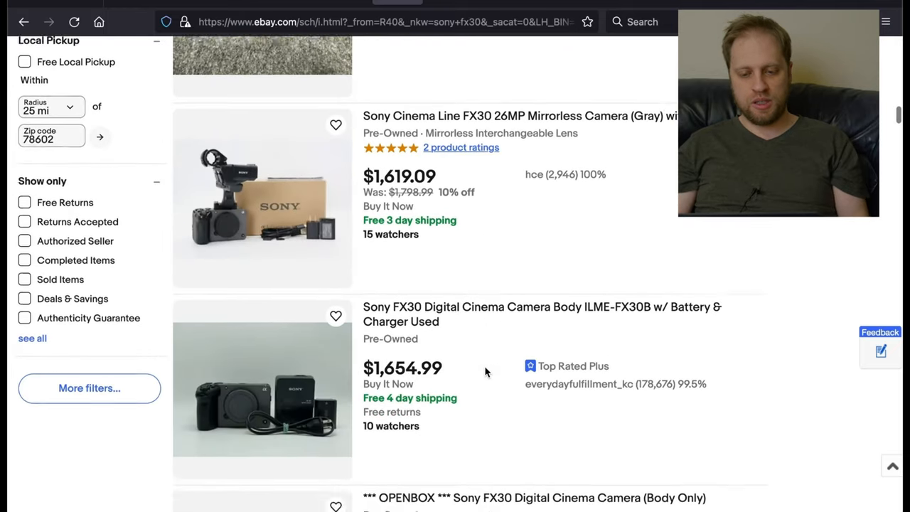
{"action": "scroll", "scroll_direction": "down", "scroll_amount": 3}
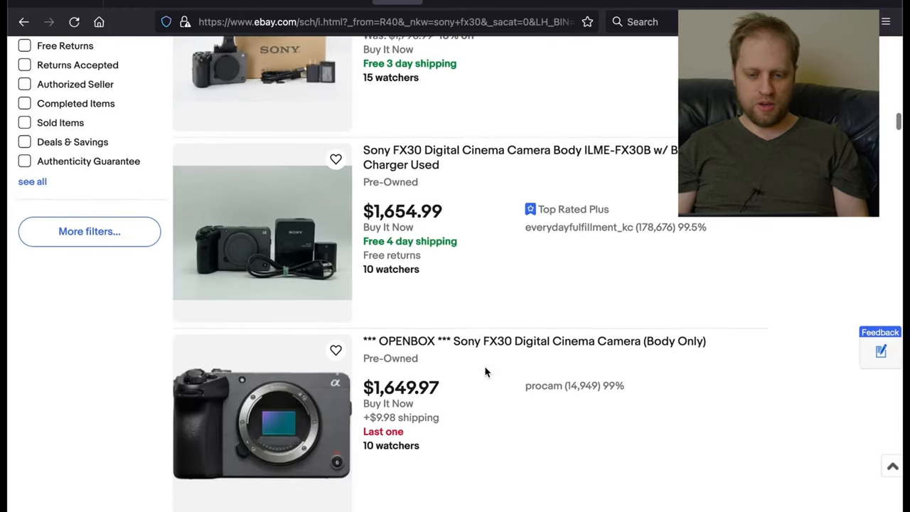
{"action": "scroll", "scroll_direction": "down", "scroll_amount": 3}
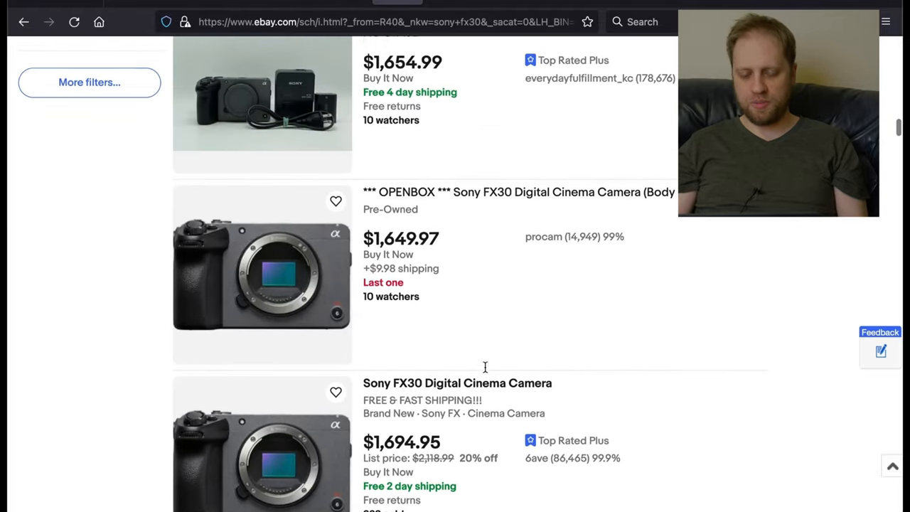
{"action": "scroll", "scroll_direction": "down", "scroll_amount": 3}
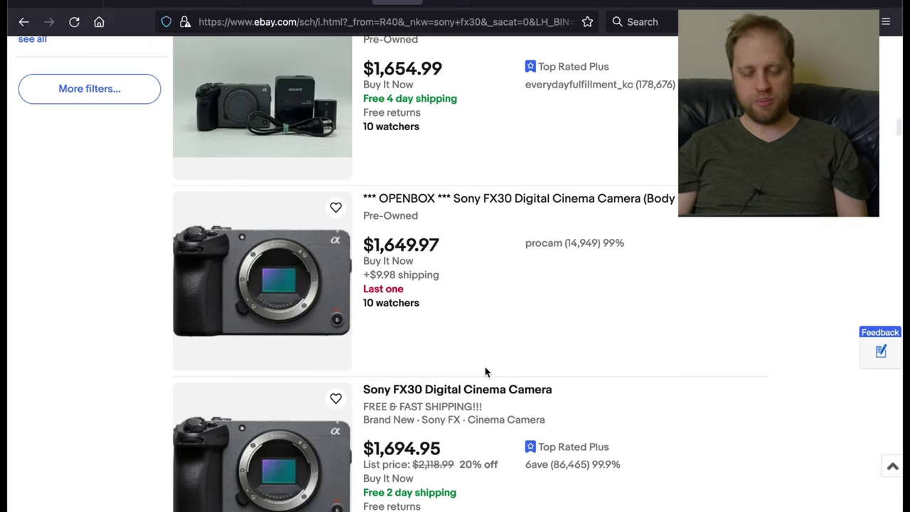
{"action": "scroll", "scroll_direction": "down", "scroll_amount": 3}
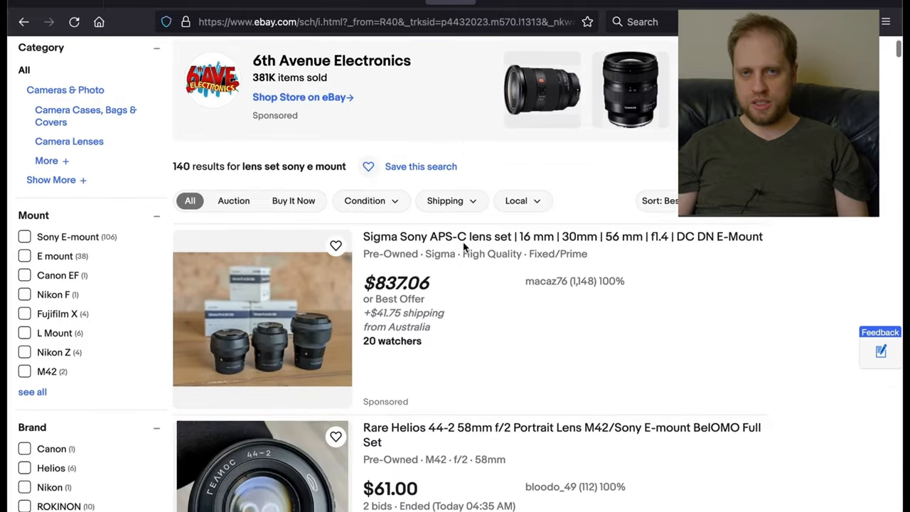
Step: Browse the 'lens set sony e mount' results down to the $1,000 Rokinon DS Cine Lens Set
{"action": "scroll", "scroll_direction": "down", "scroll_amount": 3}
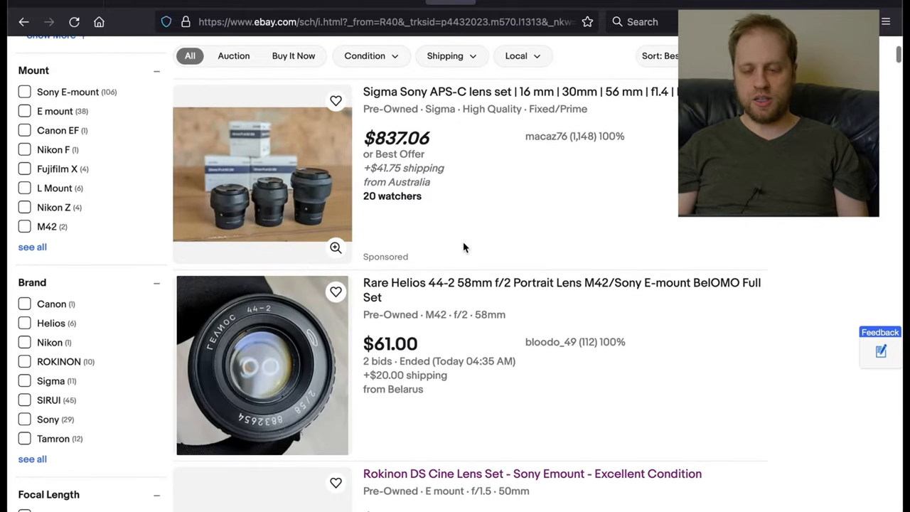
{"action": "scroll", "scroll_direction": "down", "scroll_amount": 3}
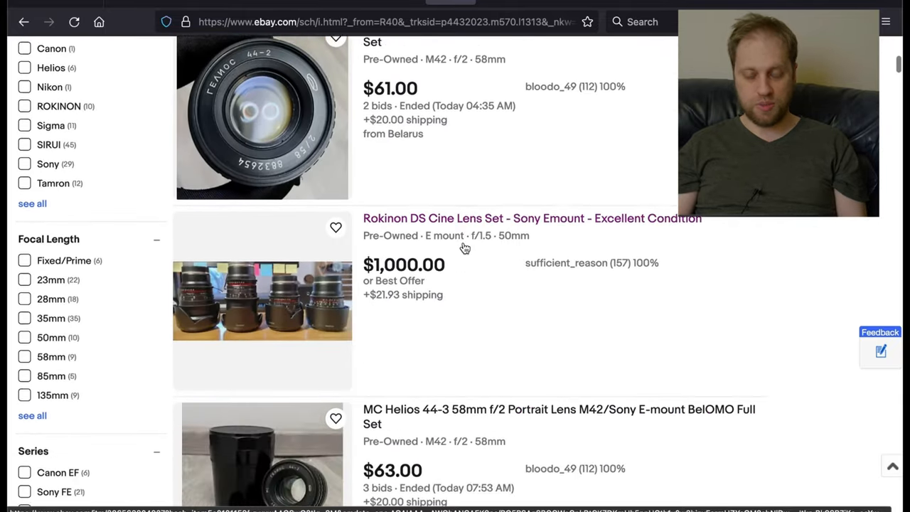
{"action": "scroll", "scroll_direction": "down", "scroll_amount": 3}
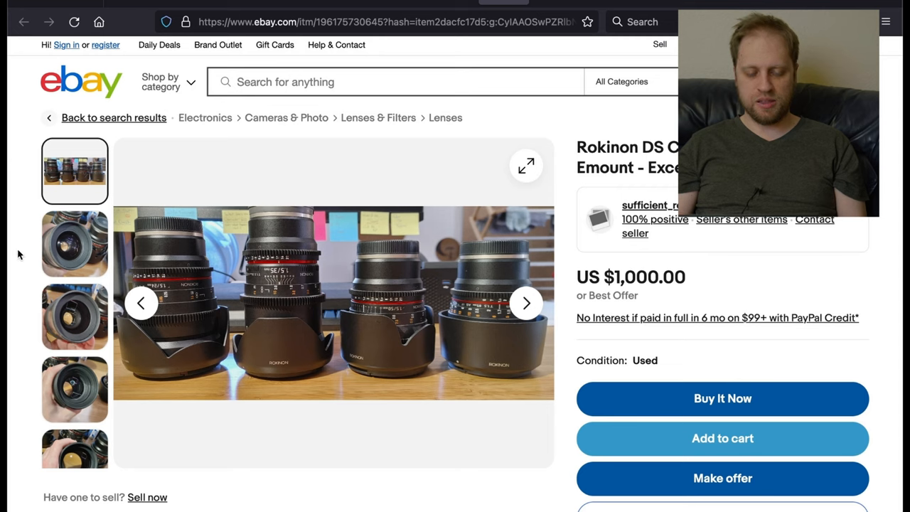
{"action": "mouse_move", "coordinate": [40, 242]}
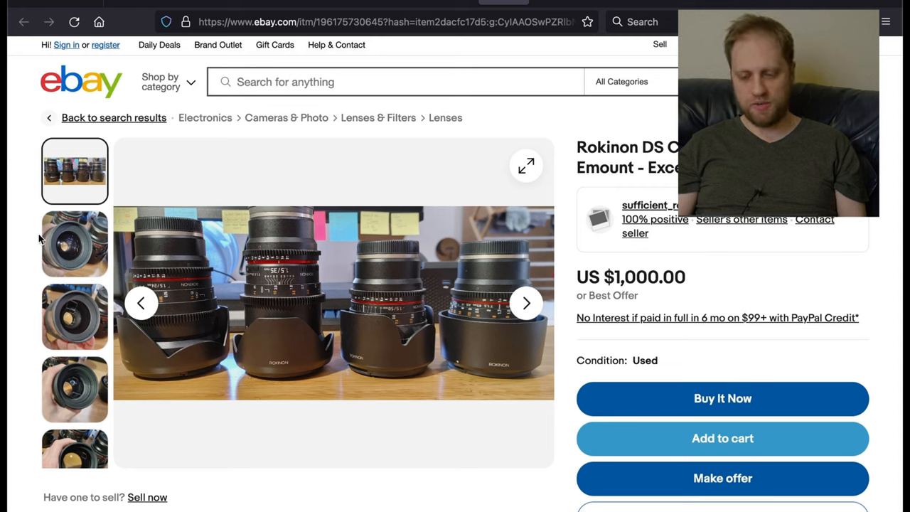
{"action": "mouse_move", "coordinate": [29, 265]}
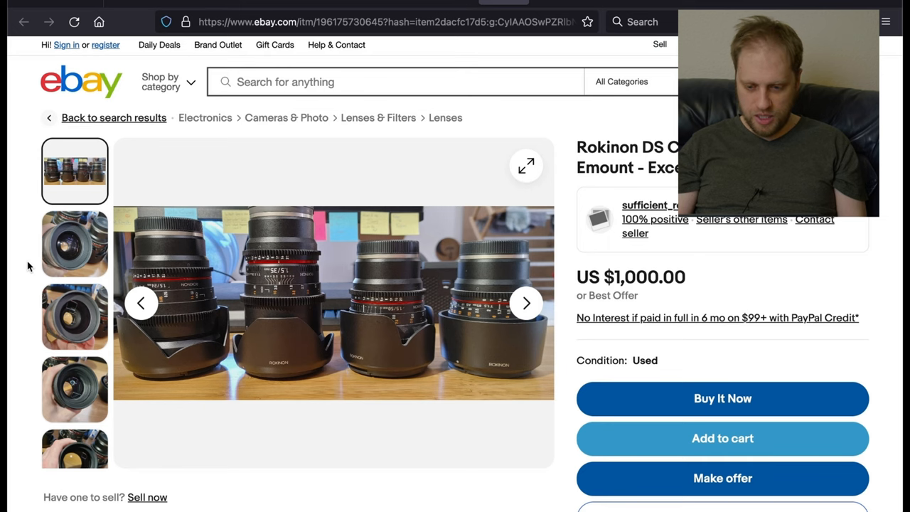
Step: Read through the used $1,000 Rokinon DS cine lens set listing's details
{"action": "scroll", "scroll_direction": "down", "scroll_amount": 3}
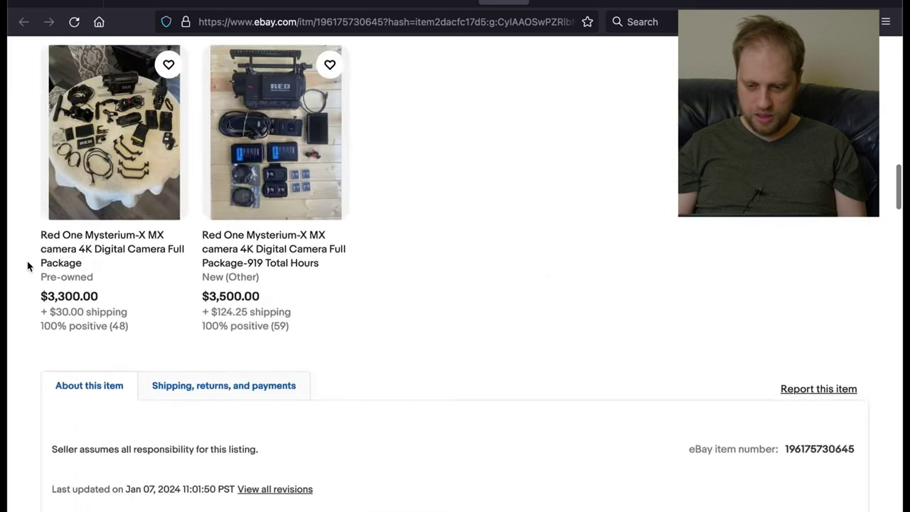
{"action": "scroll", "scroll_direction": "down", "scroll_amount": 3}
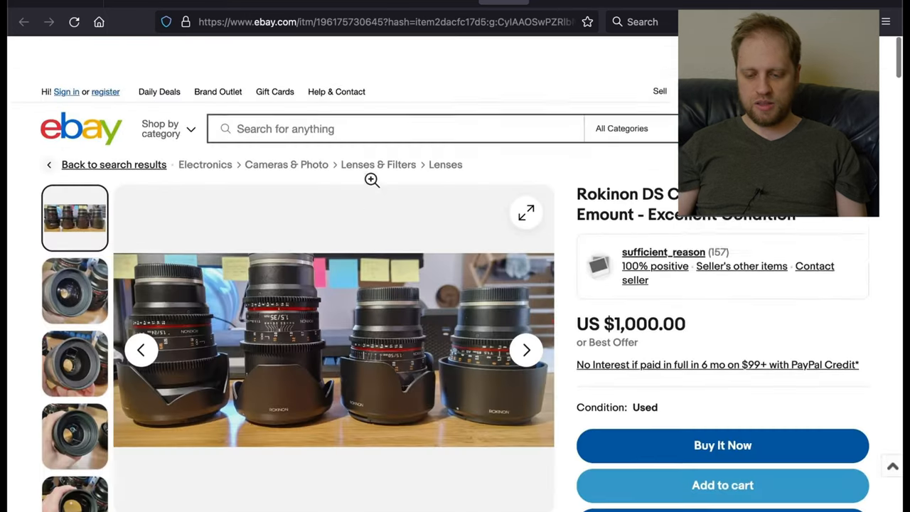
{"action": "scroll", "scroll_direction": "down", "scroll_amount": 3}
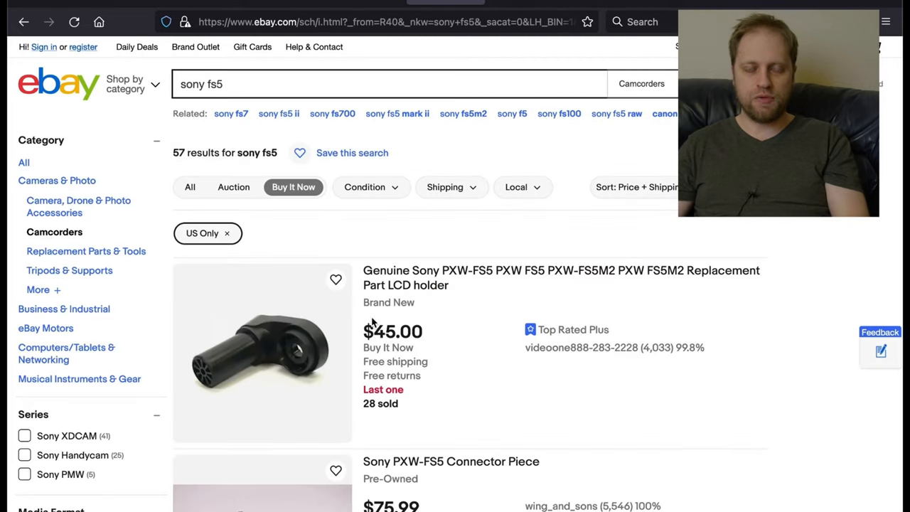
Step: Scroll the Sony FS5 results down to the $729 used PXW-FS5 Camcorder V1 listing
{"action": "scroll", "scroll_direction": "down", "scroll_amount": 3}
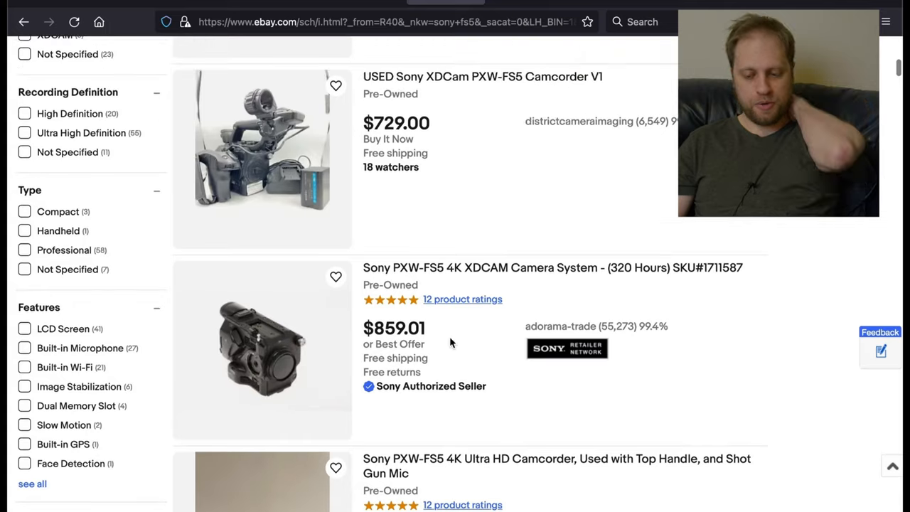
{"action": "scroll", "scroll_direction": "down", "scroll_amount": 3}
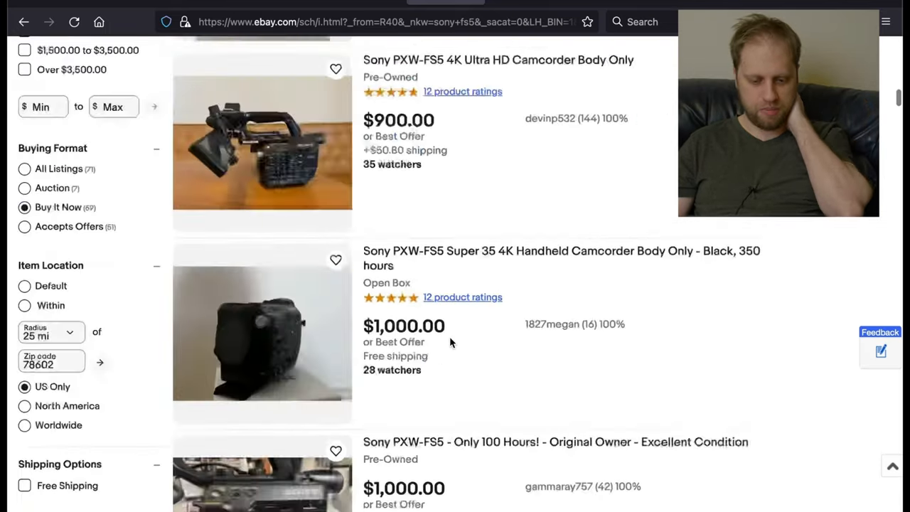
{"action": "scroll", "scroll_direction": "down", "scroll_amount": 3}
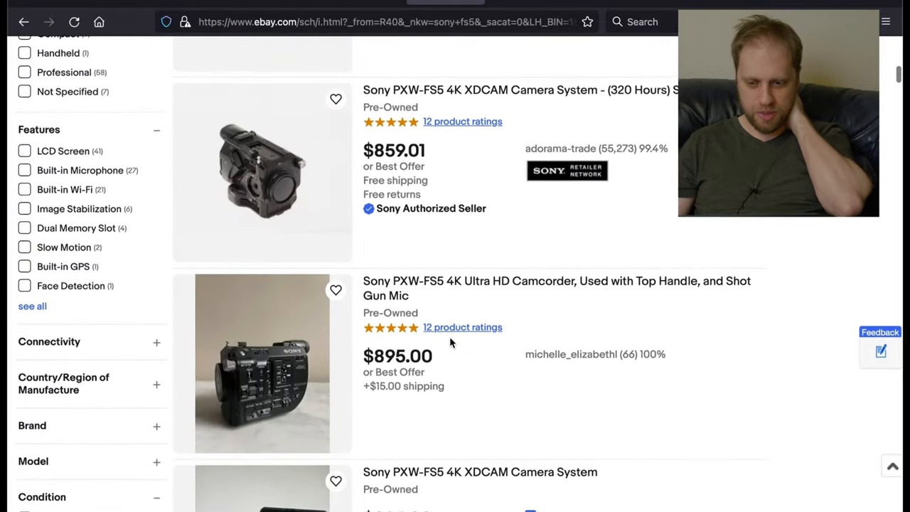
{"action": "scroll", "scroll_direction": "up", "scroll_amount": 3}
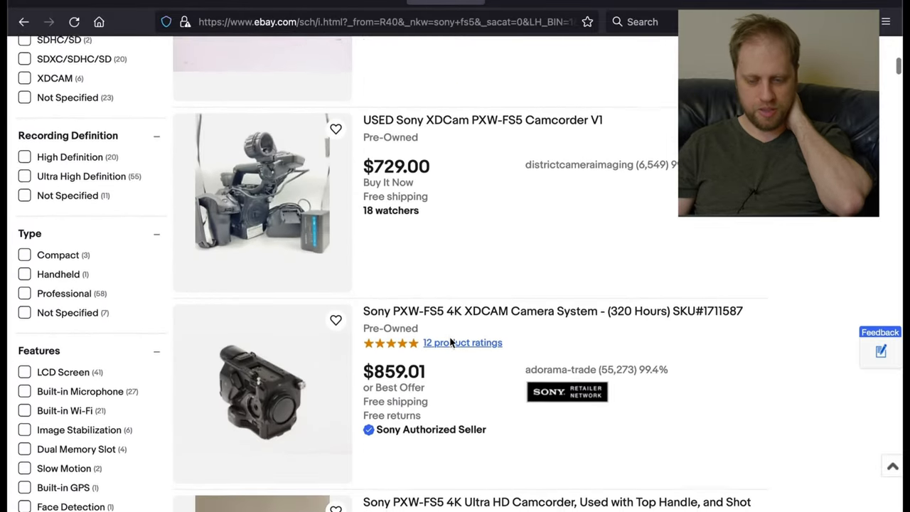
{"action": "scroll", "scroll_direction": "down", "scroll_amount": 3}
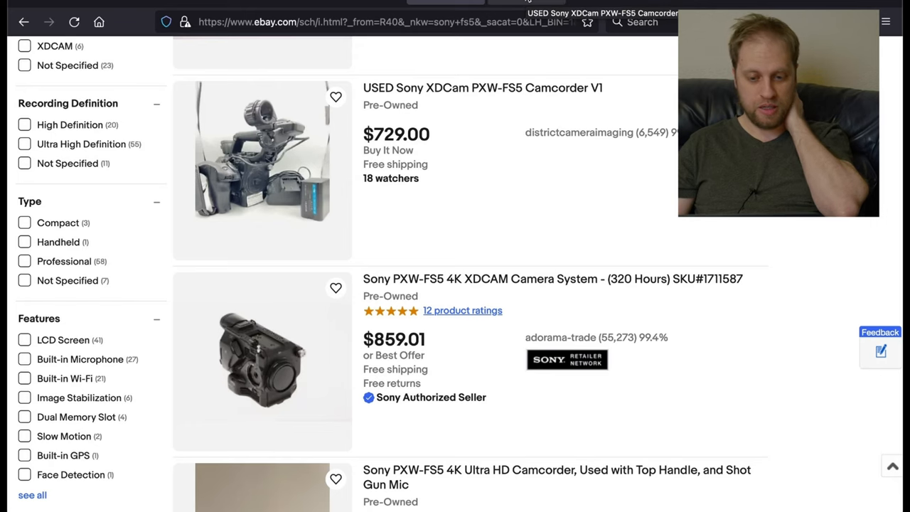
{"action": "left_click", "coordinate": [494, 88]}
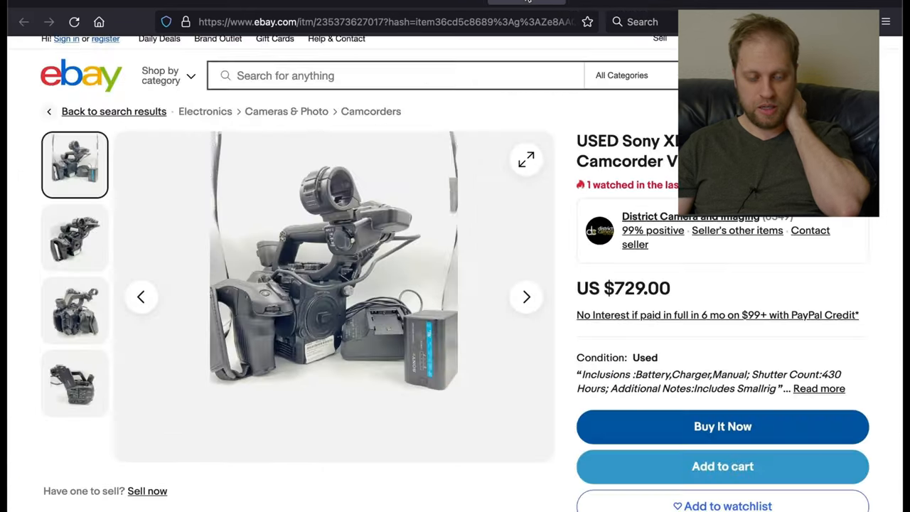
{"action": "mouse_move", "coordinate": [412, 348]}
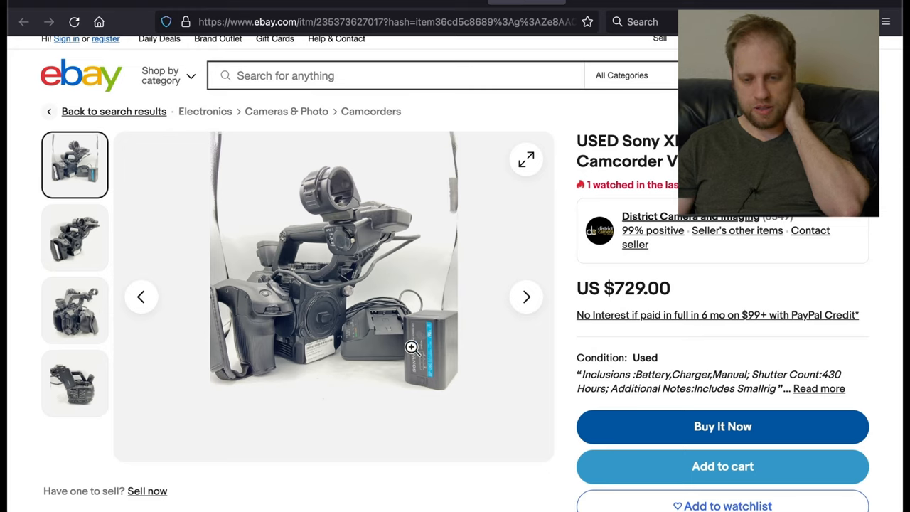
{"action": "mouse_move", "coordinate": [381, 334]}
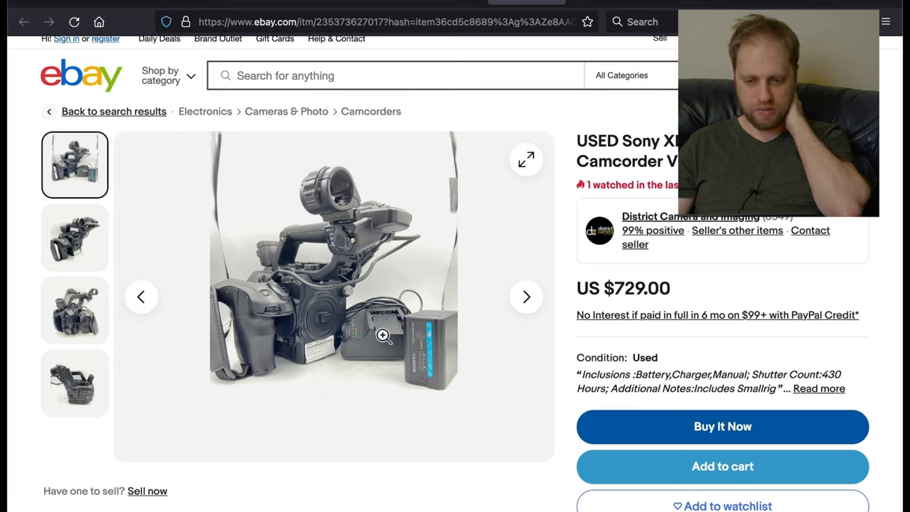
{"action": "left_click", "coordinate": [74, 238]}
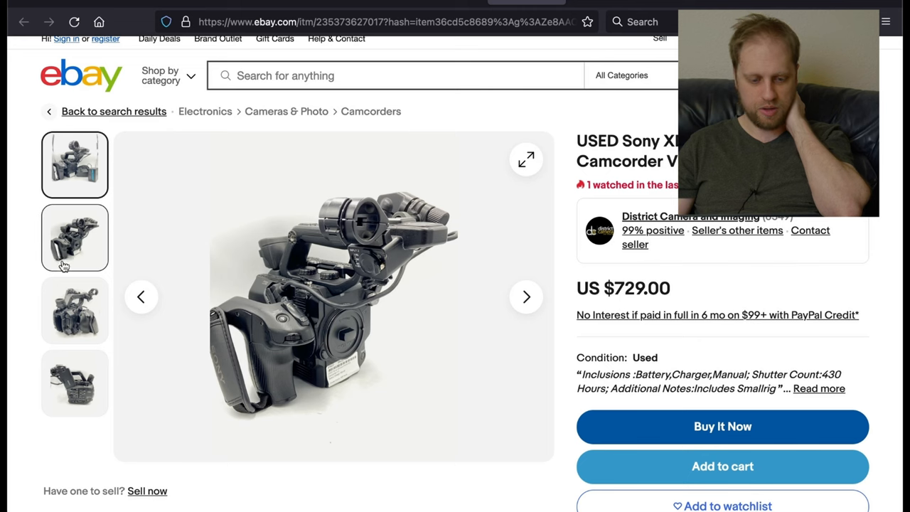
{"action": "left_click", "coordinate": [74, 384]}
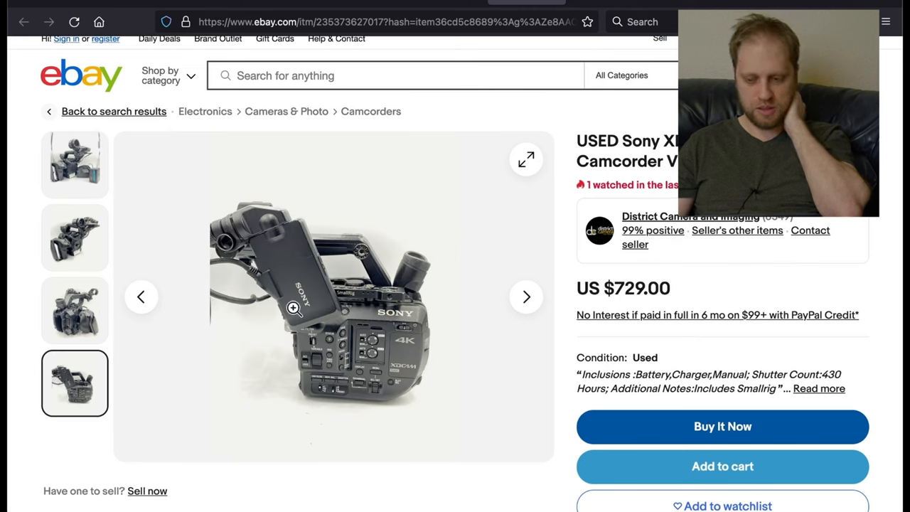
{"action": "scroll", "scroll_direction": "down", "scroll_amount": 3}
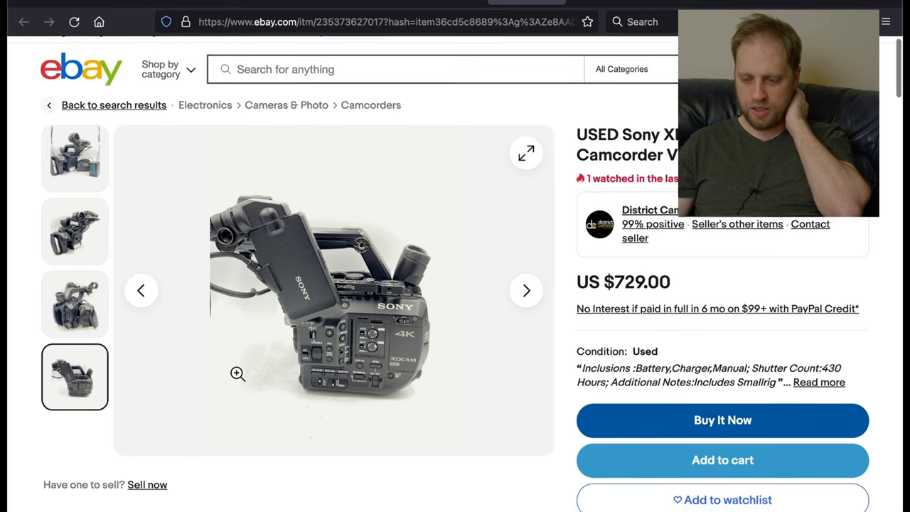
{"action": "scroll", "scroll_direction": "down", "scroll_amount": 3}
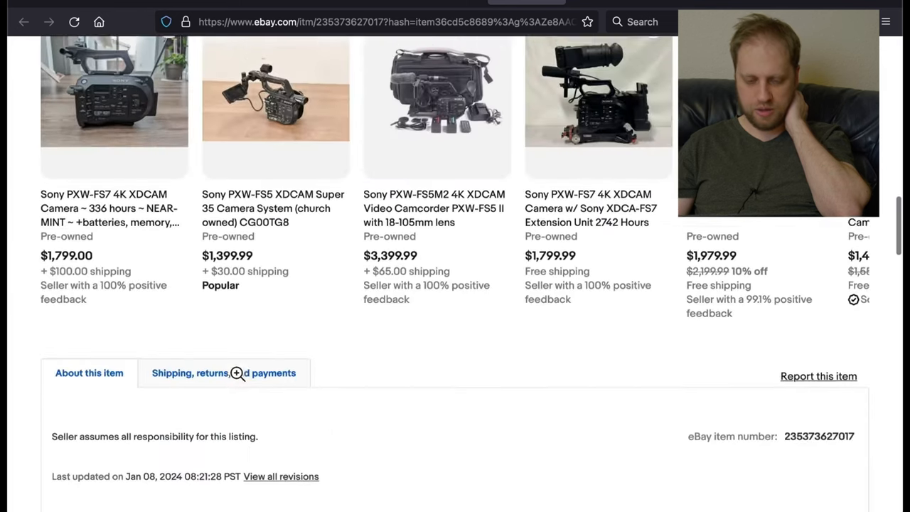
{"action": "scroll", "scroll_direction": "down", "scroll_amount": 3}
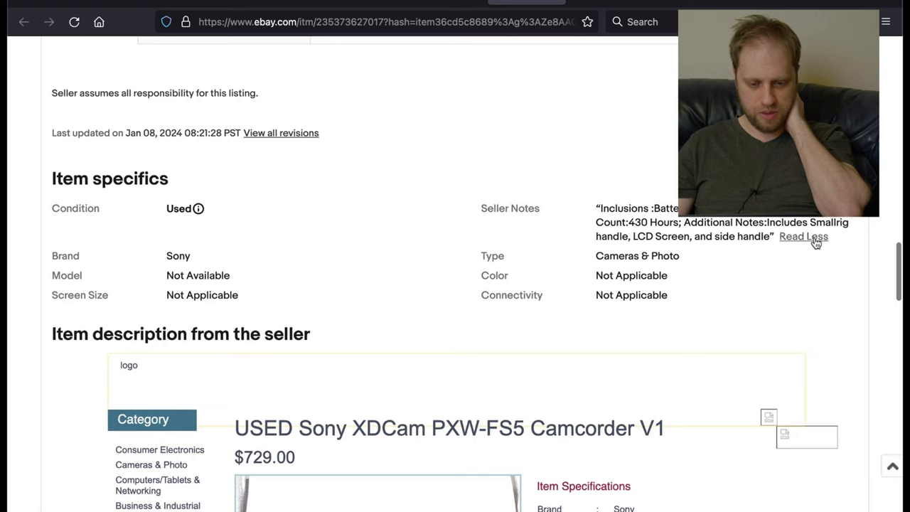
{"action": "left_click", "coordinate": [806, 236]}
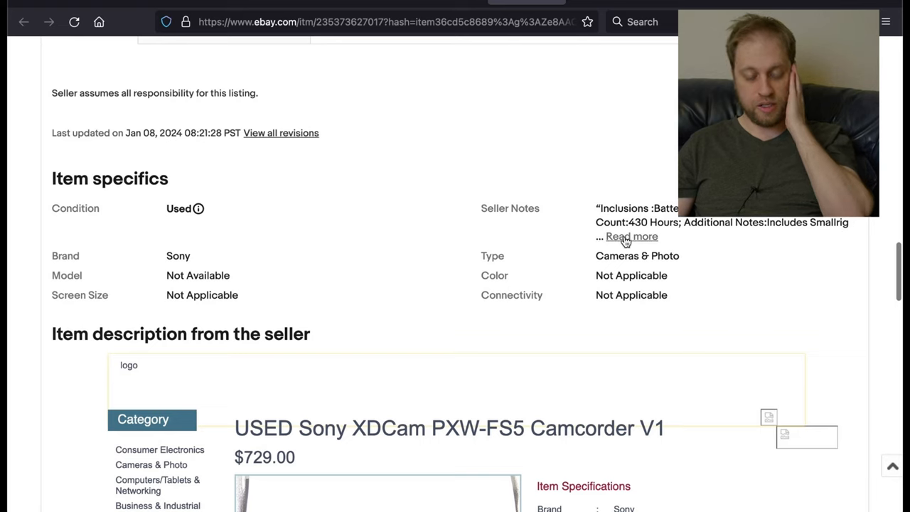
{"action": "left_click", "coordinate": [631, 236]}
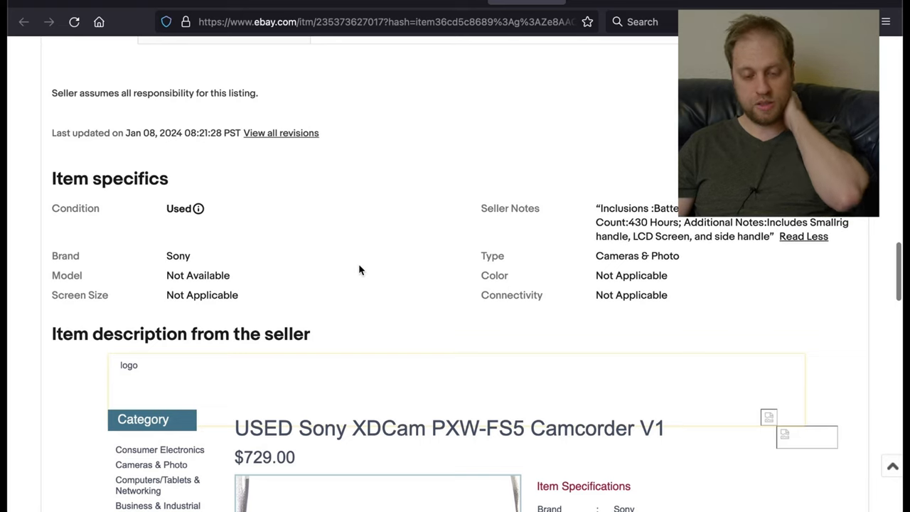
{"action": "scroll", "scroll_direction": "down", "scroll_amount": 3}
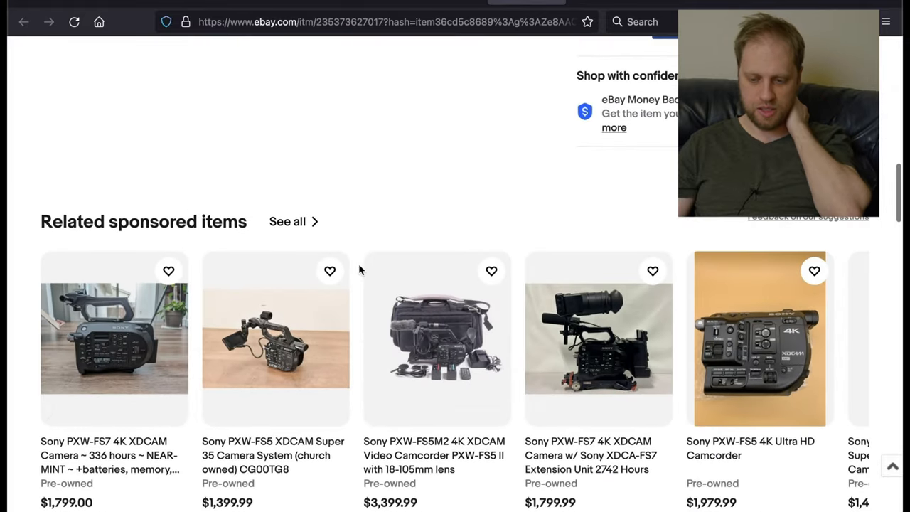
Step: Scroll through the price-sorted FS5 listings from about $729 up to $1,800
{"action": "scroll", "scroll_direction": "up", "scroll_amount": 3}
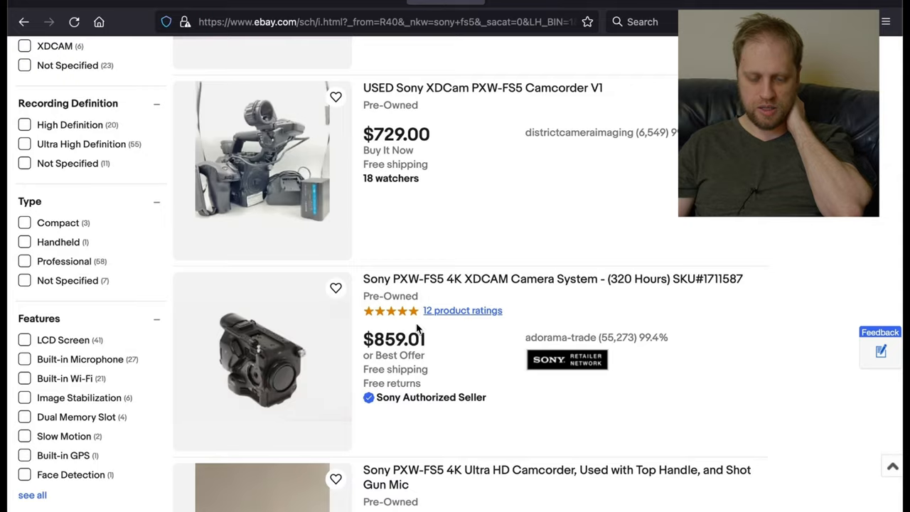
{"action": "scroll", "scroll_direction": "down", "scroll_amount": 3}
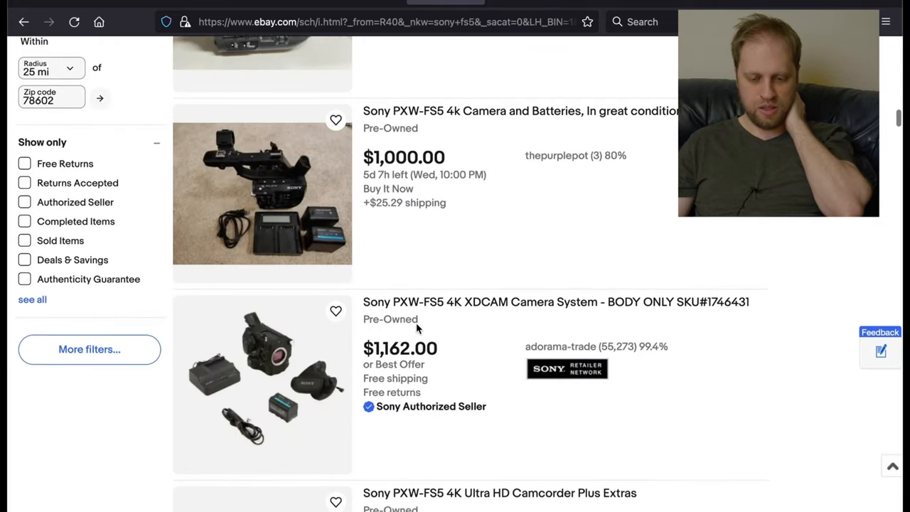
{"action": "scroll", "scroll_direction": "down", "scroll_amount": 3}
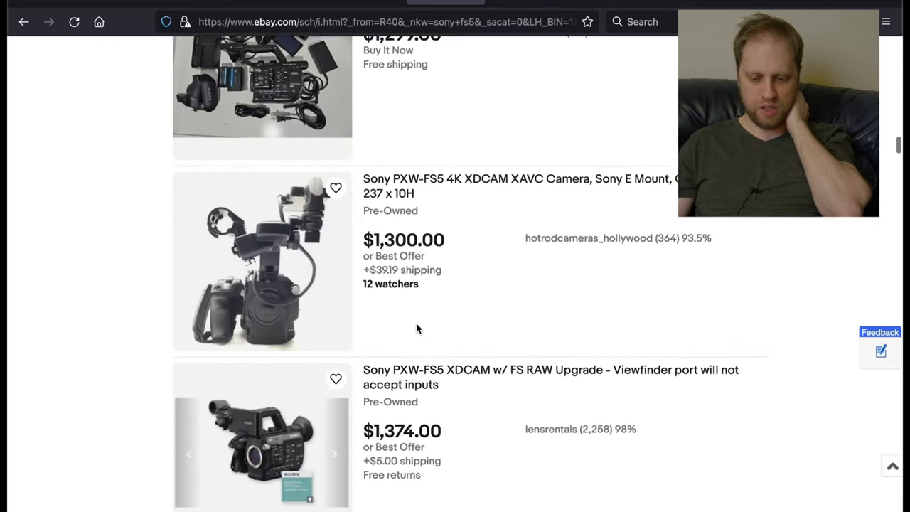
{"action": "scroll", "scroll_direction": "down", "scroll_amount": 3}
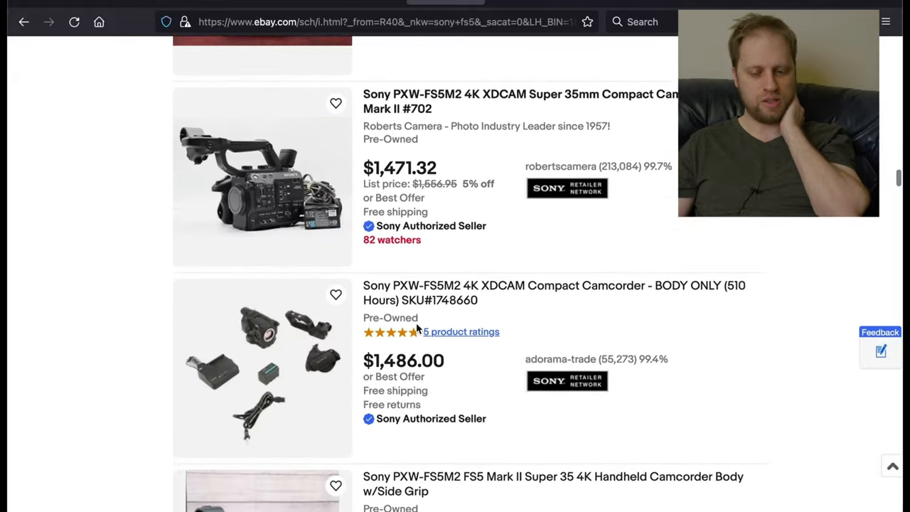
{"action": "scroll", "scroll_direction": "down", "scroll_amount": 3}
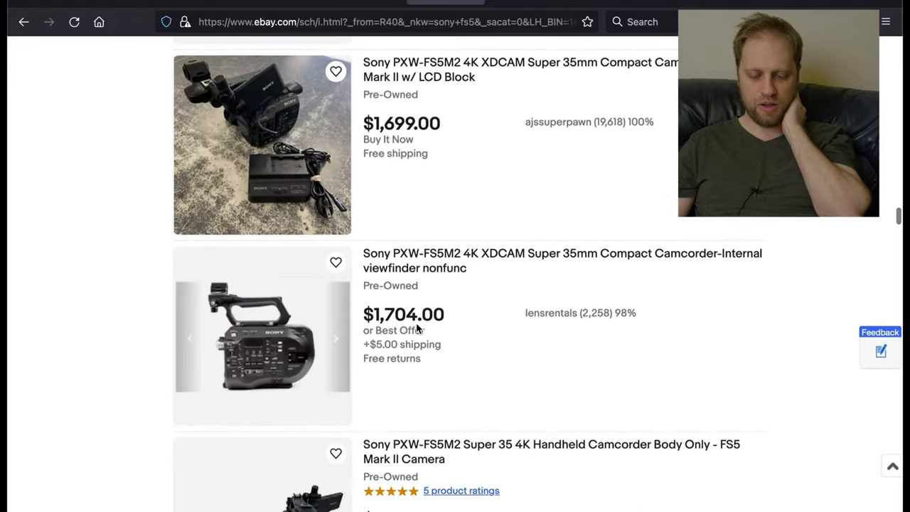
{"action": "scroll", "scroll_direction": "down", "scroll_amount": 3}
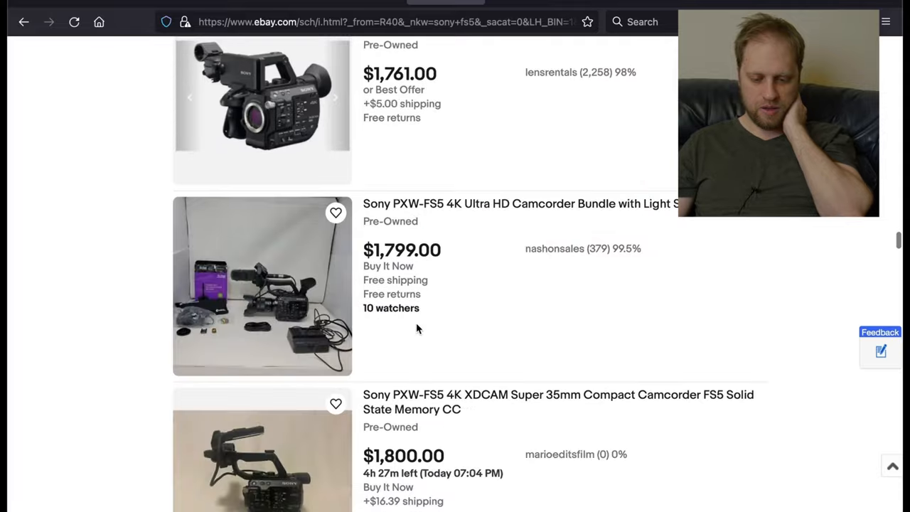
{"action": "scroll", "scroll_direction": "down", "scroll_amount": 3}
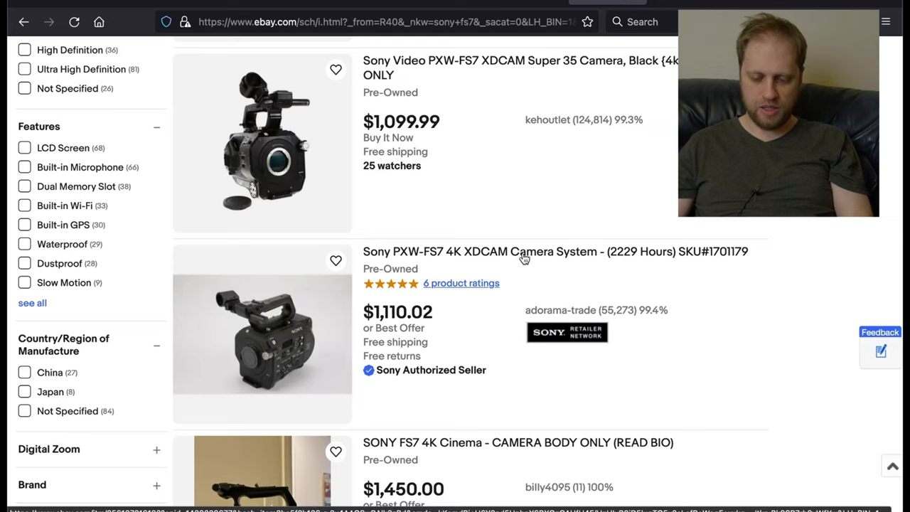
{"action": "mouse_move", "coordinate": [494, 227]}
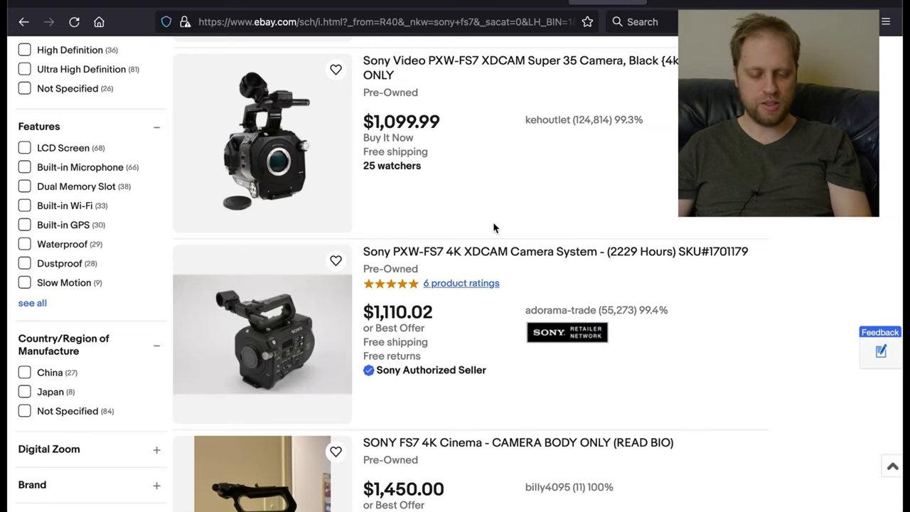
Step: Scroll the Sony FS7 results and select the used FS7 listing at $1,599.99
{"action": "scroll", "scroll_direction": "down", "scroll_amount": 3}
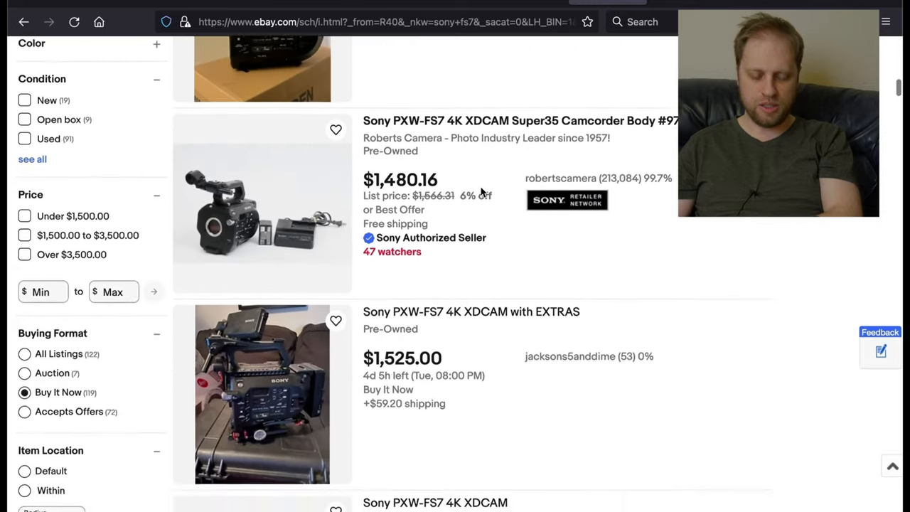
{"action": "scroll", "scroll_direction": "down", "scroll_amount": 3}
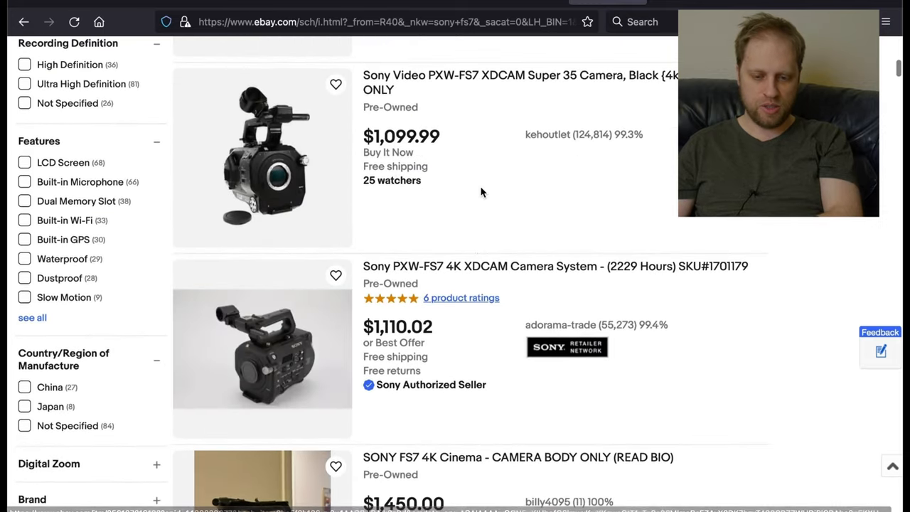
{"action": "scroll", "scroll_direction": "down", "scroll_amount": 3}
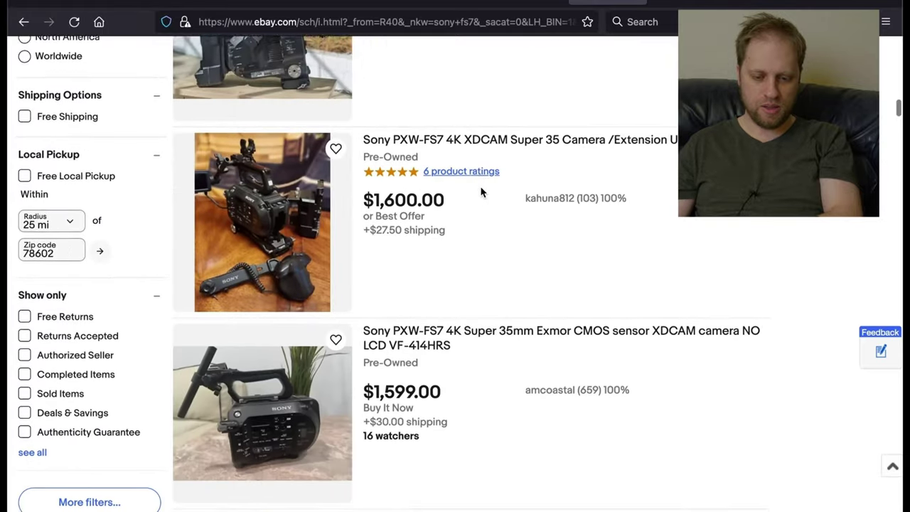
{"action": "scroll", "scroll_direction": "down", "scroll_amount": 3}
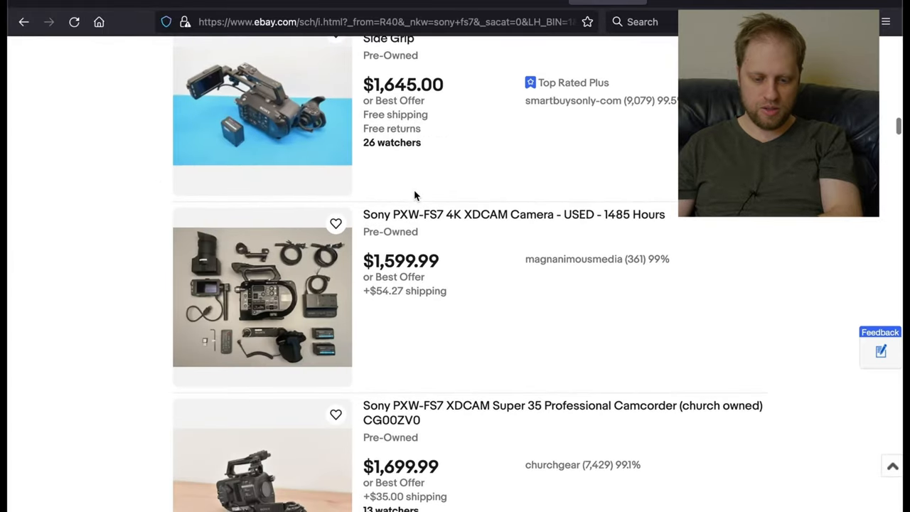
{"action": "mouse_move", "coordinate": [460, 345]}
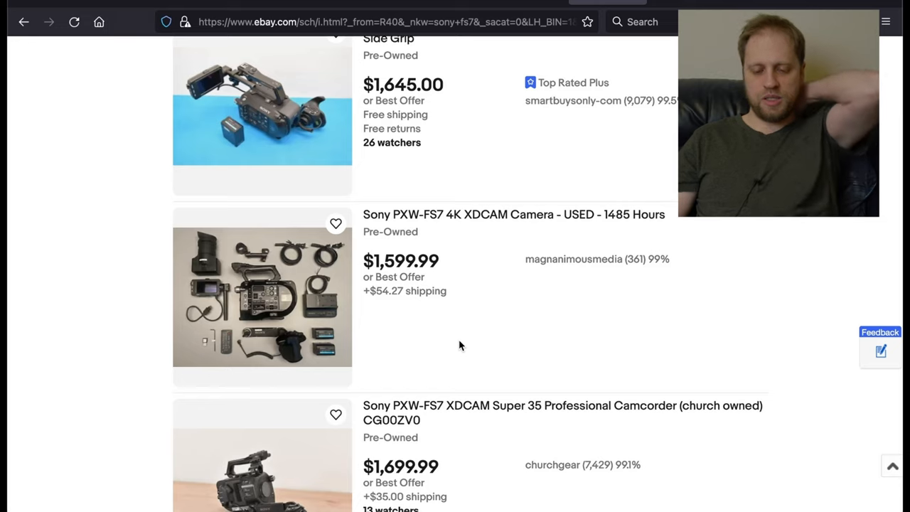
{"action": "scroll", "scroll_direction": "down", "scroll_amount": 3}
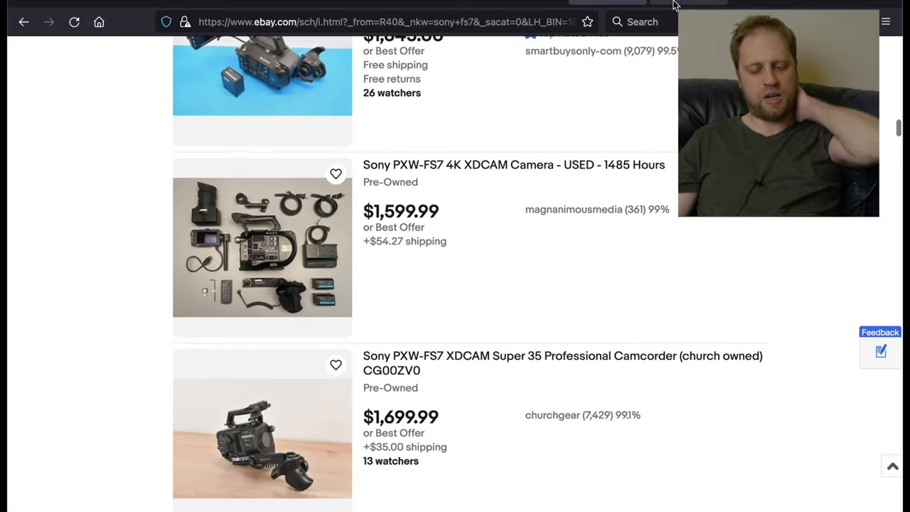
{"action": "left_click", "coordinate": [514, 165]}
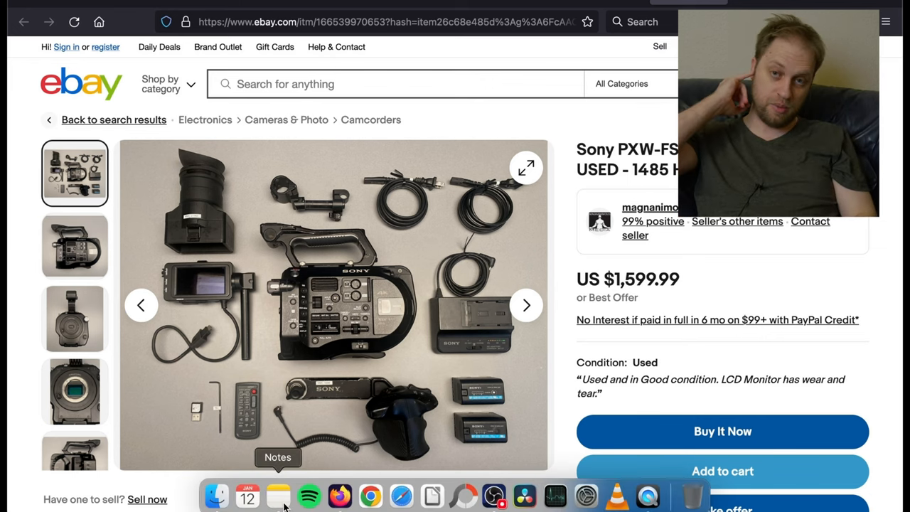
Step: Open the item page for the used Sony PXW-FS7 with 1485 hours at $1,599.99
{"action": "left_click", "coordinate": [277, 506]}
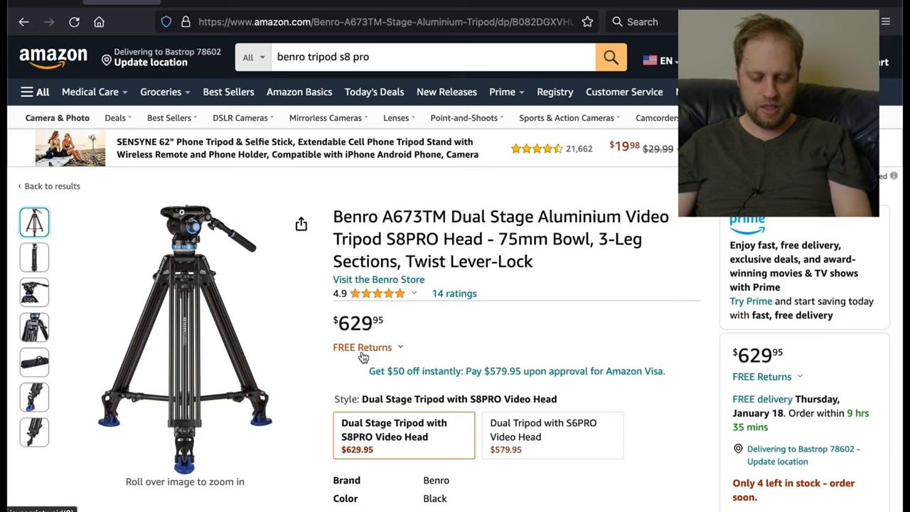
Step: Select the Benro A673TM S8PRO head style at $629.95 versus the $579.95 S6PRO
{"action": "scroll", "scroll_direction": "down", "scroll_amount": 3}
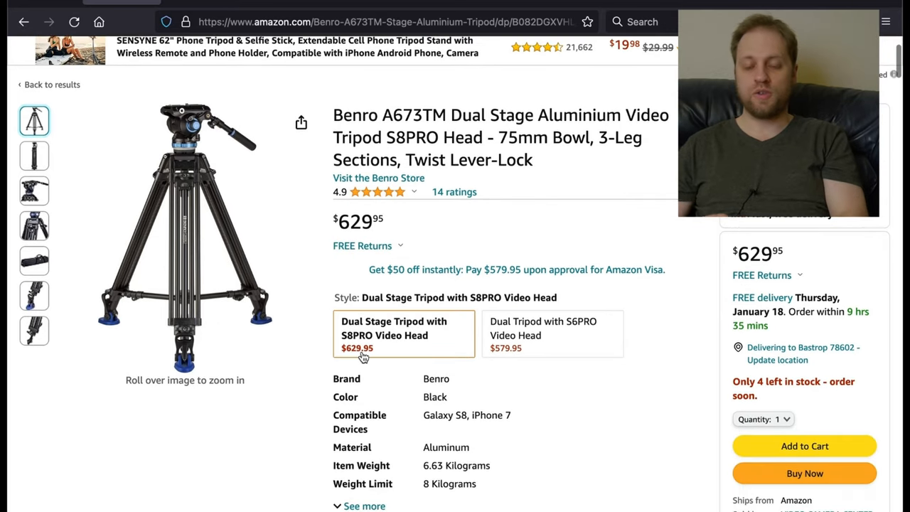
{"action": "left_click", "coordinate": [563, 341]}
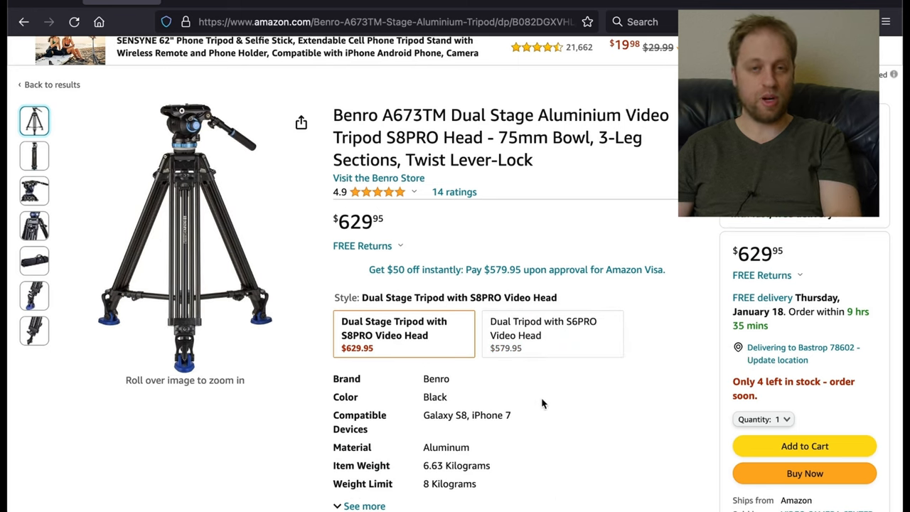
{"action": "mouse_move", "coordinate": [557, 412]}
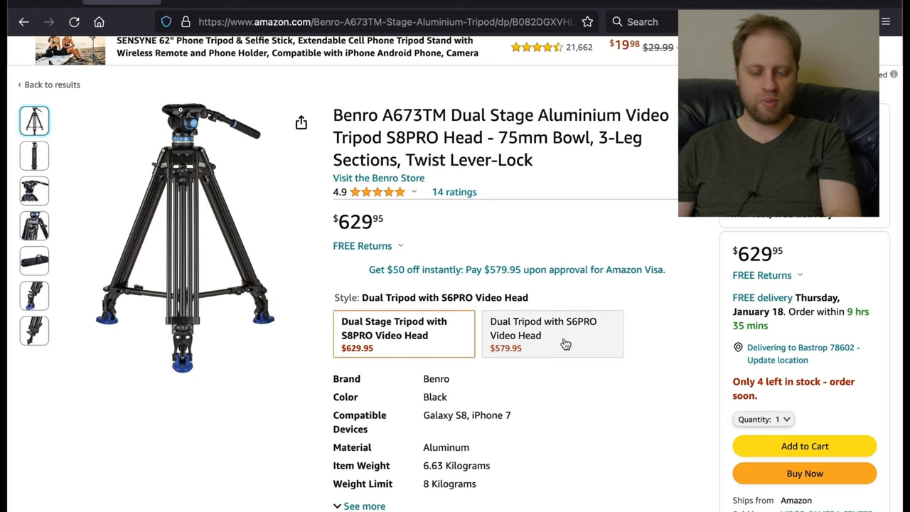
{"action": "mouse_move", "coordinate": [566, 343]}
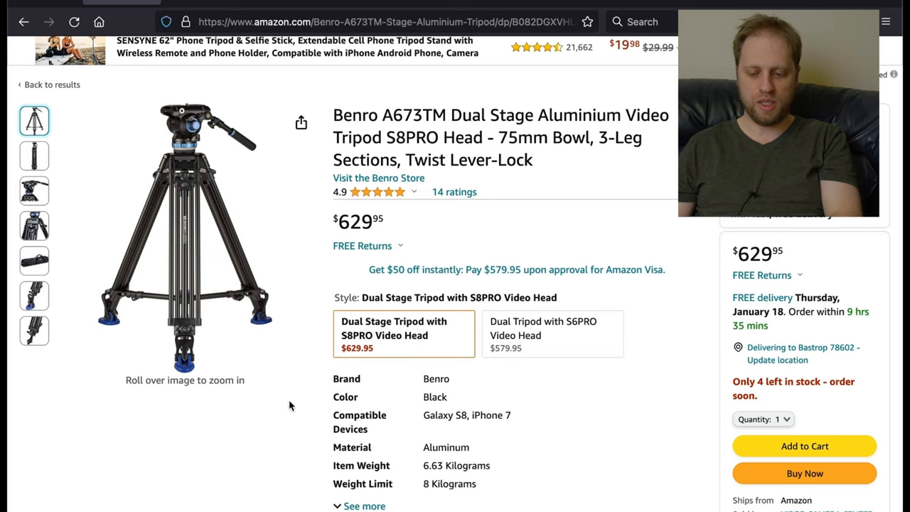
{"action": "mouse_move", "coordinate": [461, 338]}
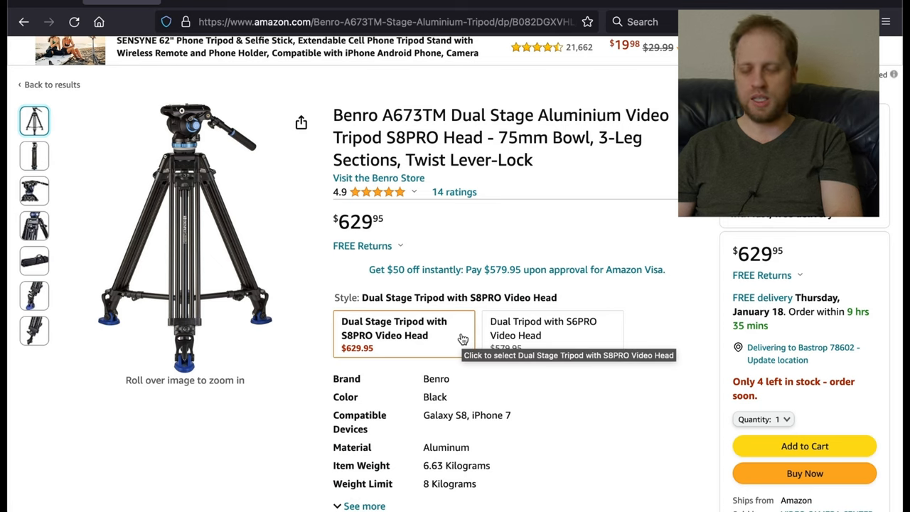
{"action": "mouse_move", "coordinate": [518, 228]}
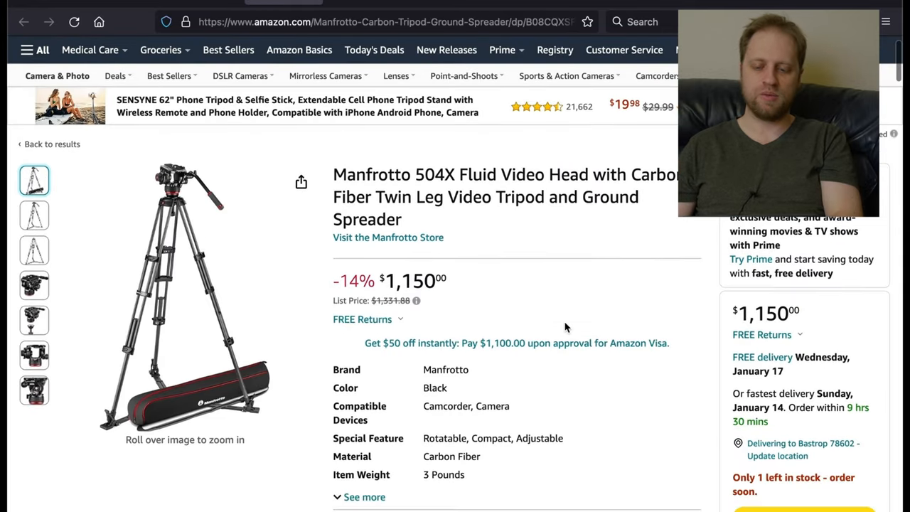
Step: Open the Manfrotto 504X carbon fiber tripod kit listing at $1,150
{"action": "left_click", "coordinate": [34, 286]}
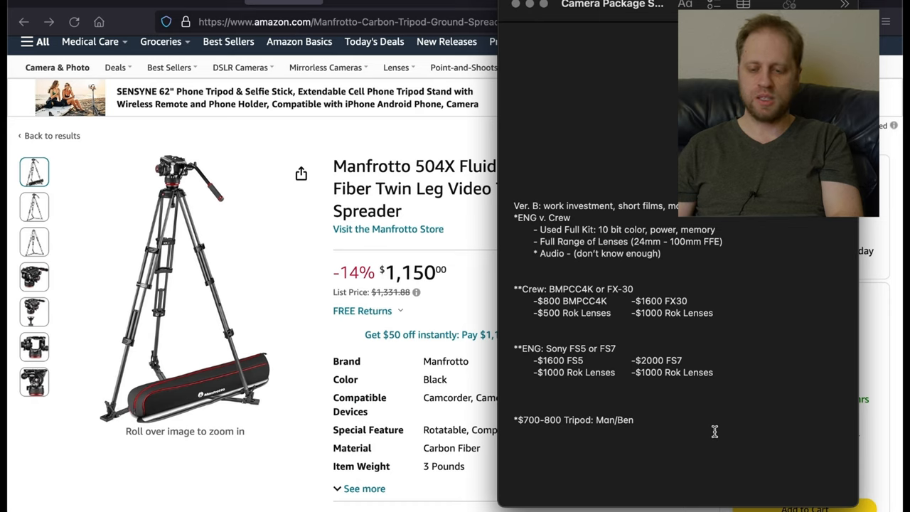
{"action": "mouse_move", "coordinate": [780, 389]}
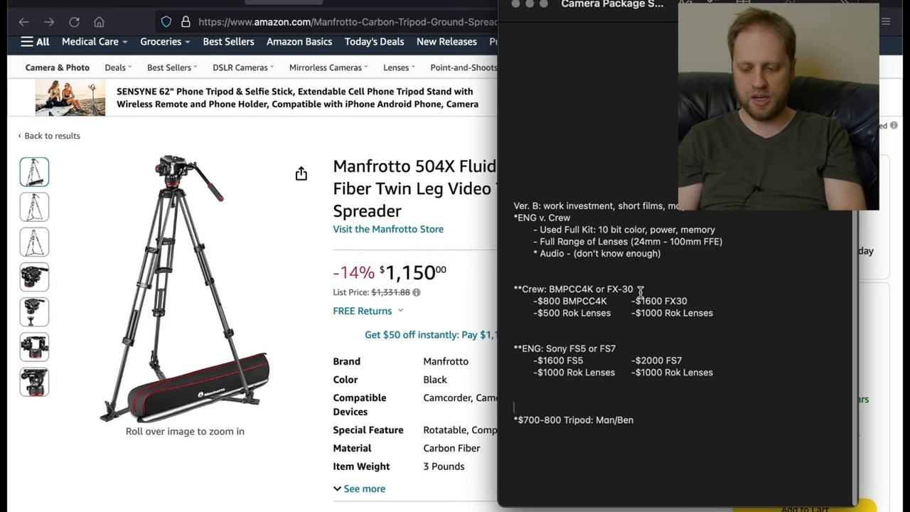
Step: Mark the FX-30 camera option in the Camera Package note
{"action": "double_click", "coordinate": [620, 290]}
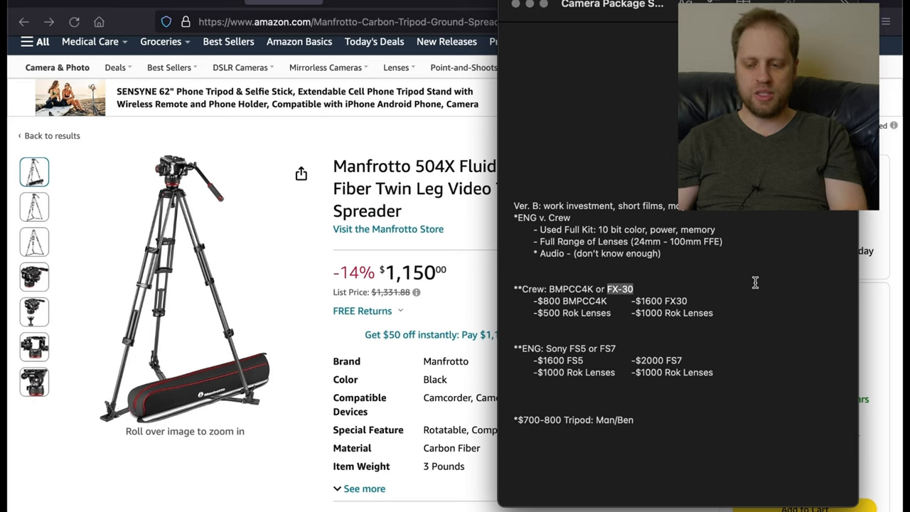
{"action": "mouse_move", "coordinate": [623, 344]}
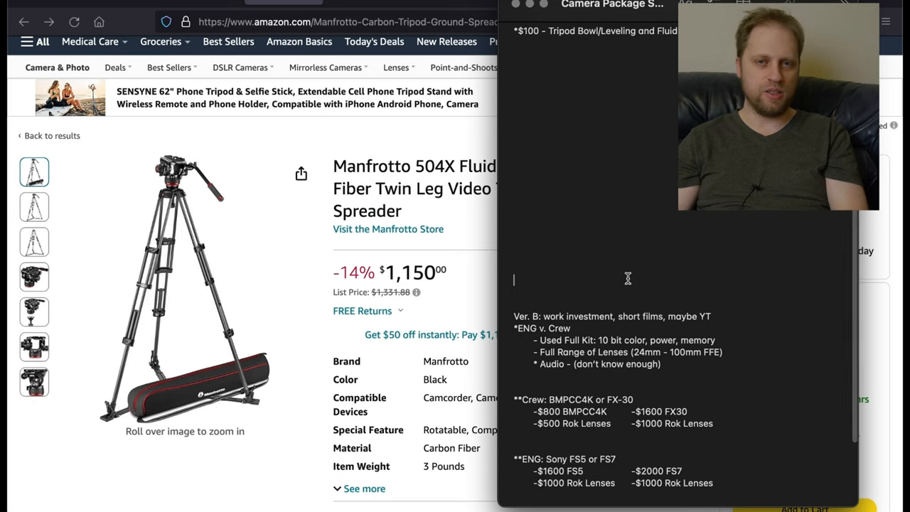
{"action": "scroll", "scroll_direction": "down", "scroll_amount": 3}
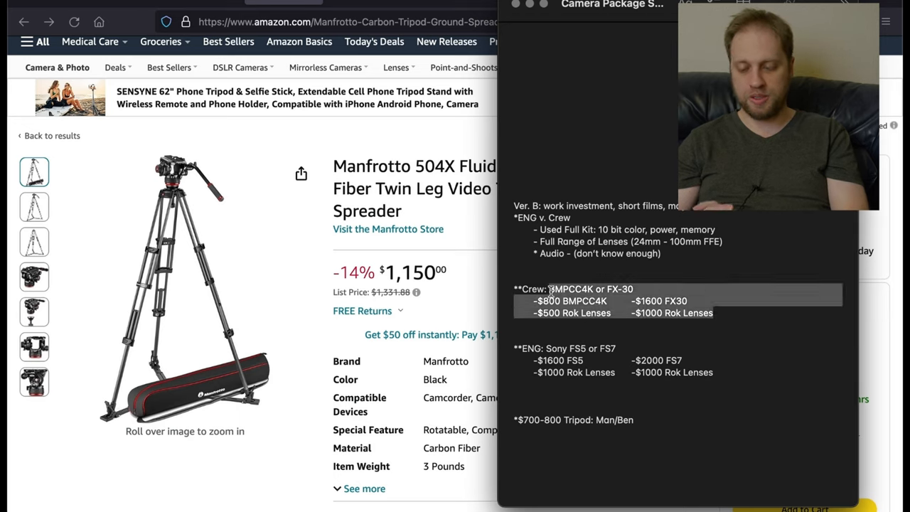
{"action": "mouse_move", "coordinate": [508, 298]}
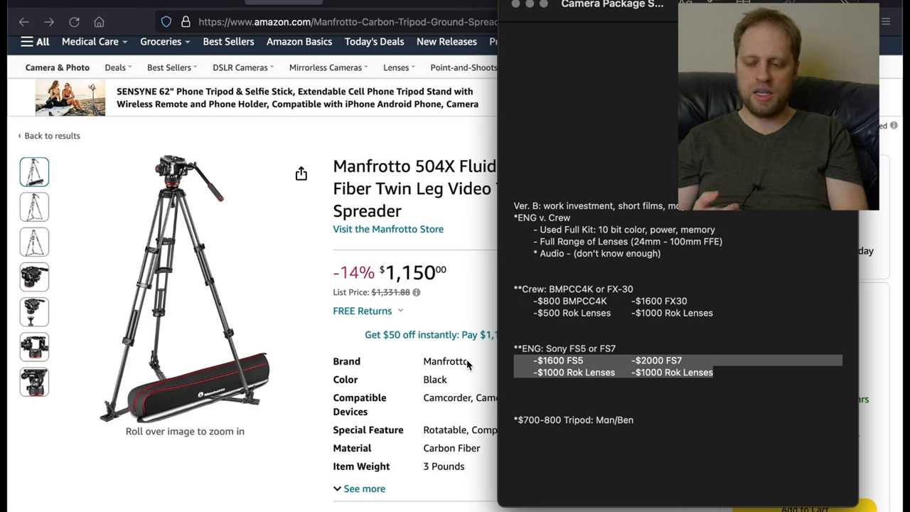
{"action": "scroll", "scroll_direction": "down", "scroll_amount": 3}
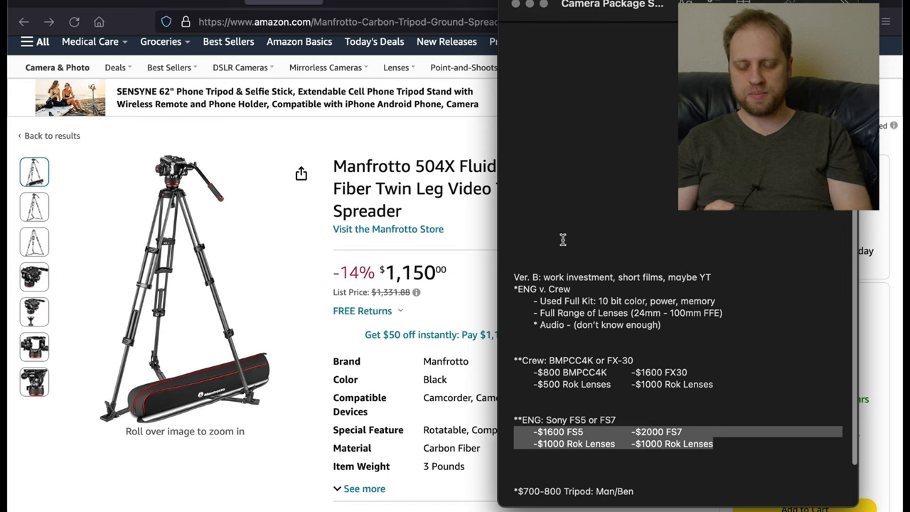